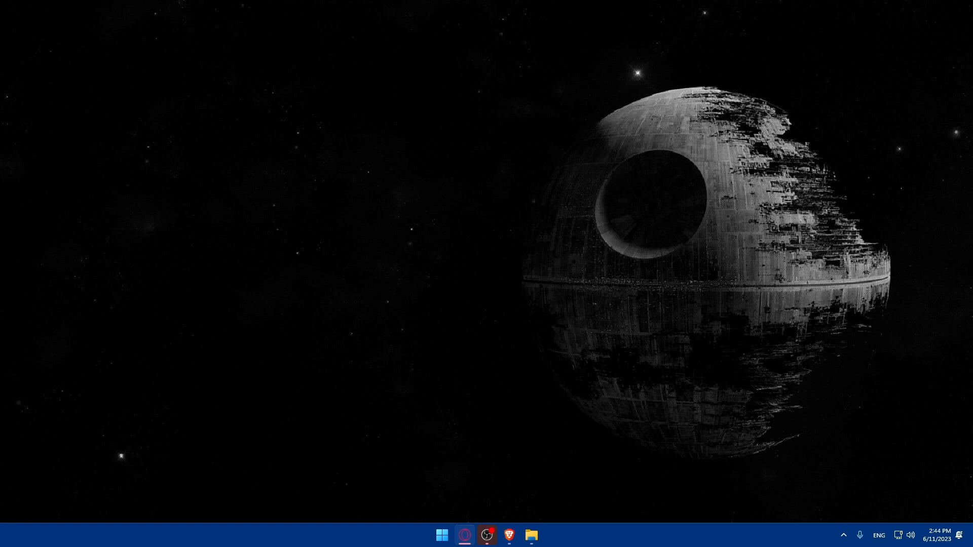
mouse_move(525, 478)
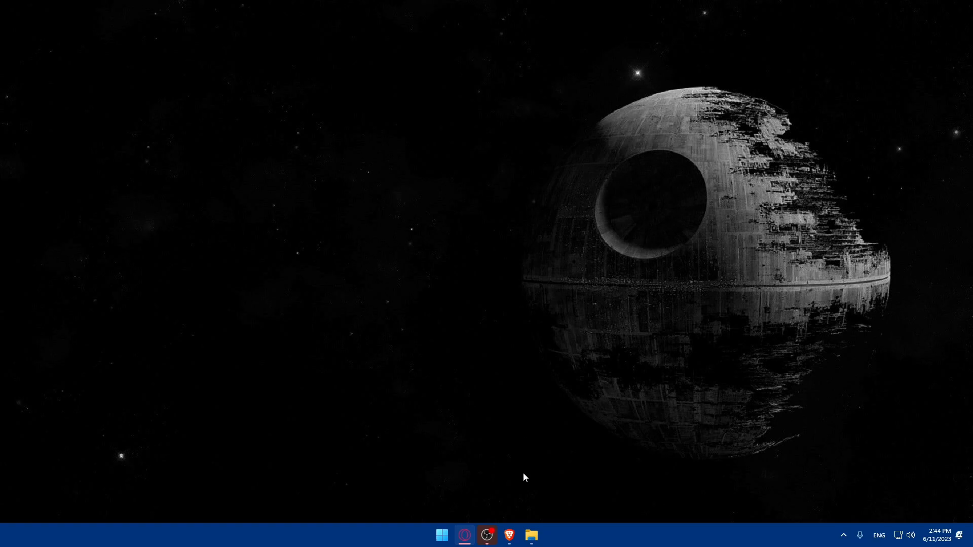
Launch Brave from the taskbar to a new tab
left_click(508, 535)
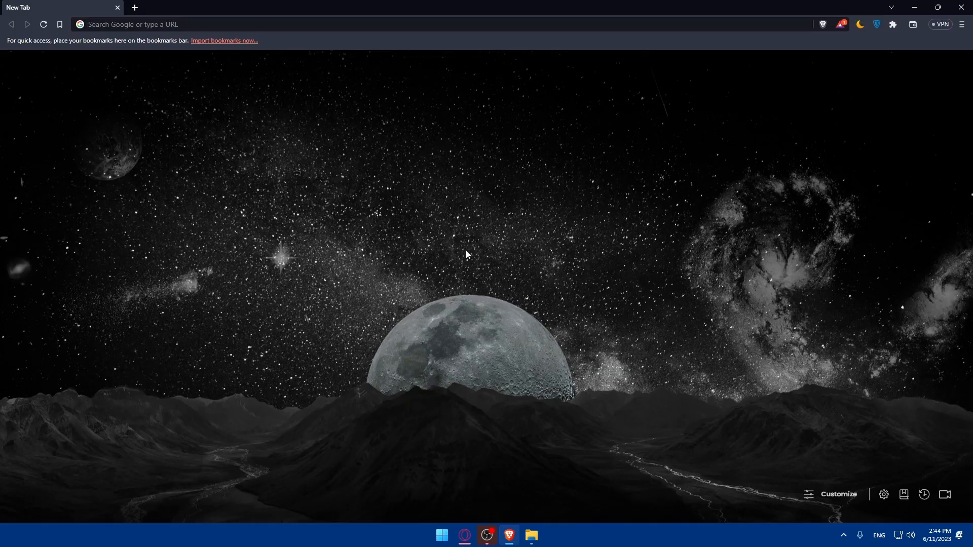
mouse_move(422, 119)
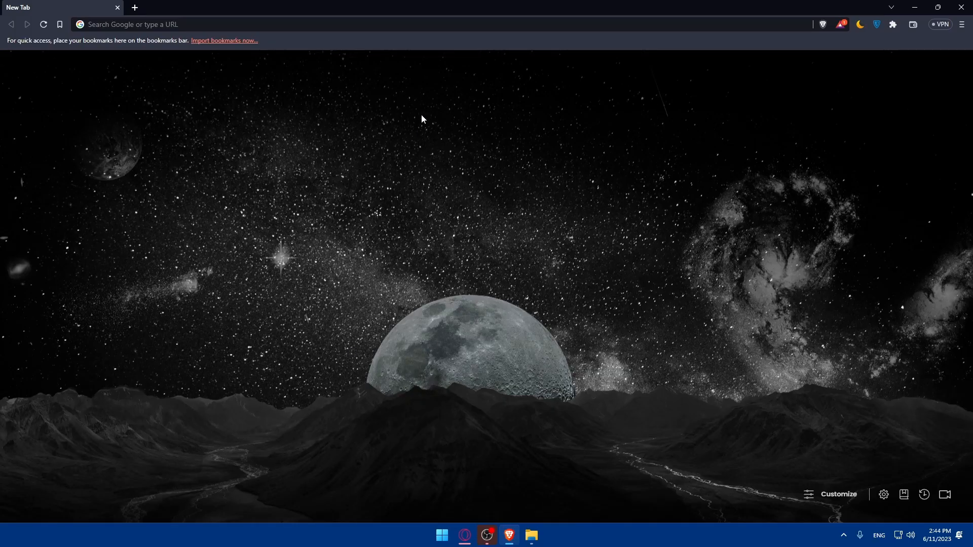
mouse_move(294, 162)
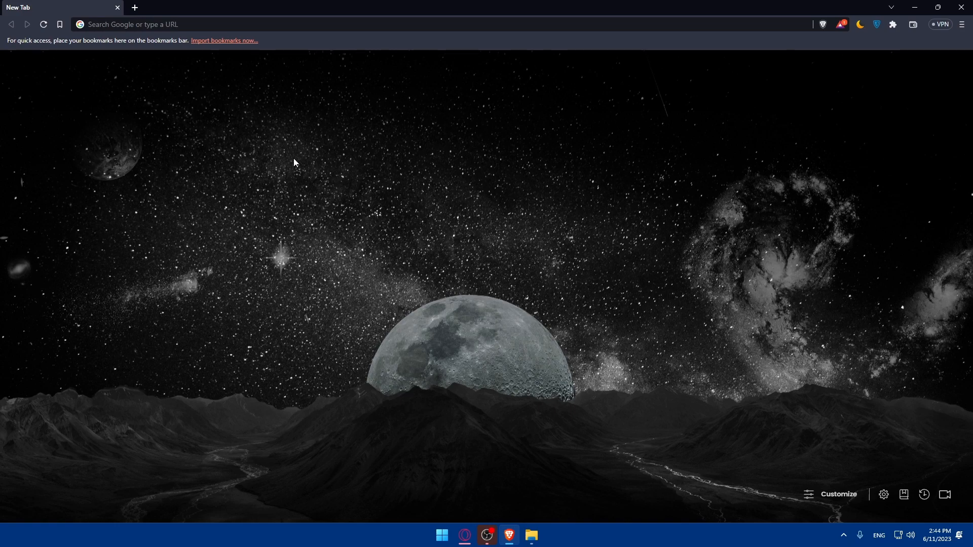
mouse_move(391, 88)
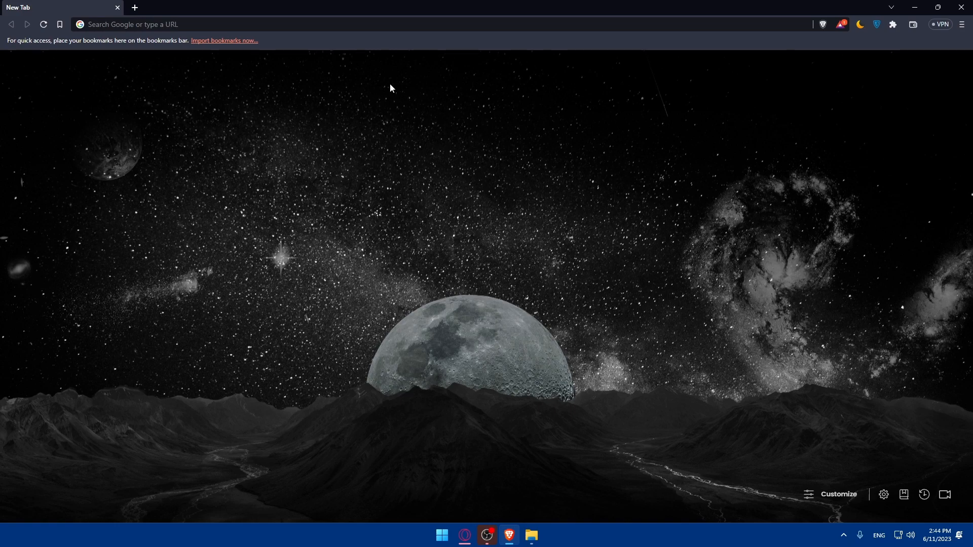
mouse_move(262, 178)
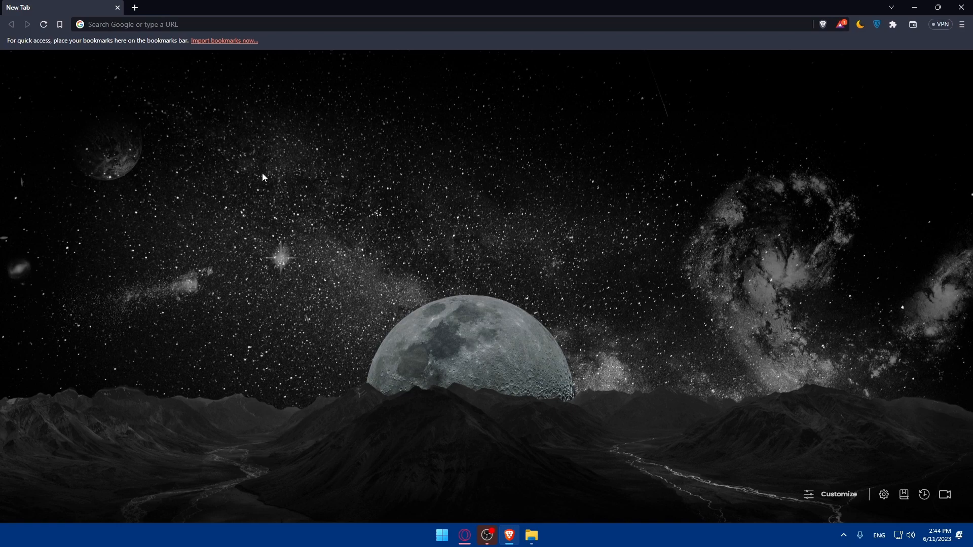
mouse_move(321, 198)
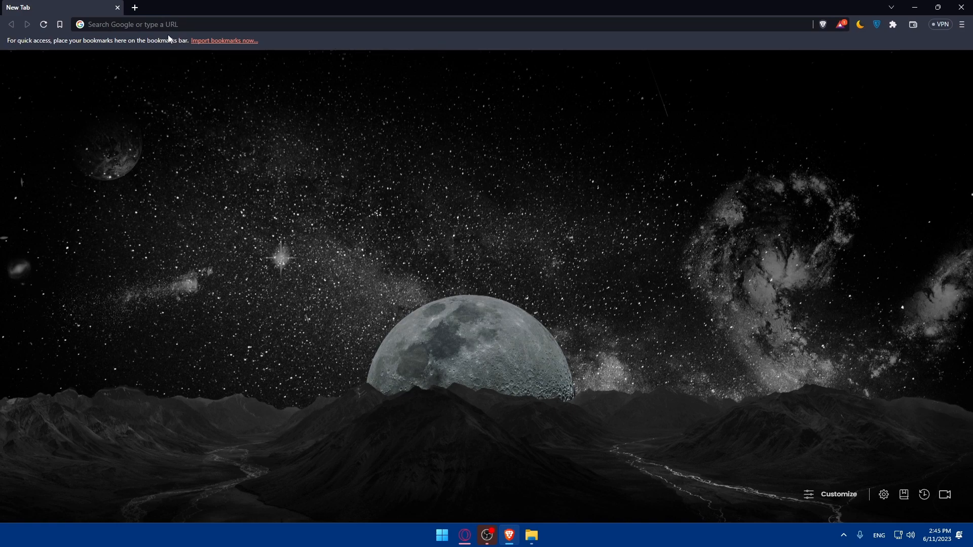
Search Google for 'stable diffusion' and skim the Stable Diffusion Public Release article
type("stable difffusio")
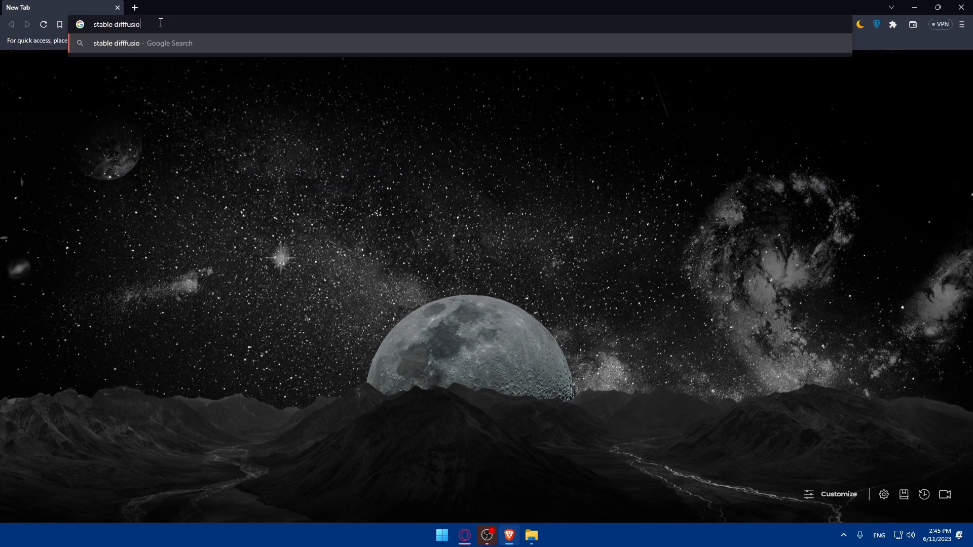
key("Return")
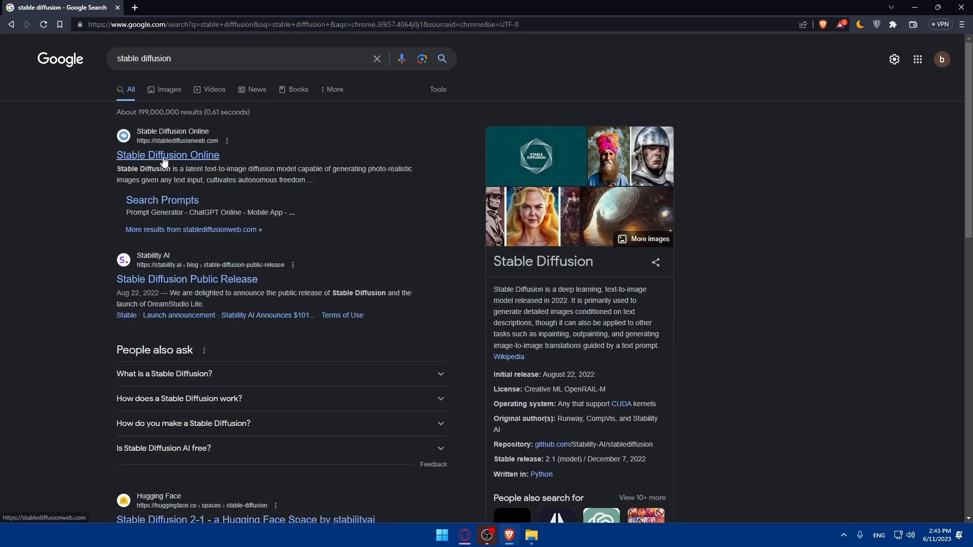
mouse_move(162, 163)
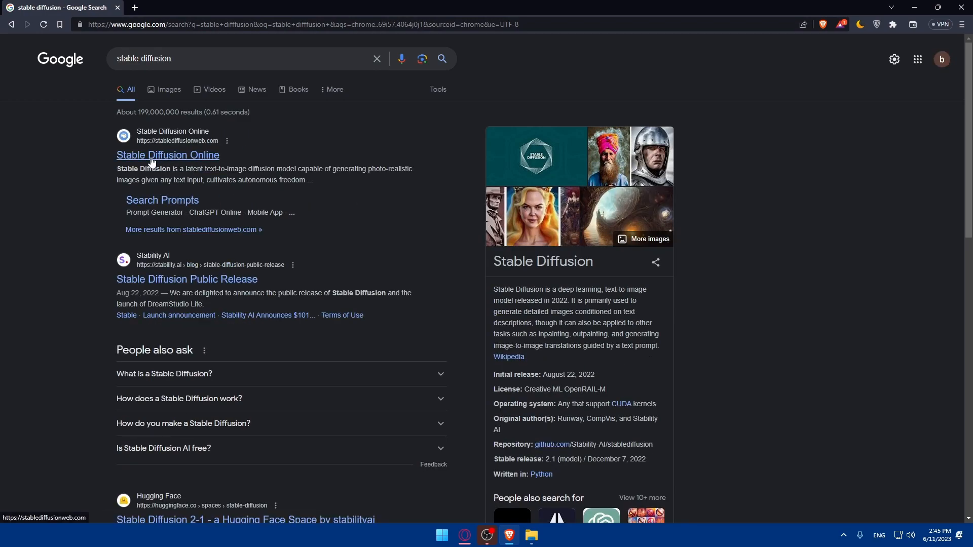
mouse_move(186, 279)
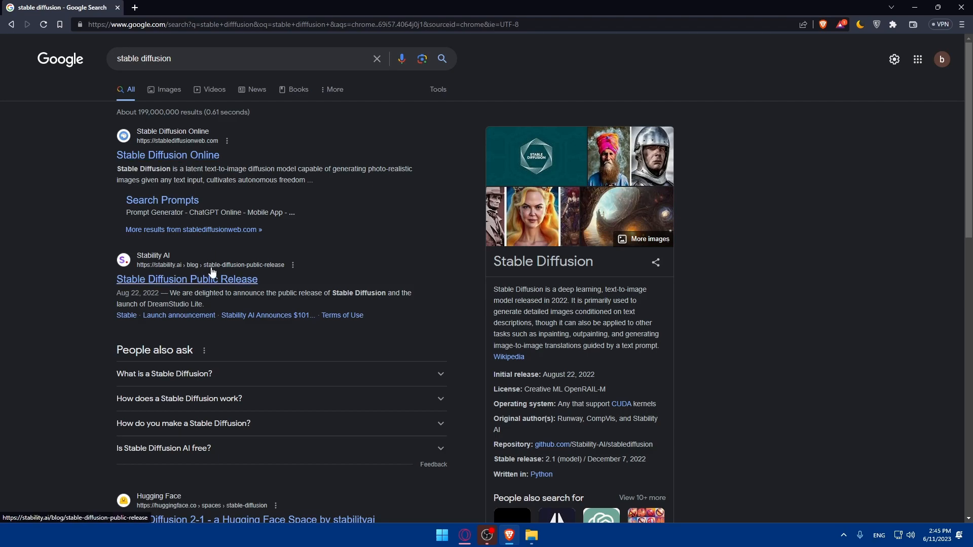
left_click(187, 279)
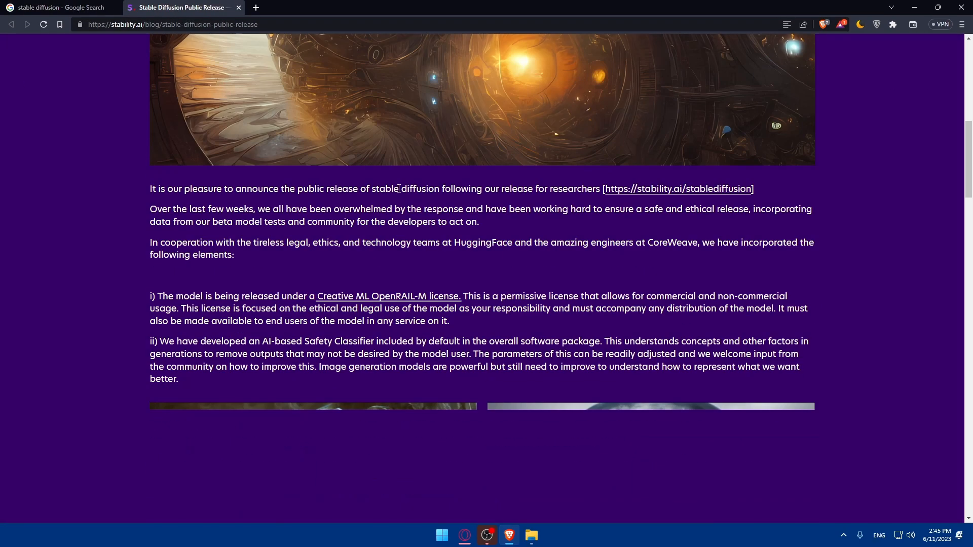
scroll("down", 3)
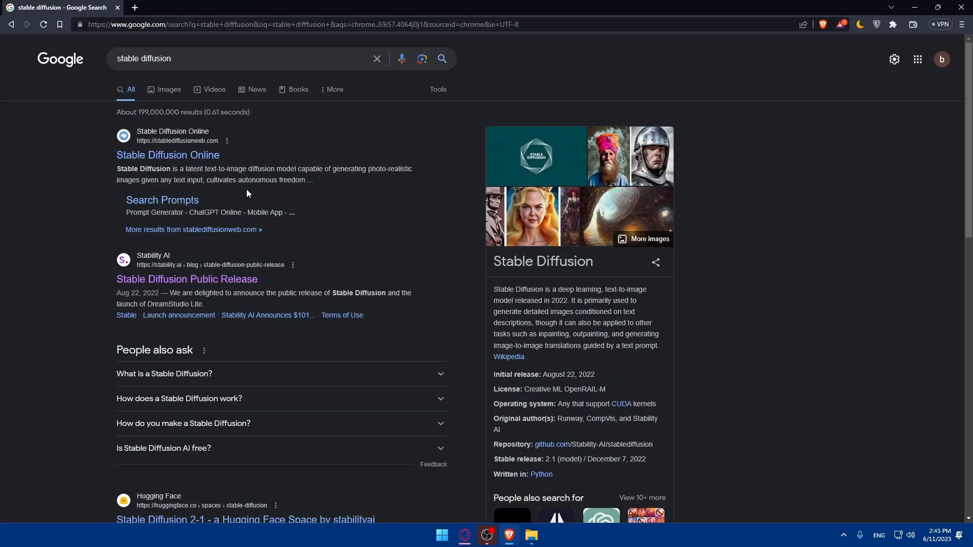
mouse_move(227, 165)
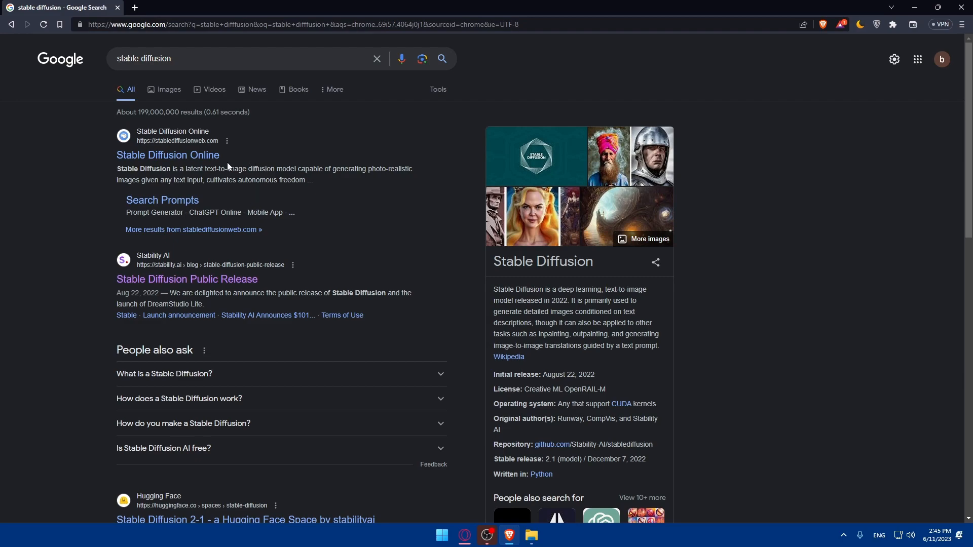
Open stablediffusionweb.com from the search results
left_click(168, 155)
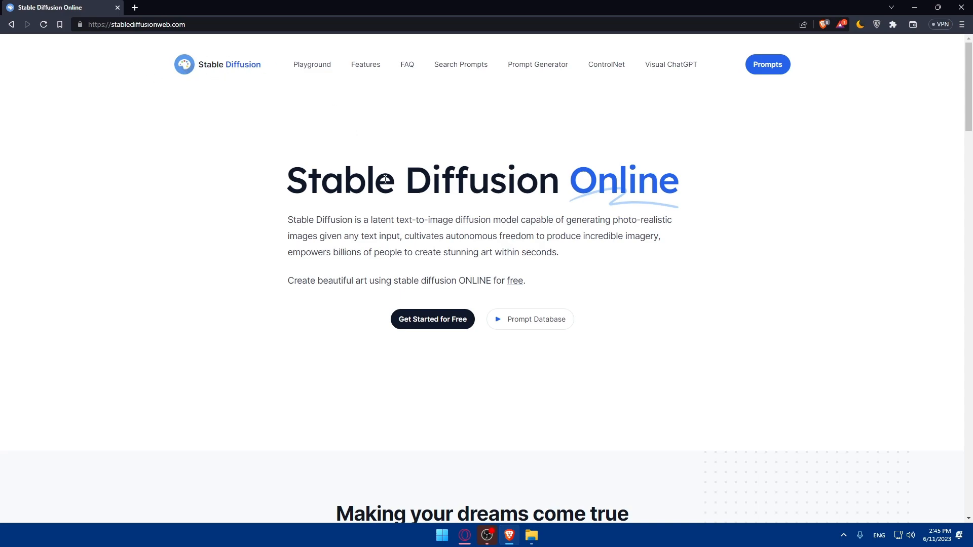
mouse_move(359, 223)
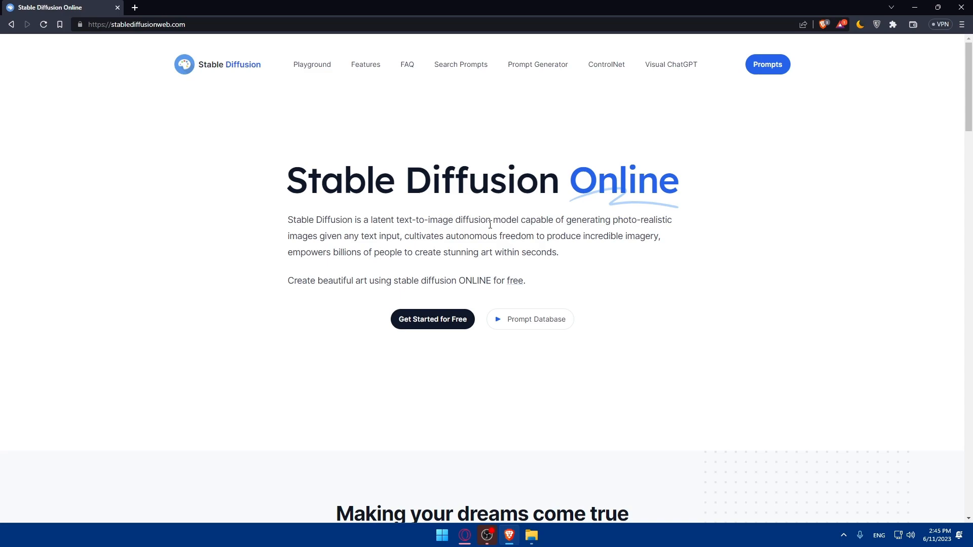
mouse_move(566, 232)
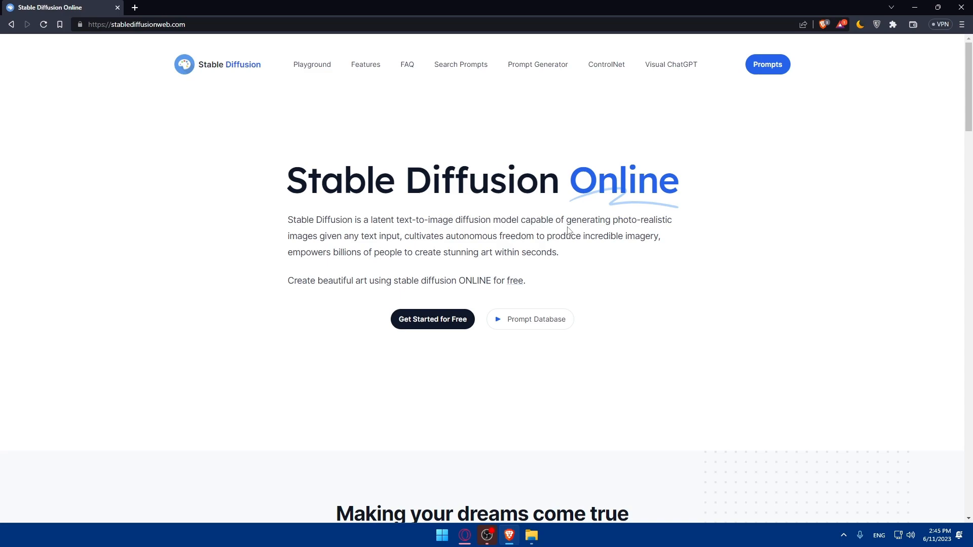
mouse_move(552, 249)
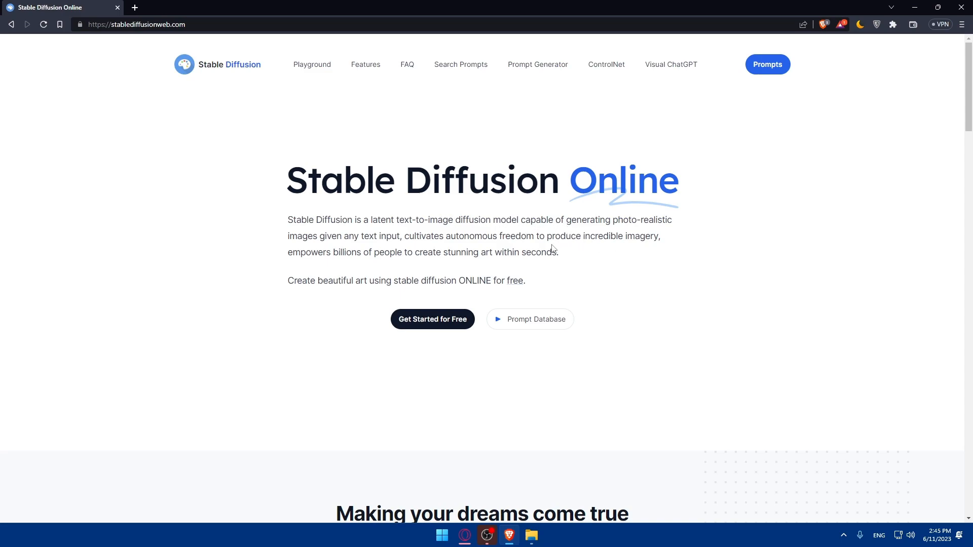
mouse_move(391, 263)
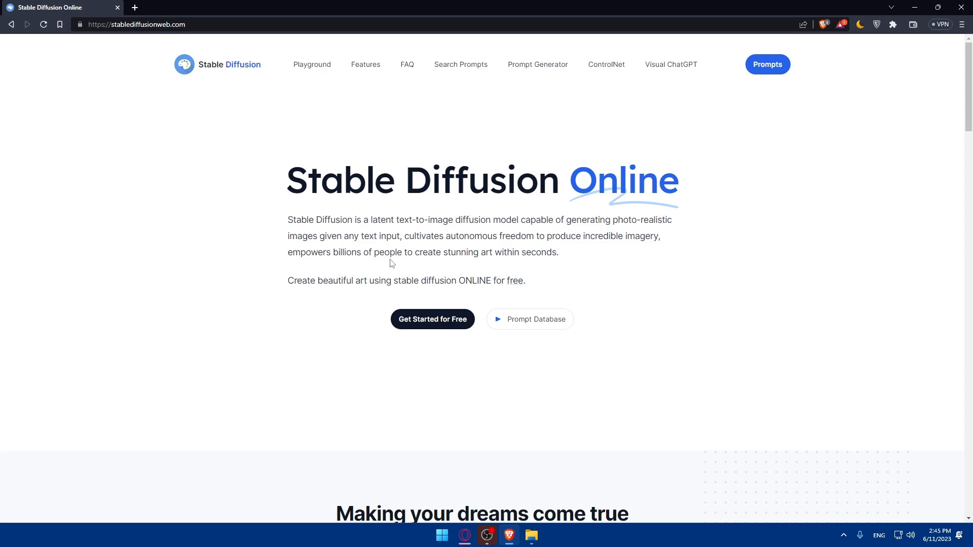
mouse_move(411, 246)
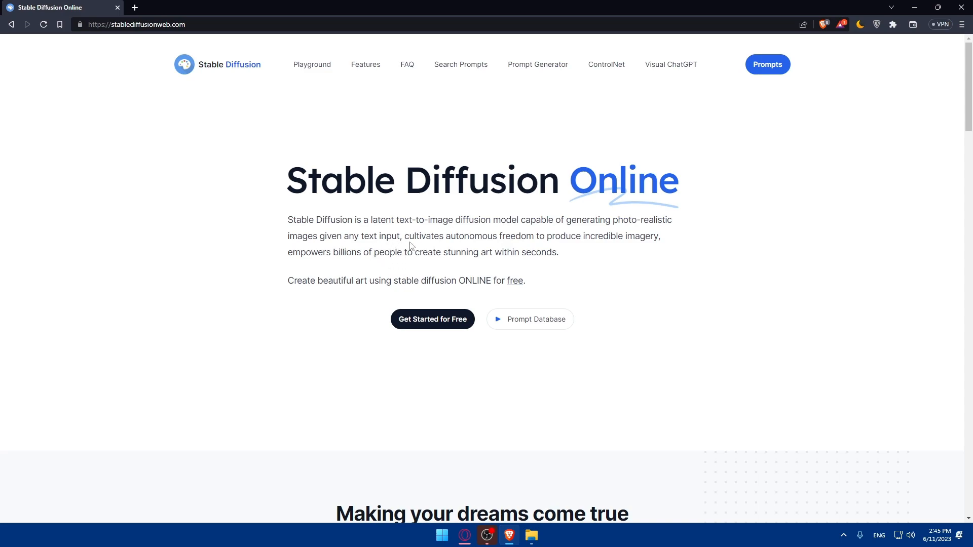
mouse_move(536, 246)
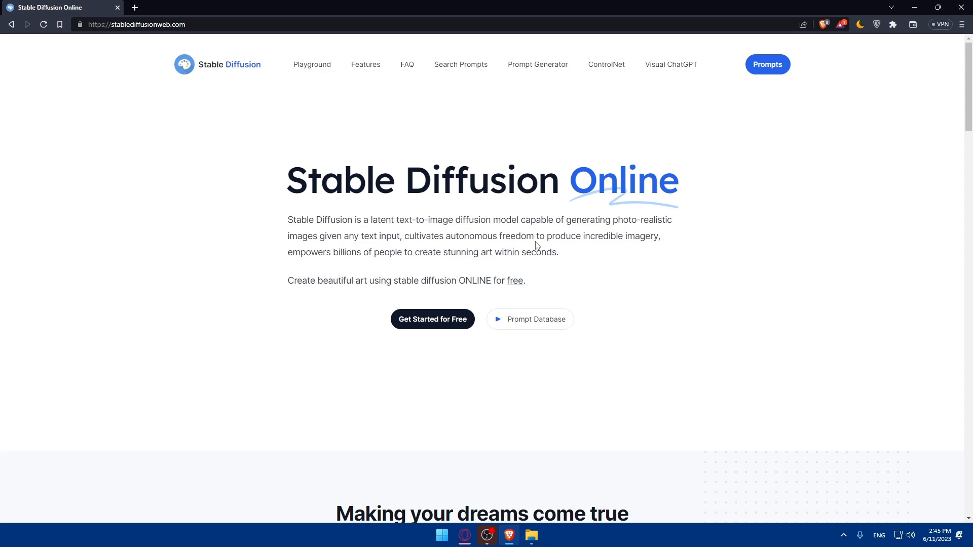
mouse_move(649, 253)
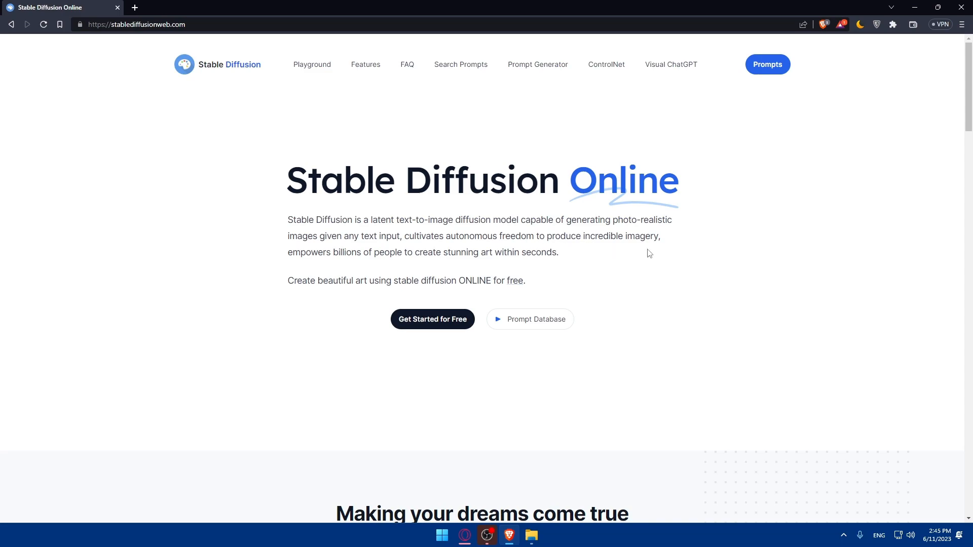
mouse_move(390, 265)
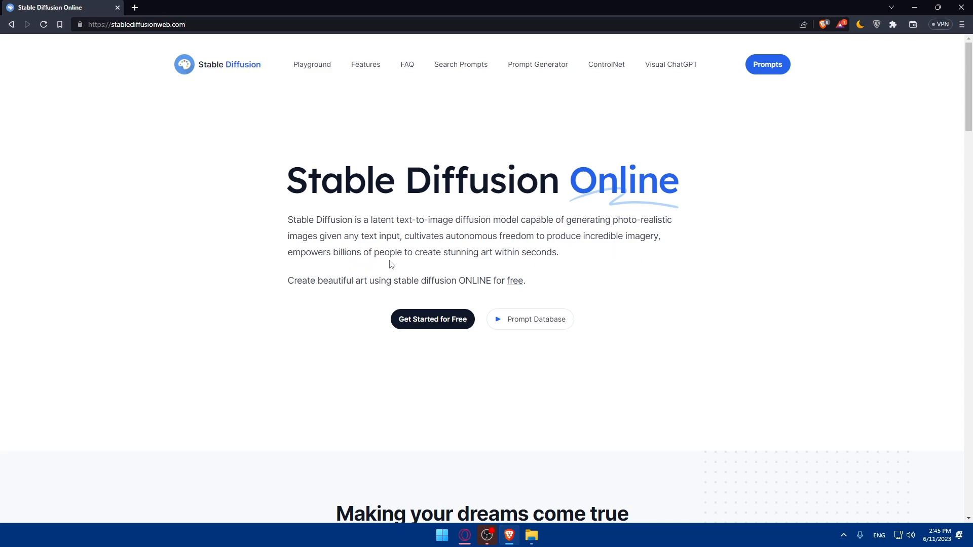
mouse_move(495, 267)
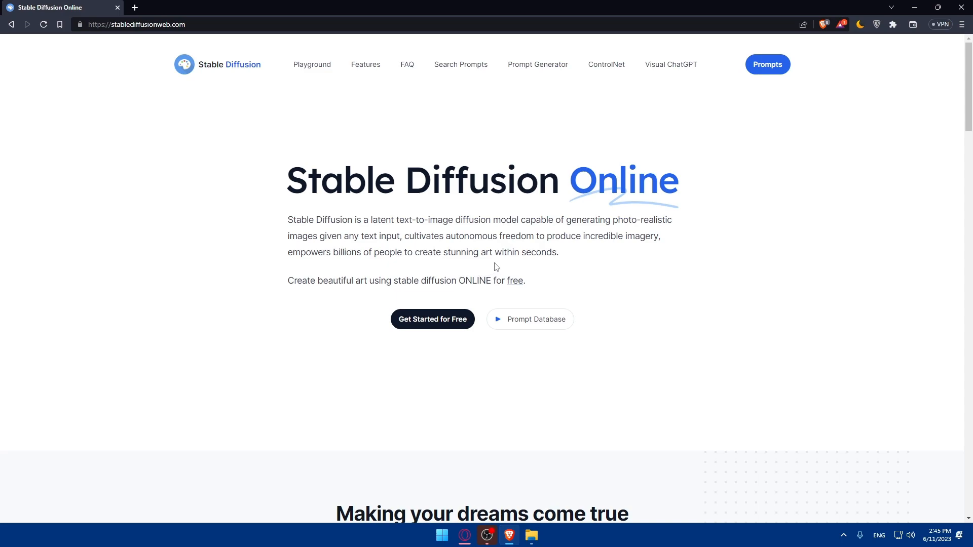
mouse_move(275, 286)
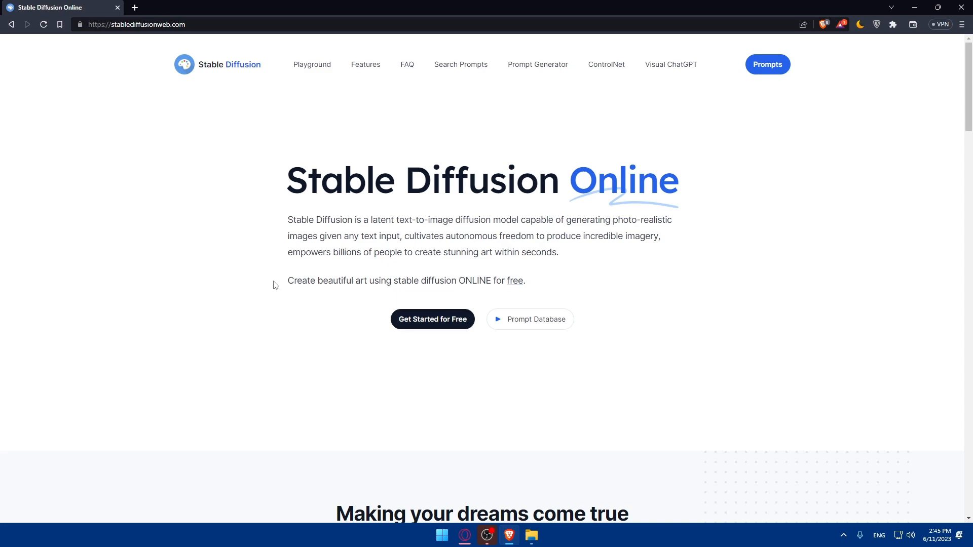
mouse_move(486, 293)
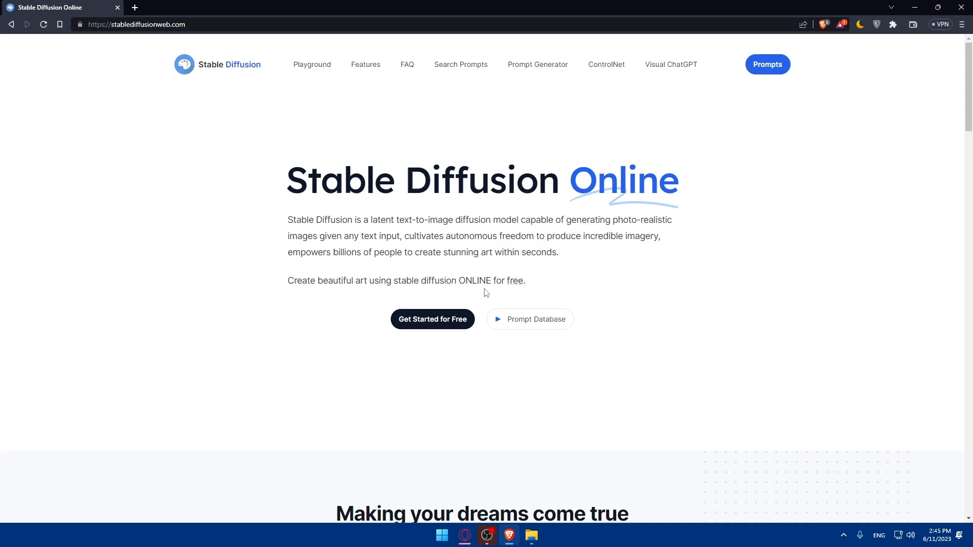
mouse_move(578, 288)
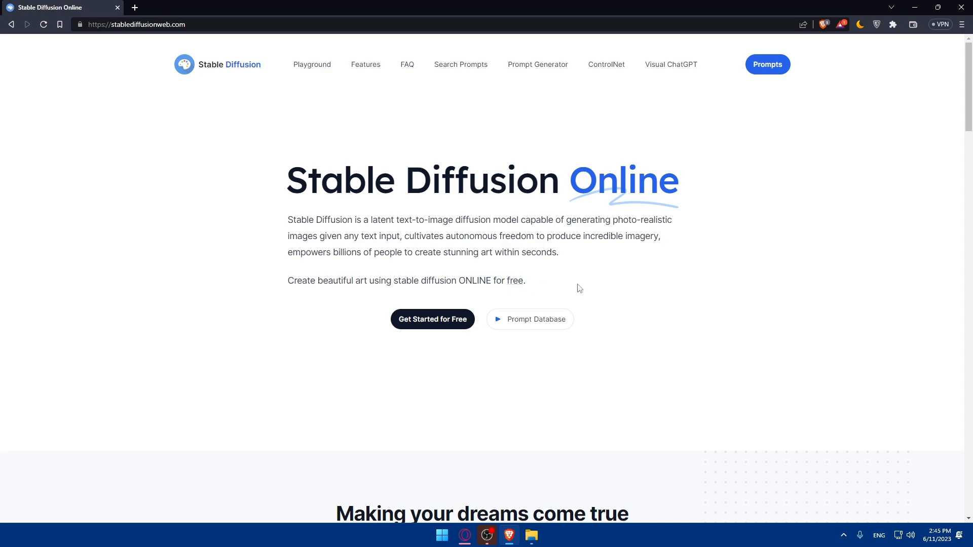
mouse_move(432, 318)
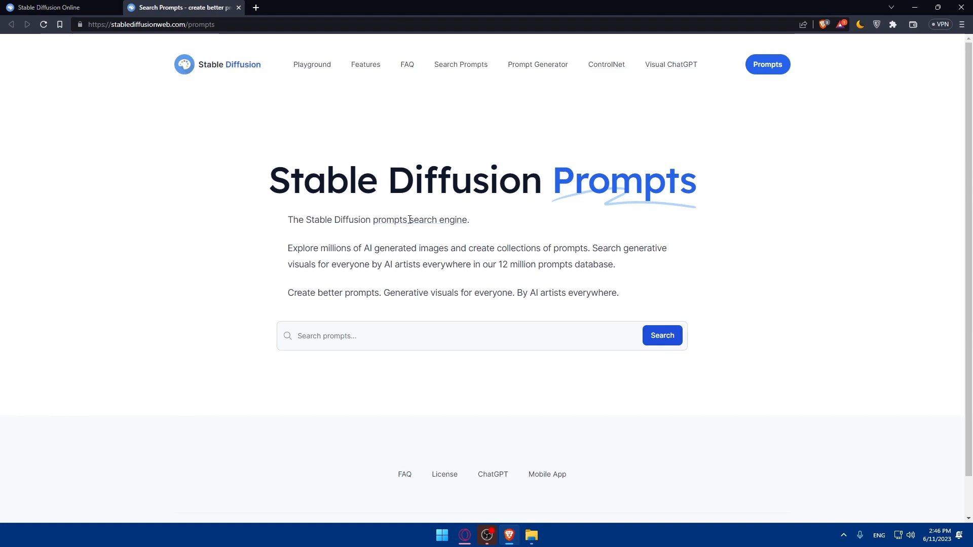
mouse_move(379, 243)
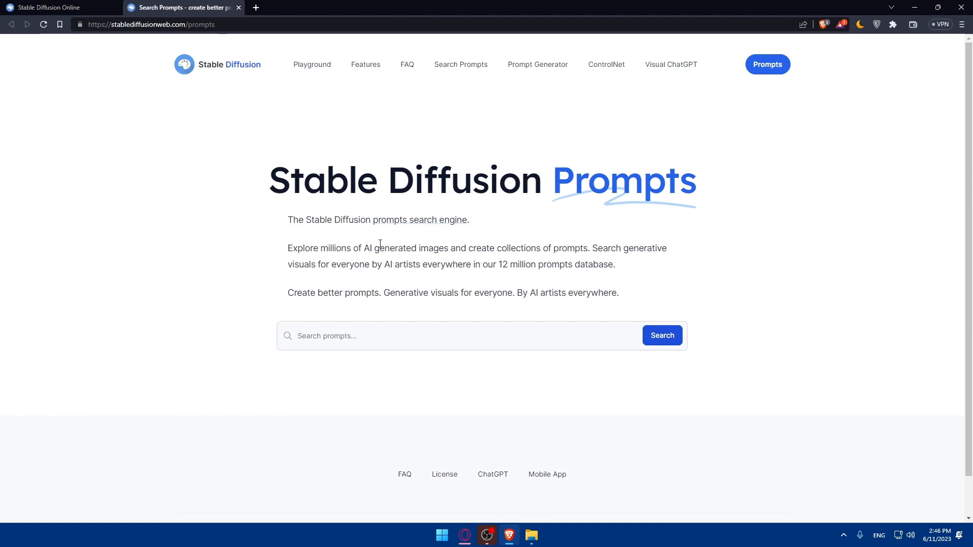
mouse_move(419, 235)
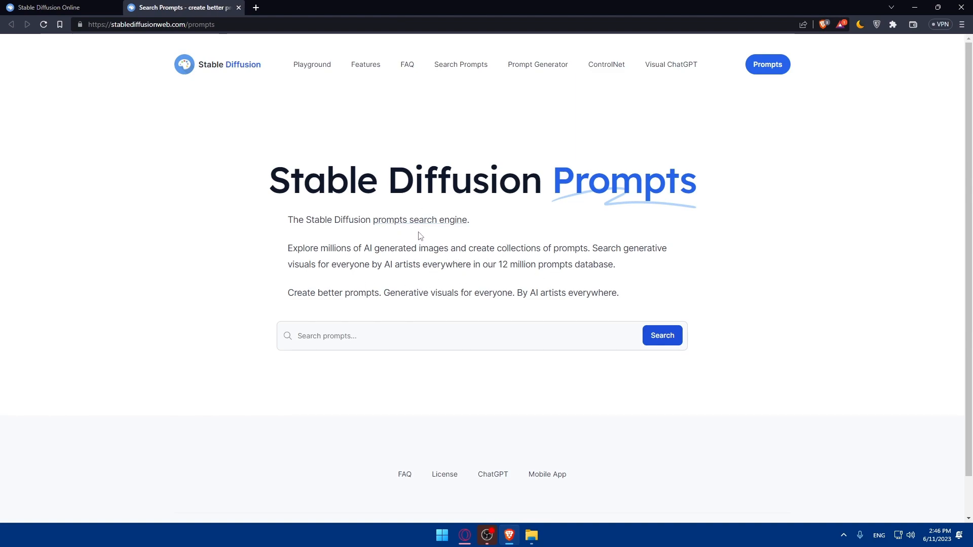
mouse_move(368, 260)
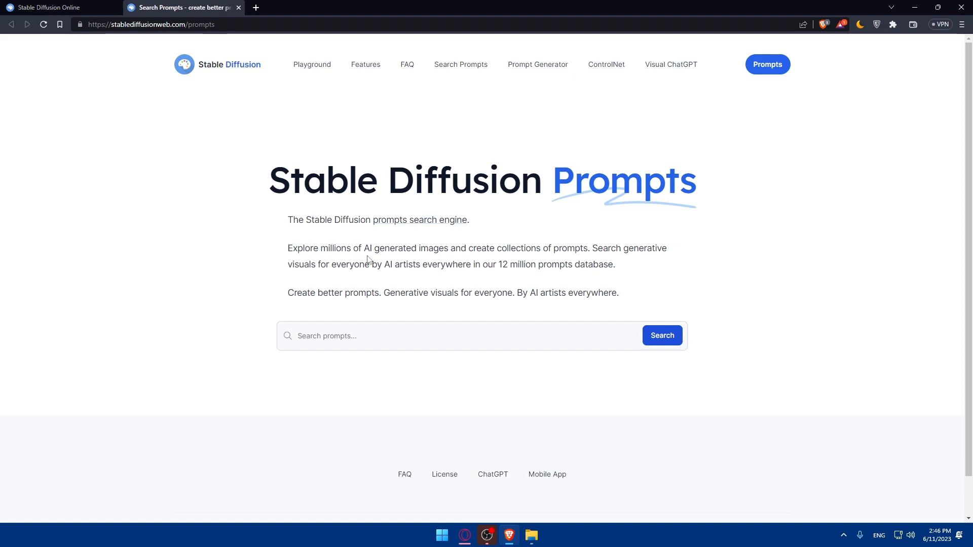
mouse_move(414, 260)
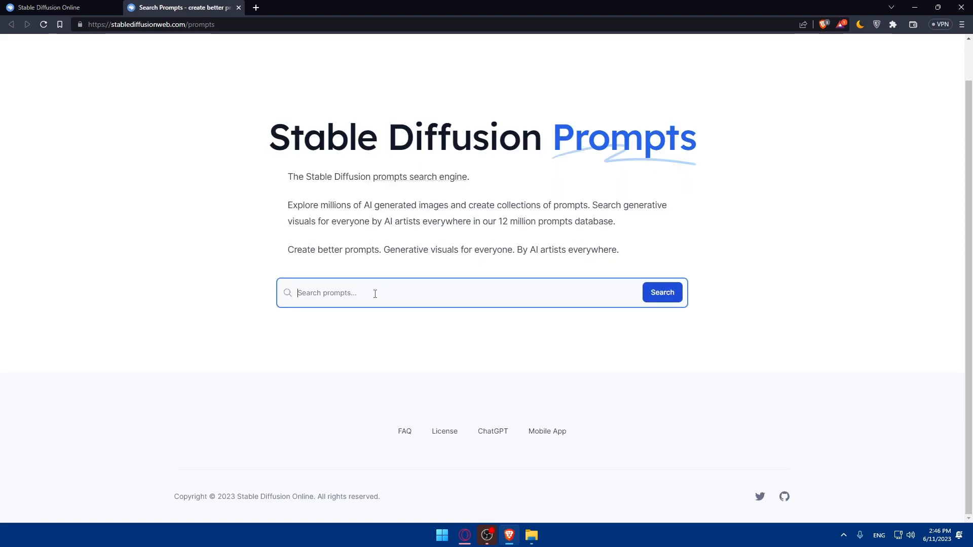
Search prompts for 'house in the forest in the night with moon' and scroll the result
type("house in")
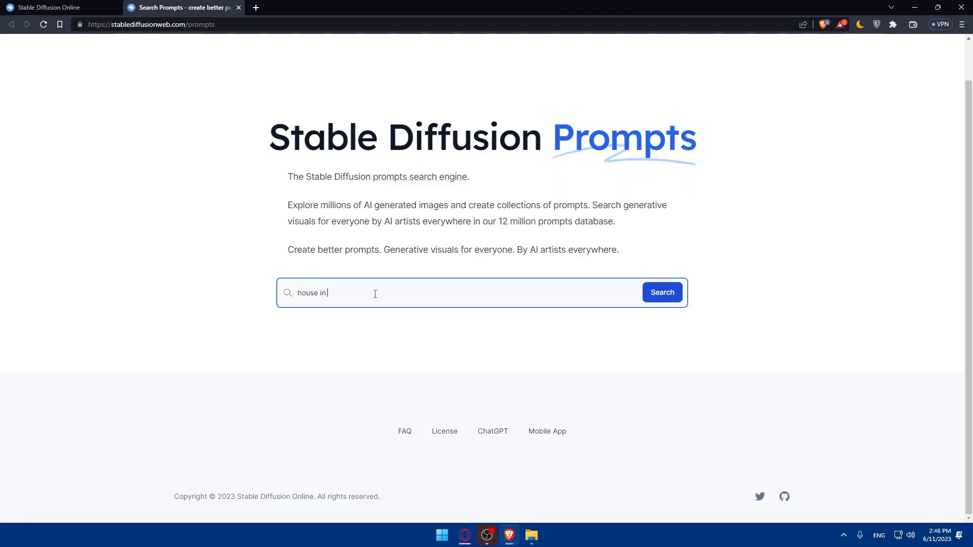
type("the forest in")
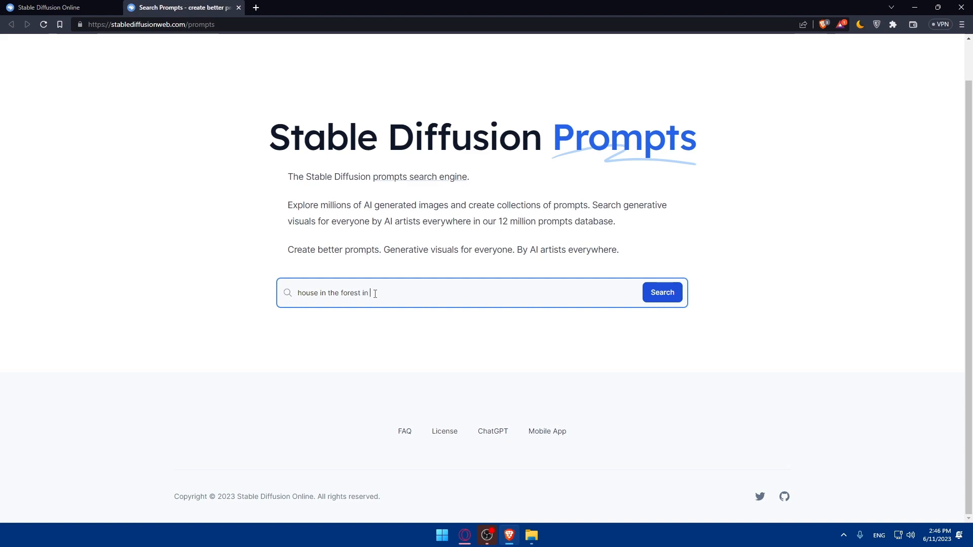
type("the night with")
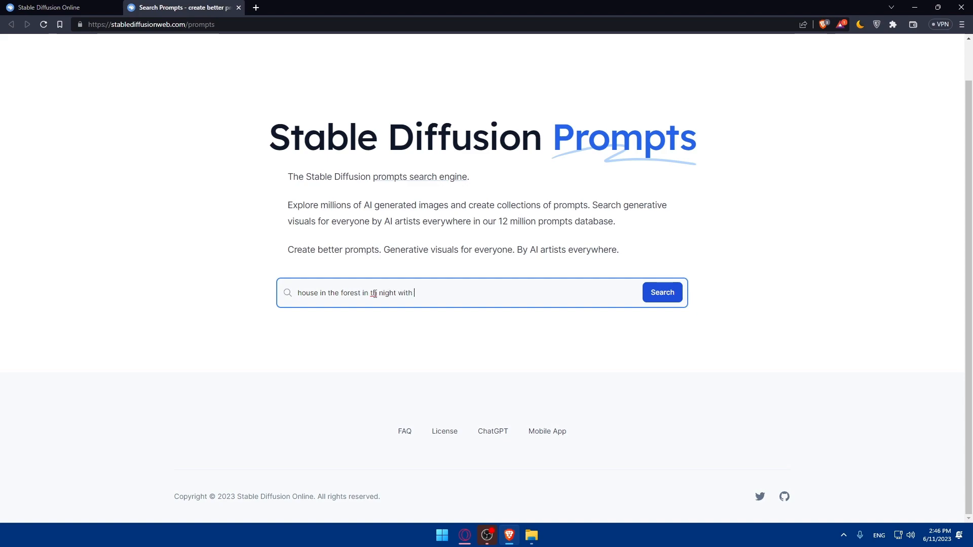
type("mooon")
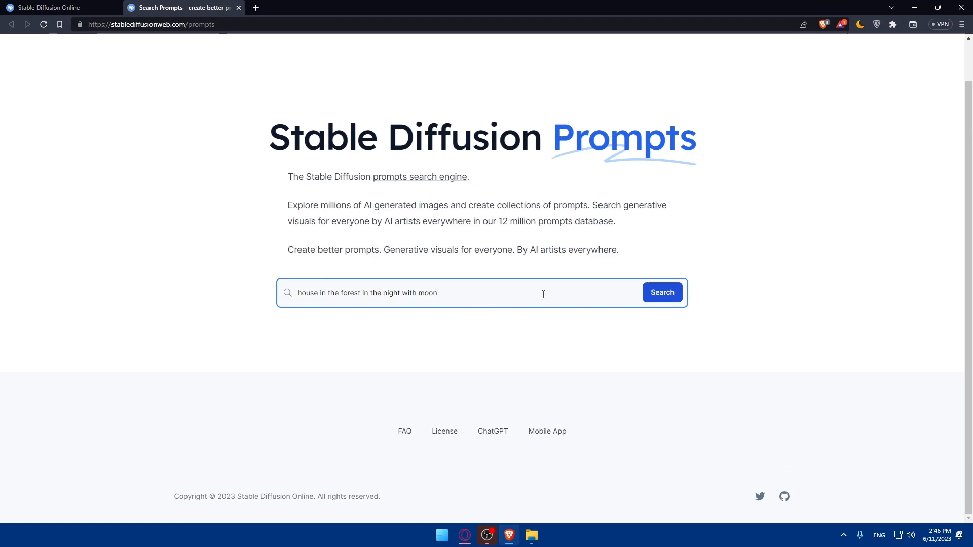
left_click(661, 292)
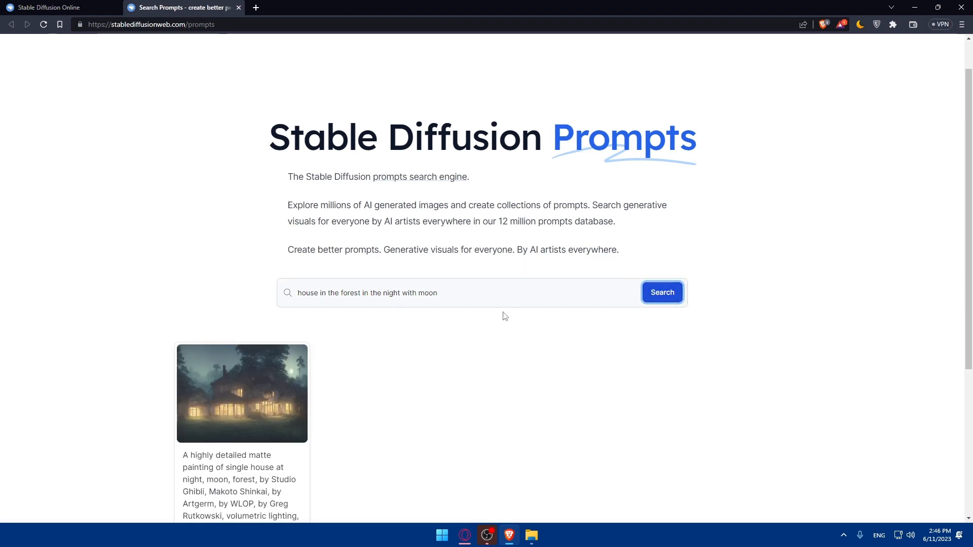
mouse_move(243, 293)
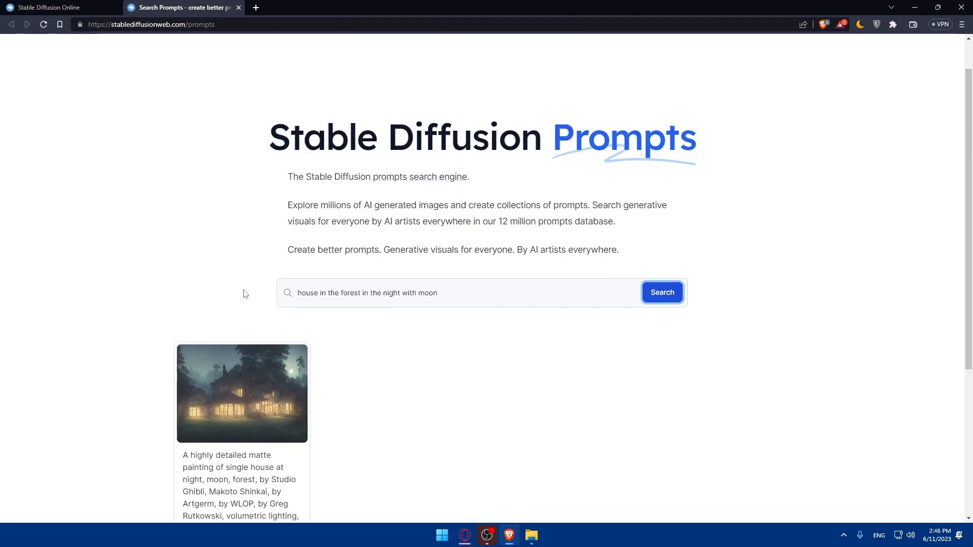
scroll("down", 3)
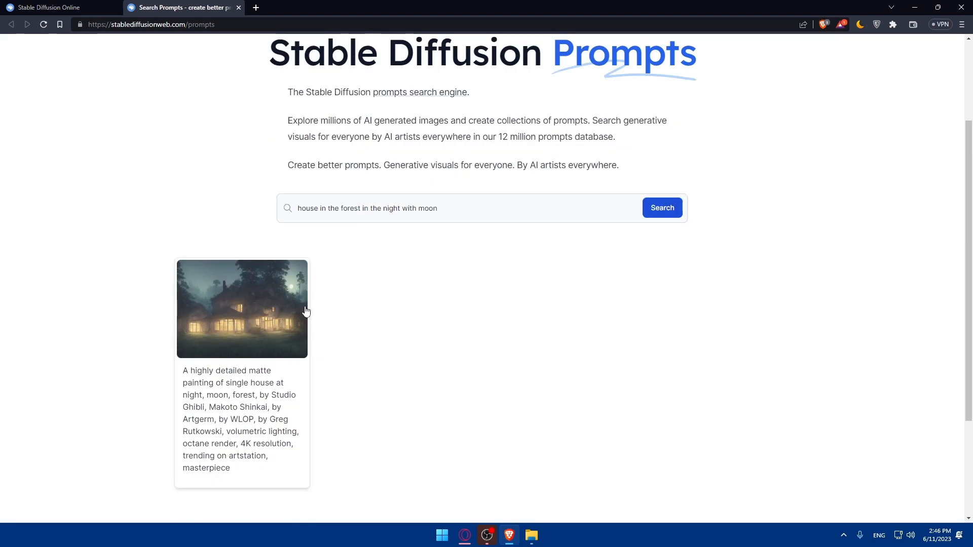
scroll("down", 3)
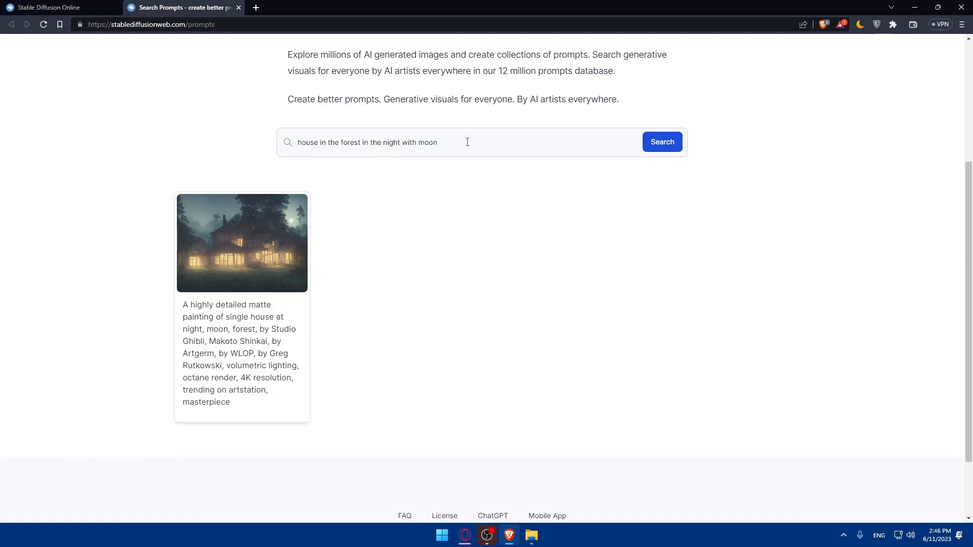
mouse_move(376, 243)
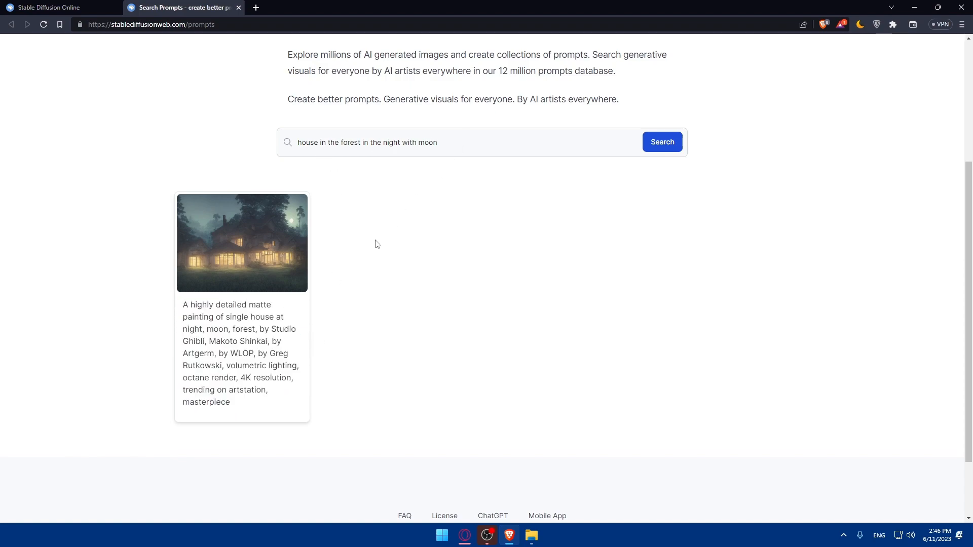
scroll("up", 3)
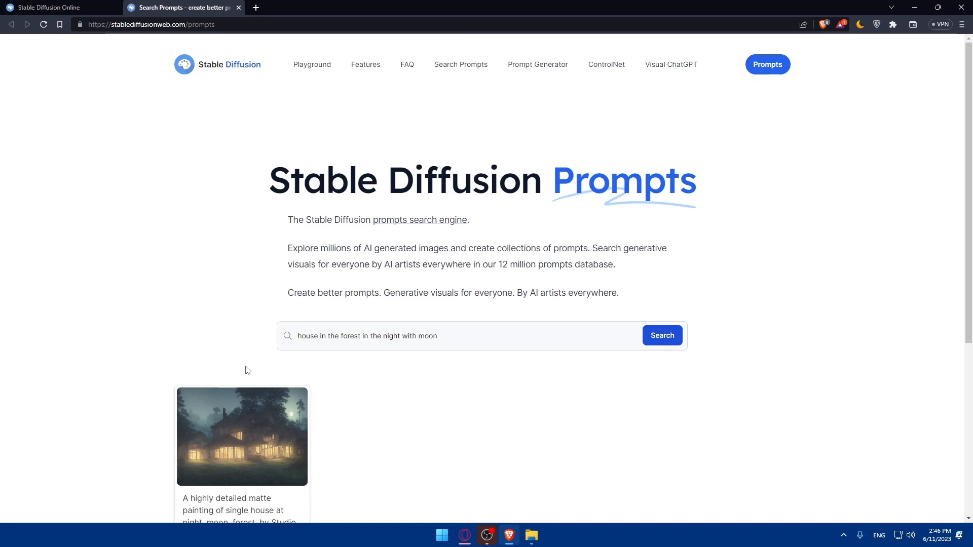
Return to the home tab, choose Get Started for Free, and scroll to the Playground
left_click(50, 6)
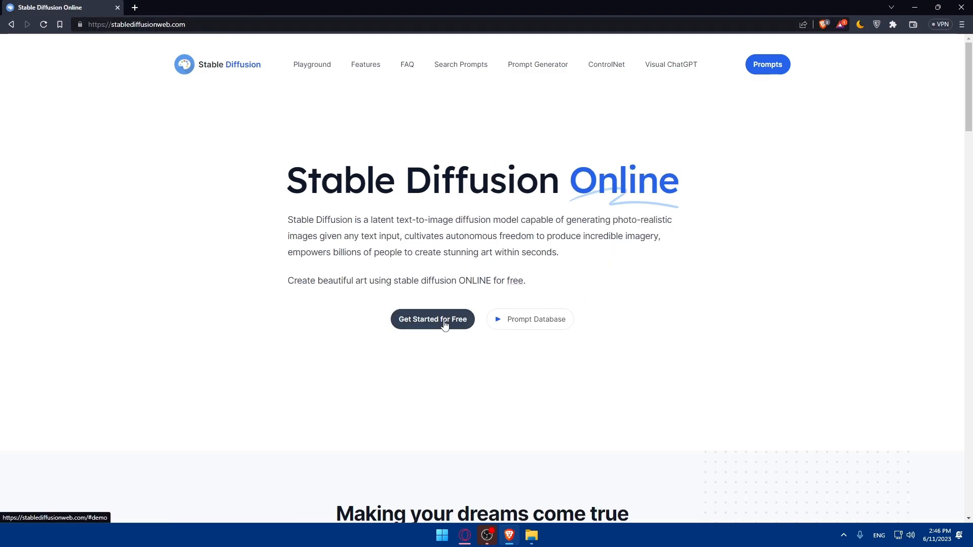
left_click(432, 319)
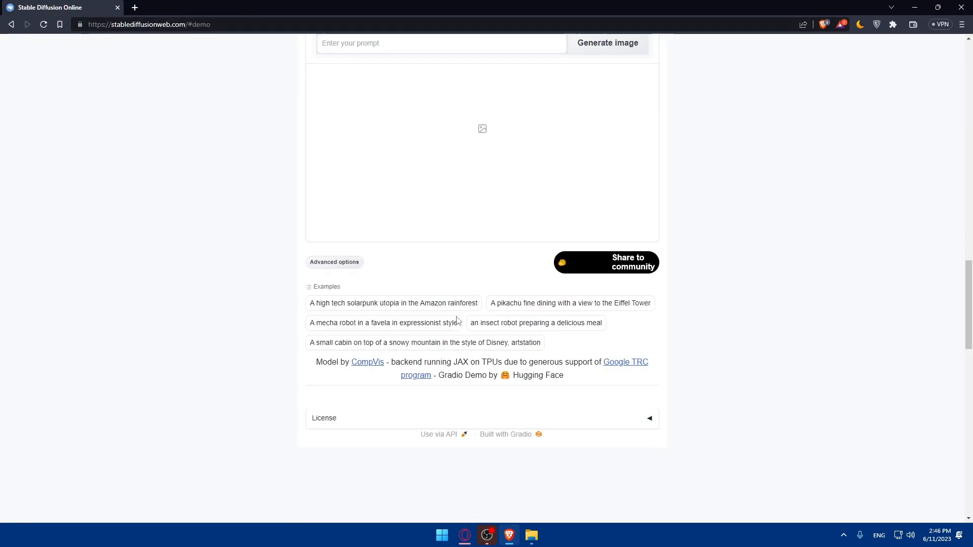
scroll("up", 3)
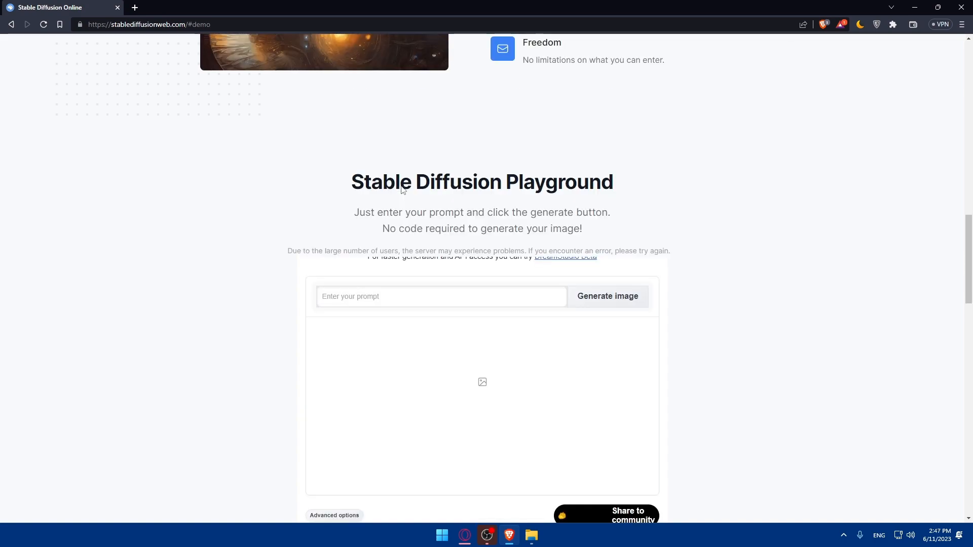
scroll("down", 3)
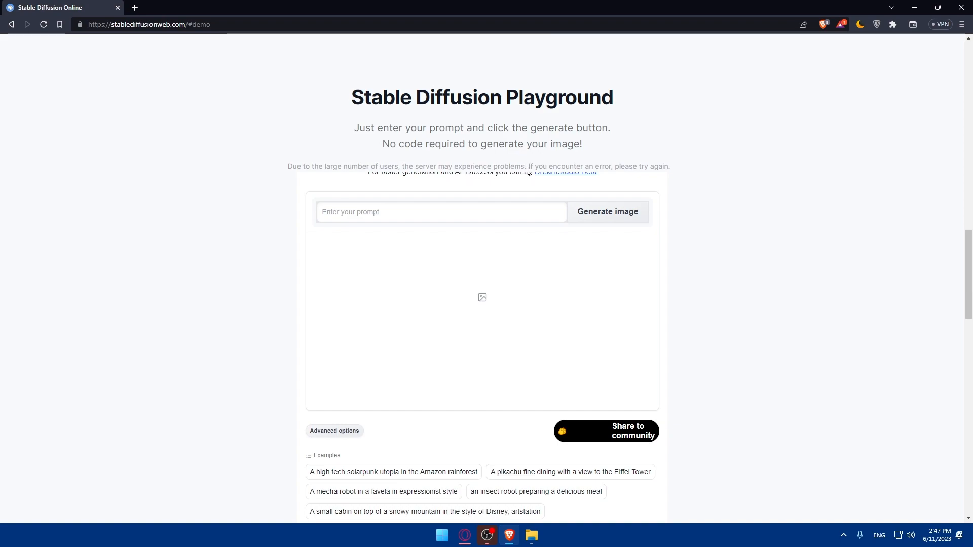
mouse_move(520, 176)
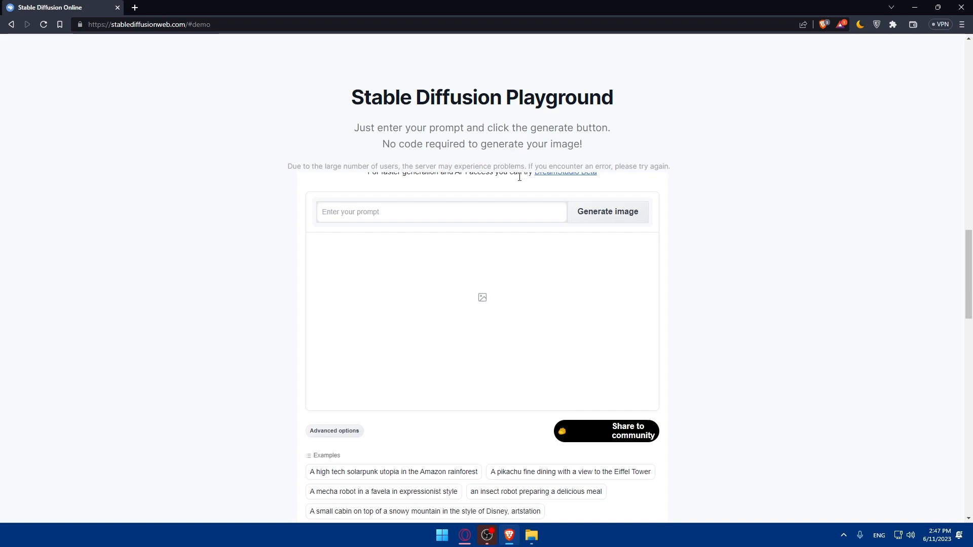
mouse_move(509, 188)
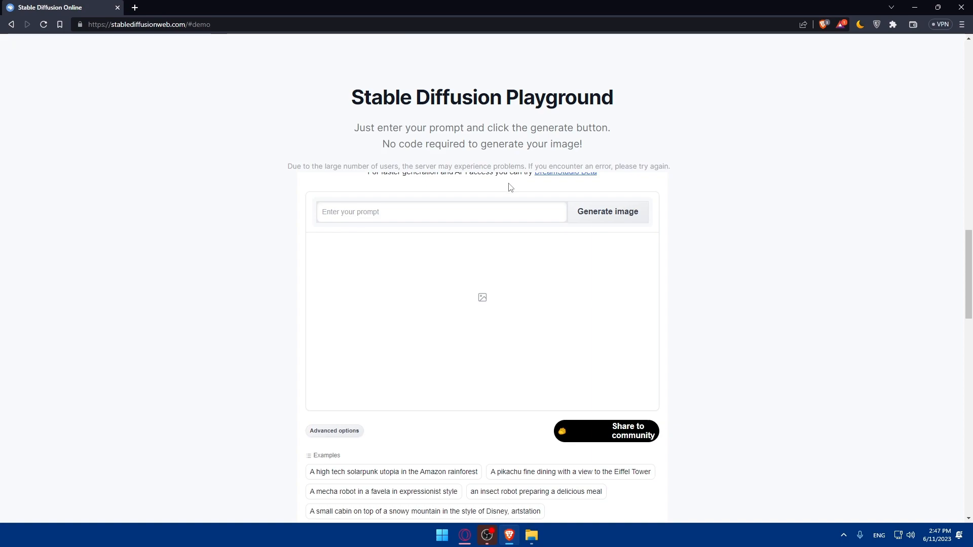
mouse_move(533, 171)
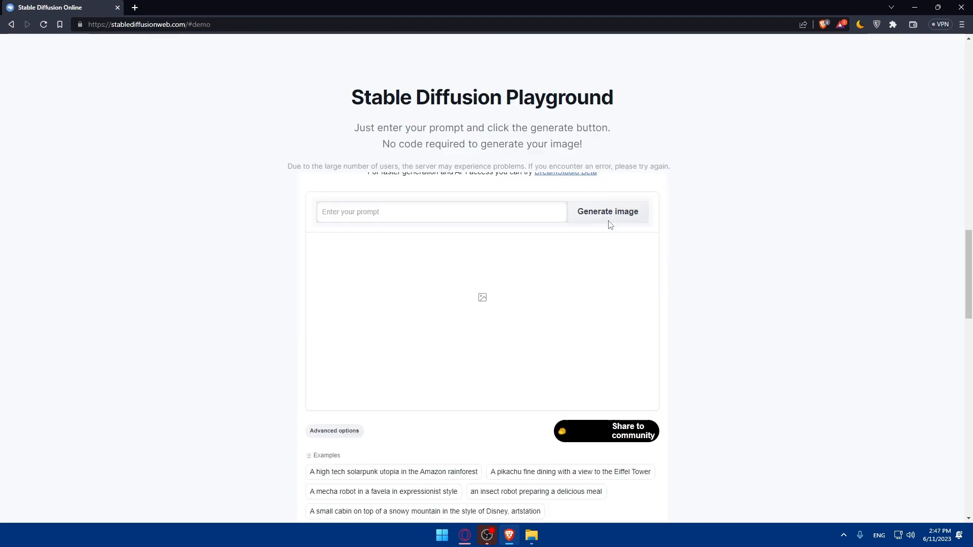
scroll("down", 3)
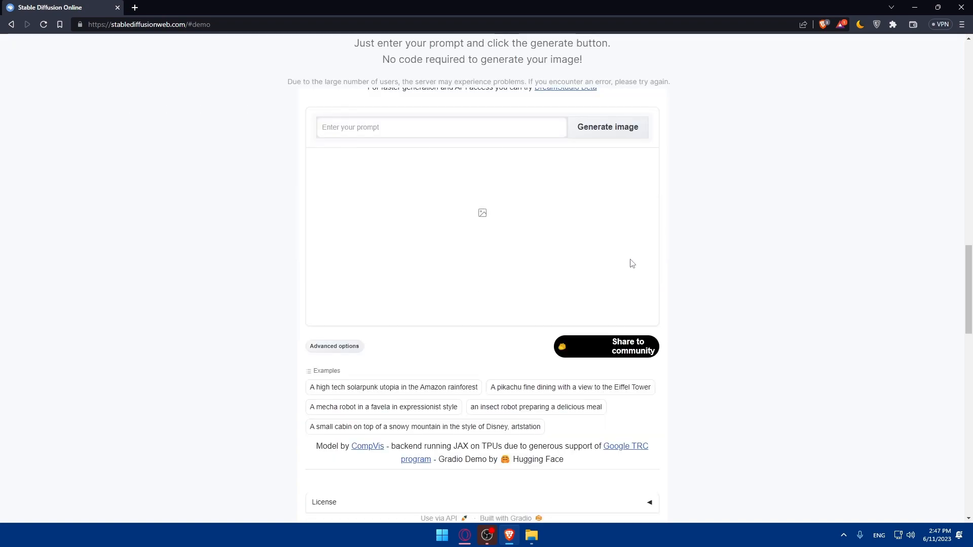
mouse_move(590, 175)
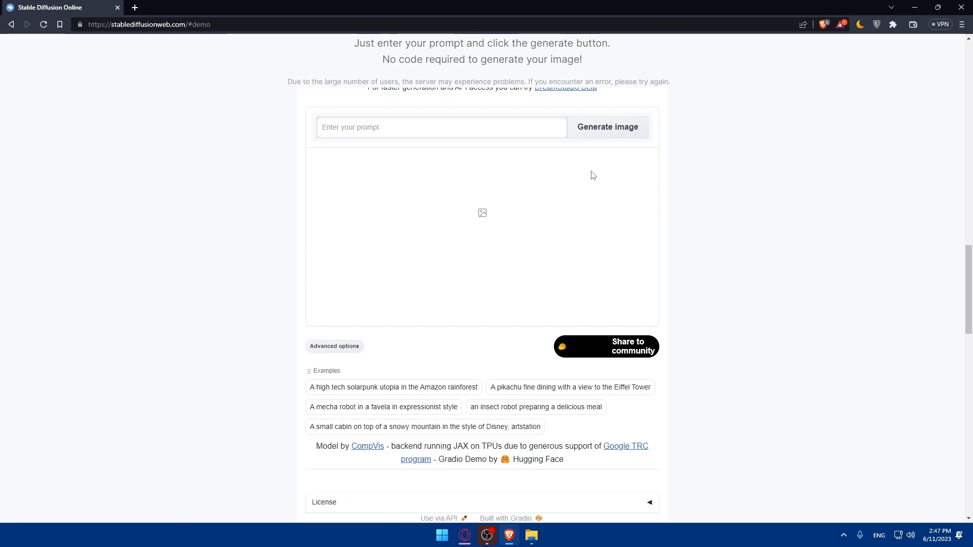
mouse_move(747, 208)
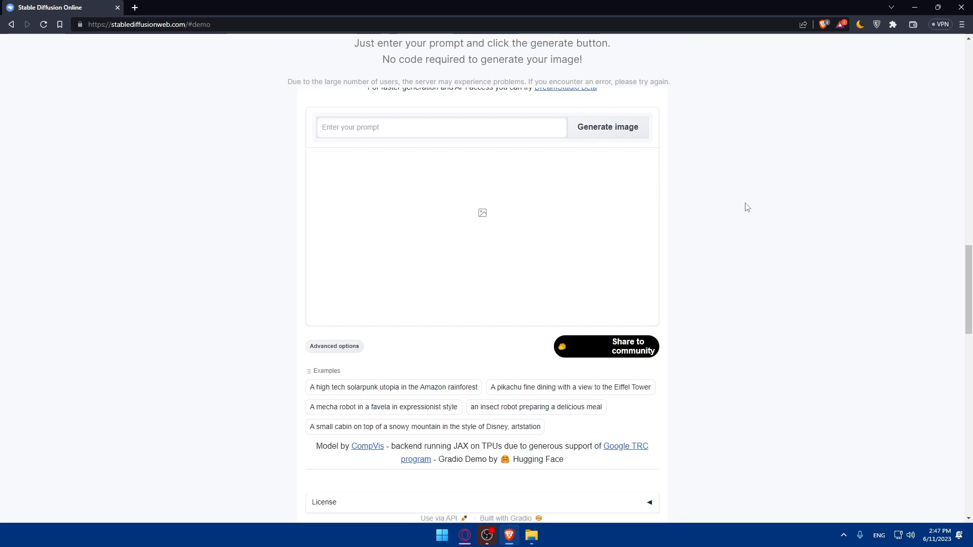
scroll("down", 3)
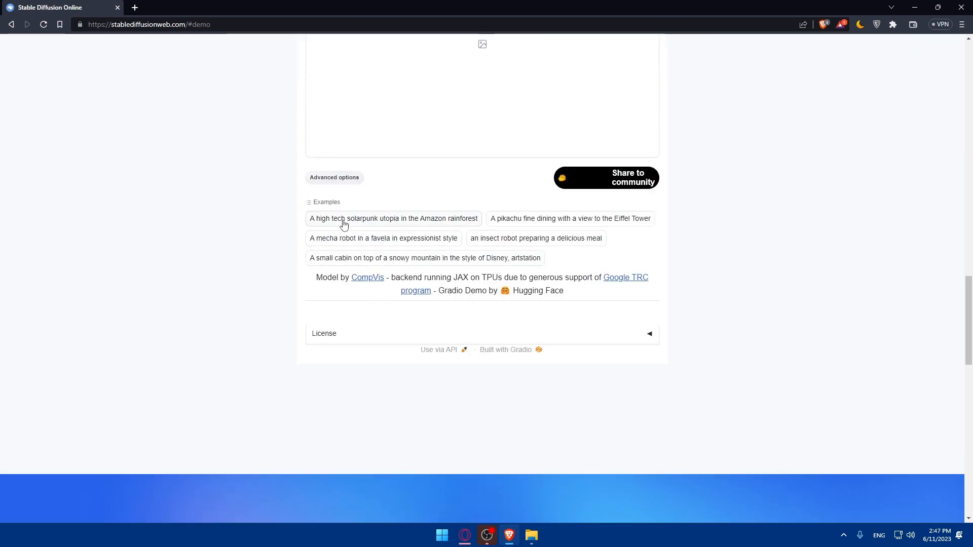
left_click(334, 177)
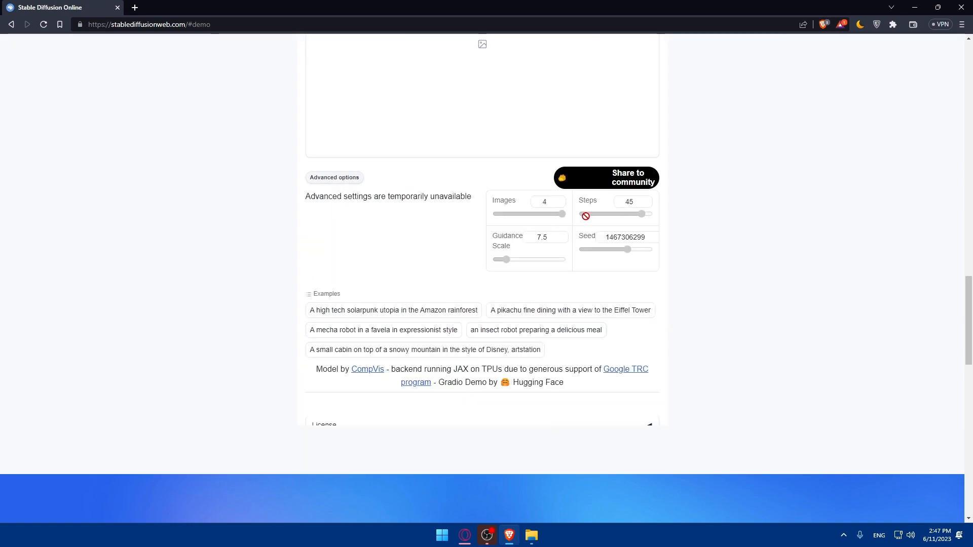
mouse_move(341, 237)
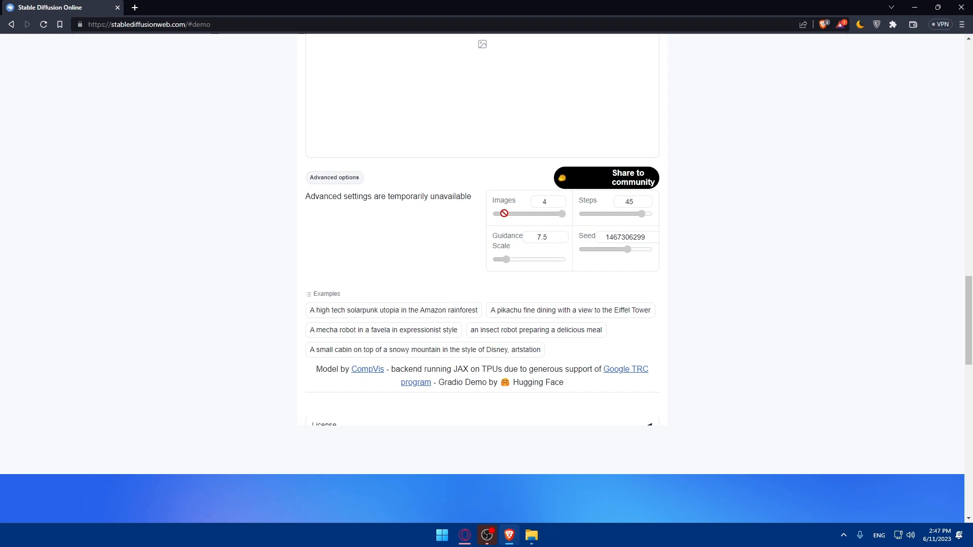
mouse_move(566, 221)
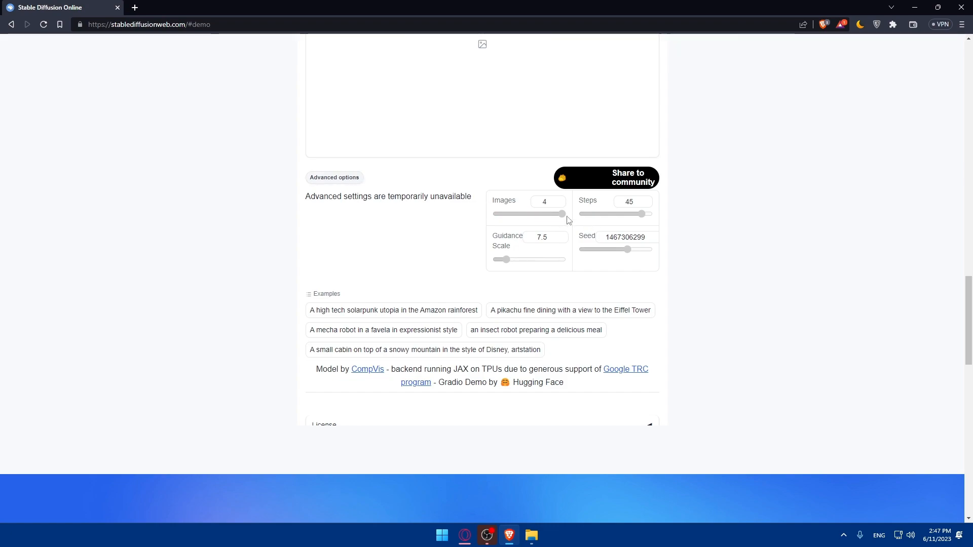
mouse_move(529, 229)
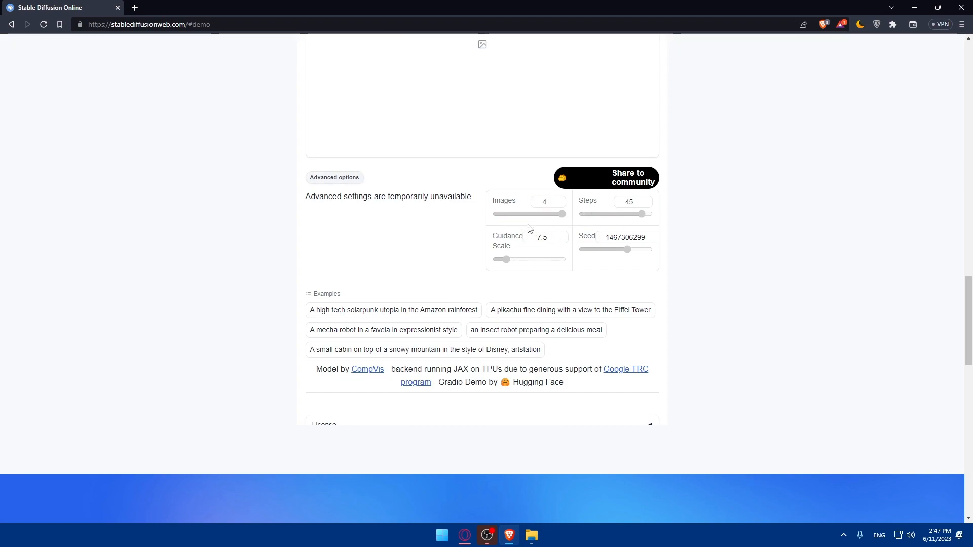
mouse_move(532, 201)
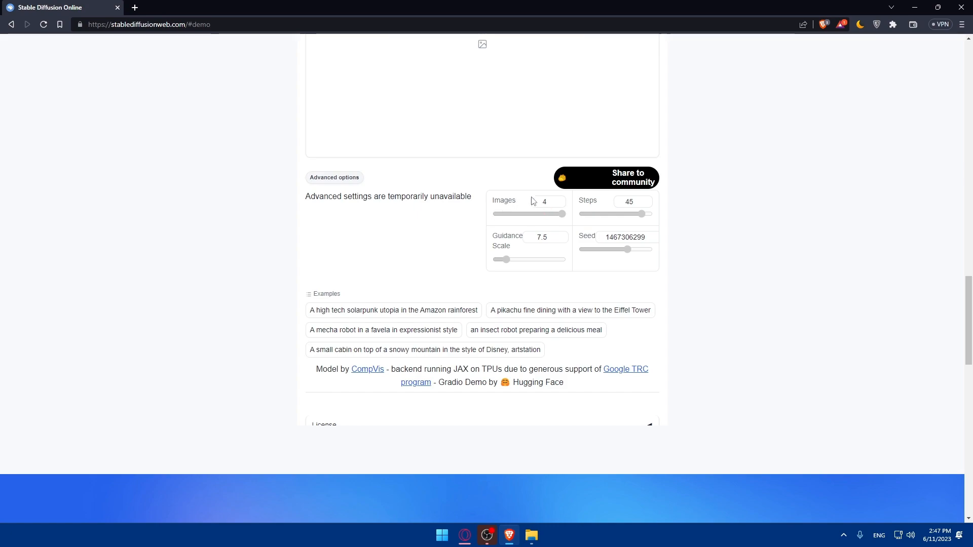
mouse_move(564, 273)
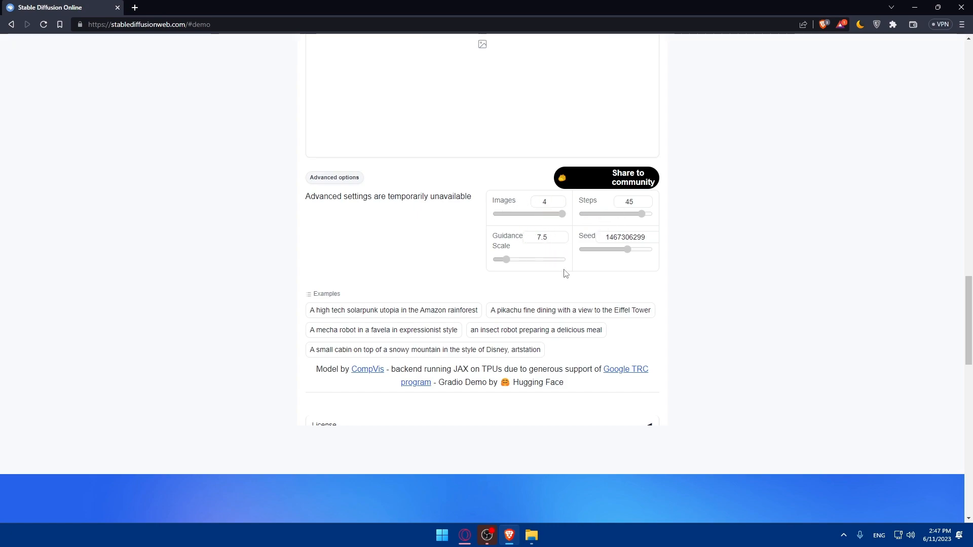
scroll("up", 3)
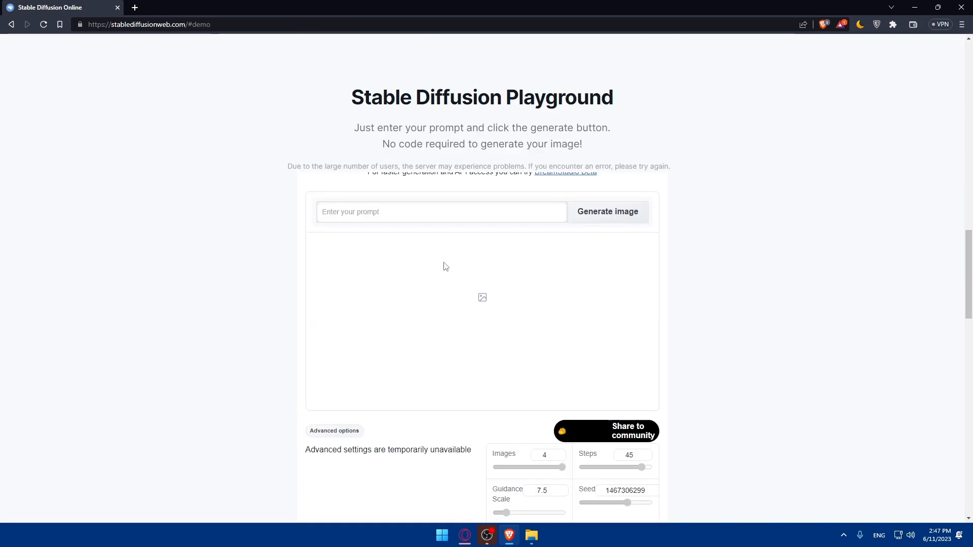
Fill the prompt with the 'A pikachu fine dining with a view to the Eiffel Tower' example
scroll("up", 3)
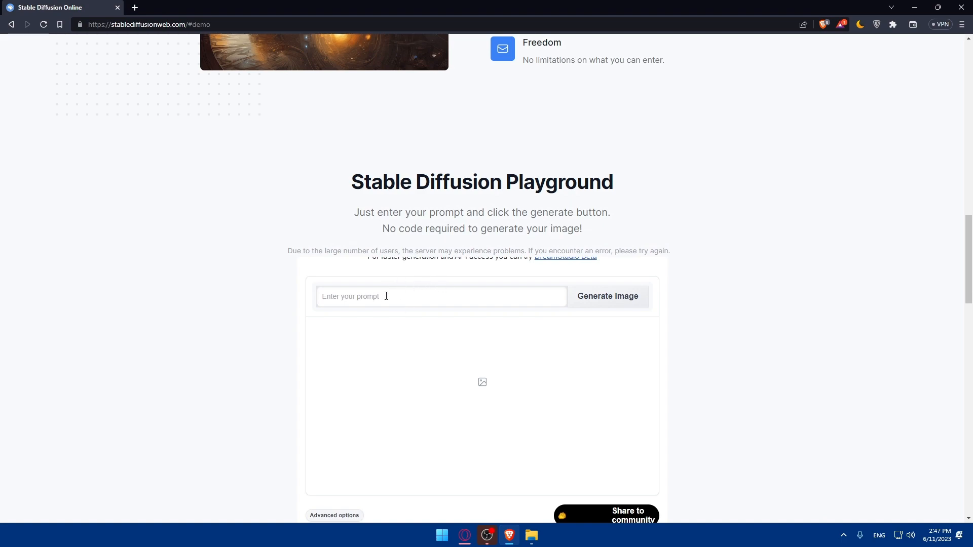
scroll("down", 3)
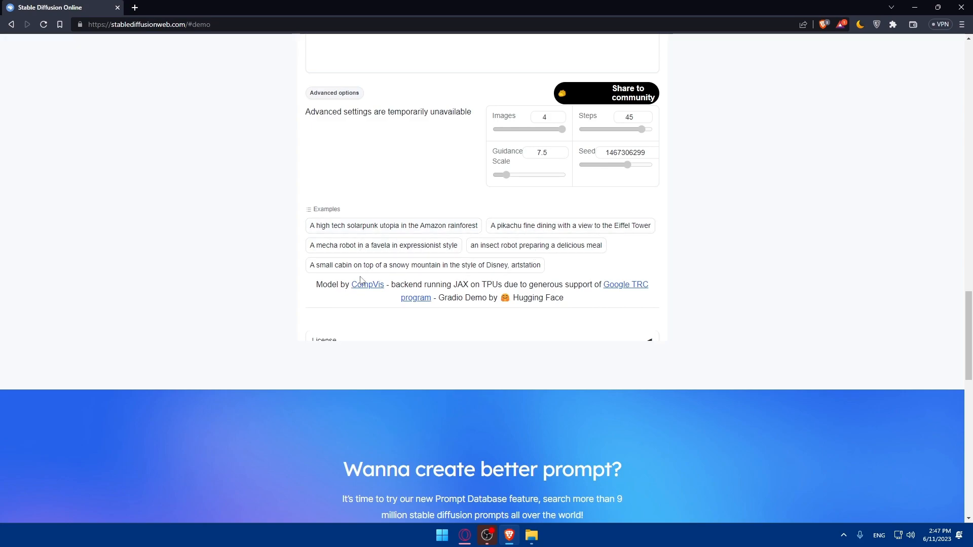
mouse_move(398, 238)
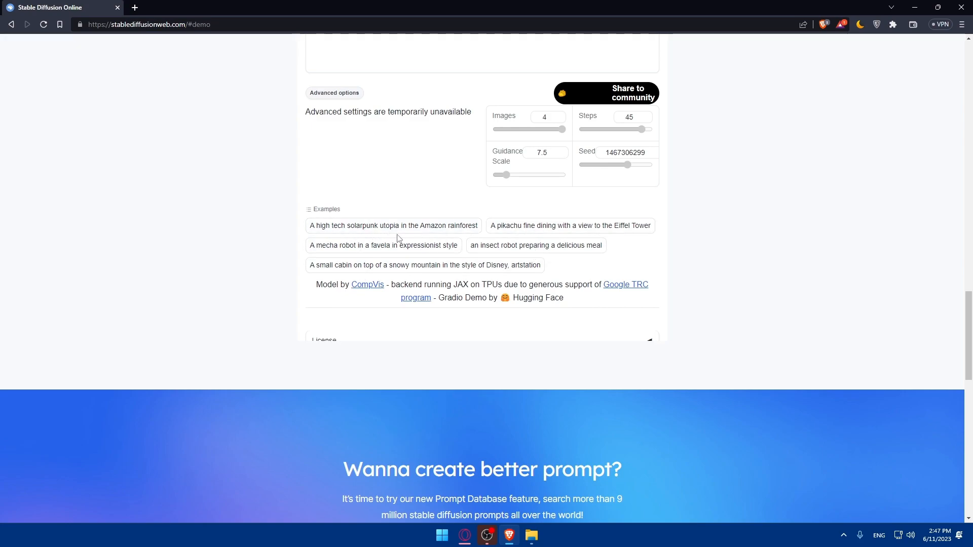
mouse_move(463, 229)
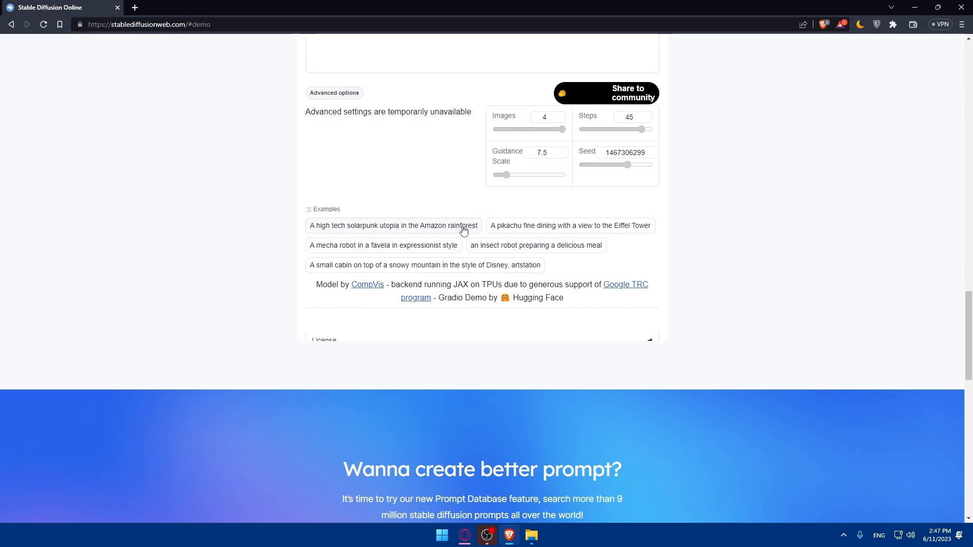
mouse_move(412, 231)
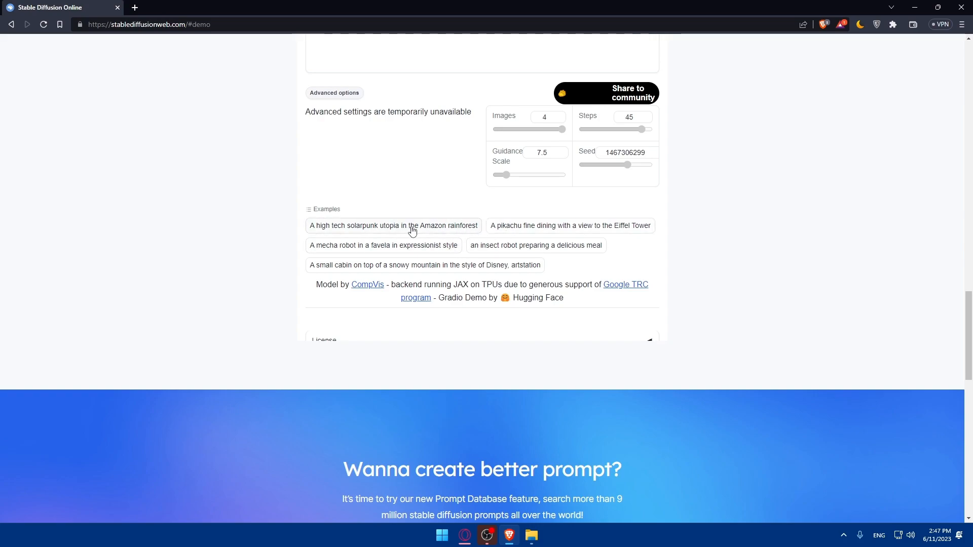
scroll("up", 3)
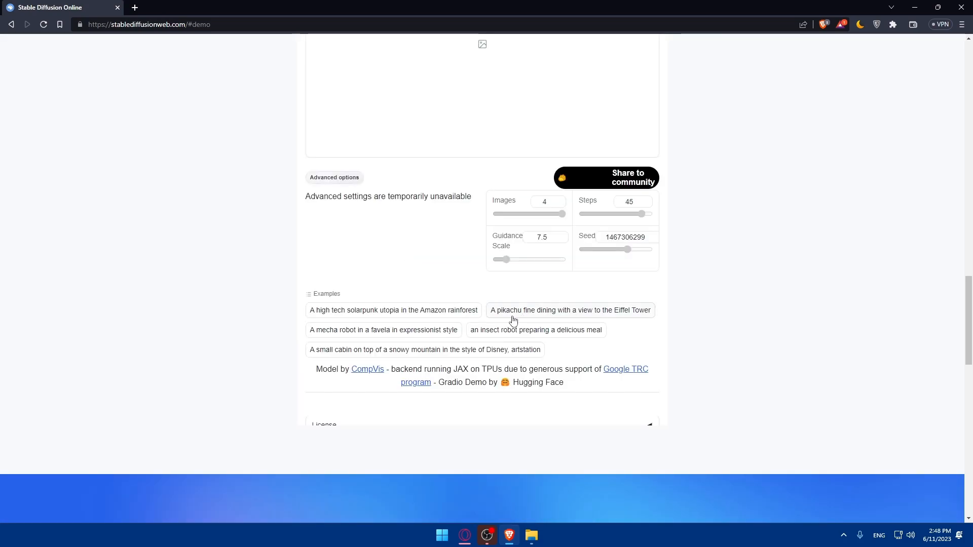
left_click(569, 309)
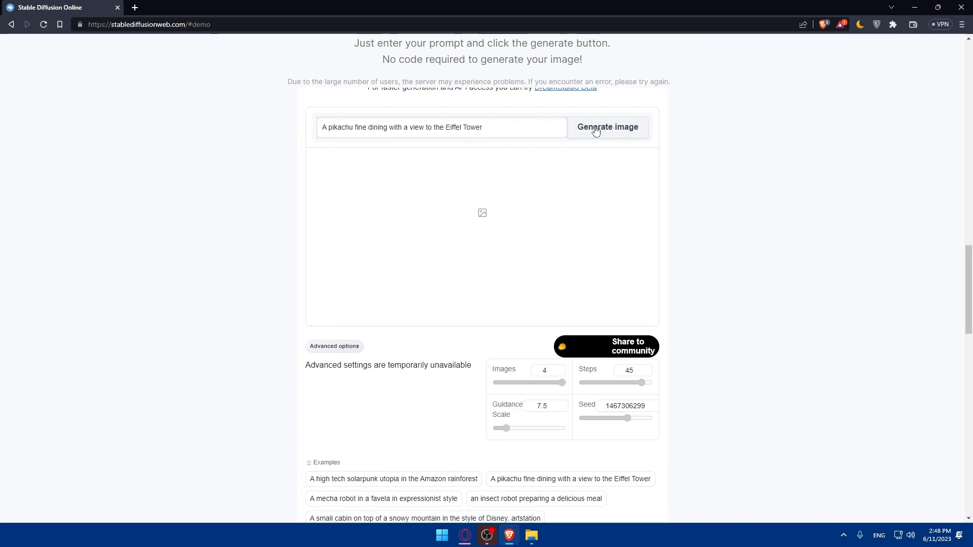
Generate four images from the Pikachu Eiffel Tower prompt
left_click(606, 126)
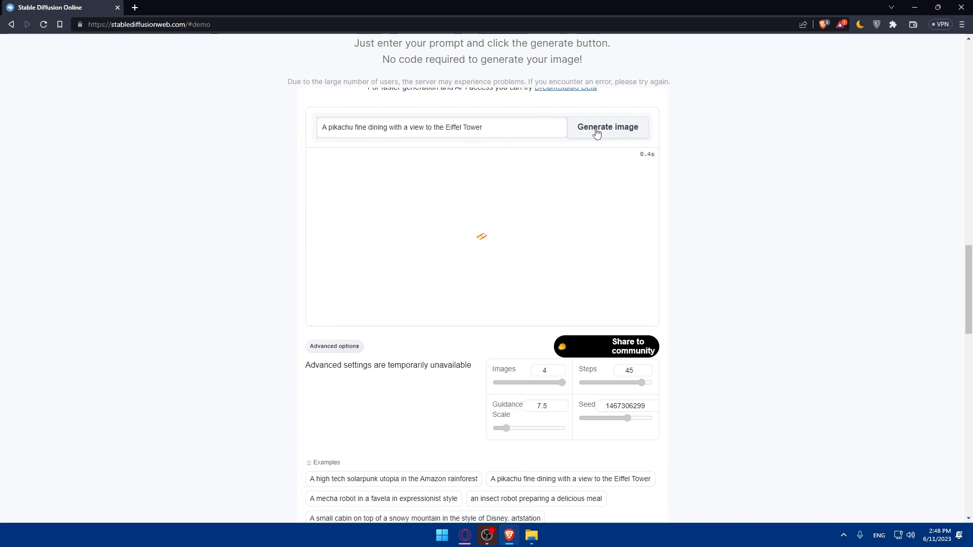
left_click(606, 127)
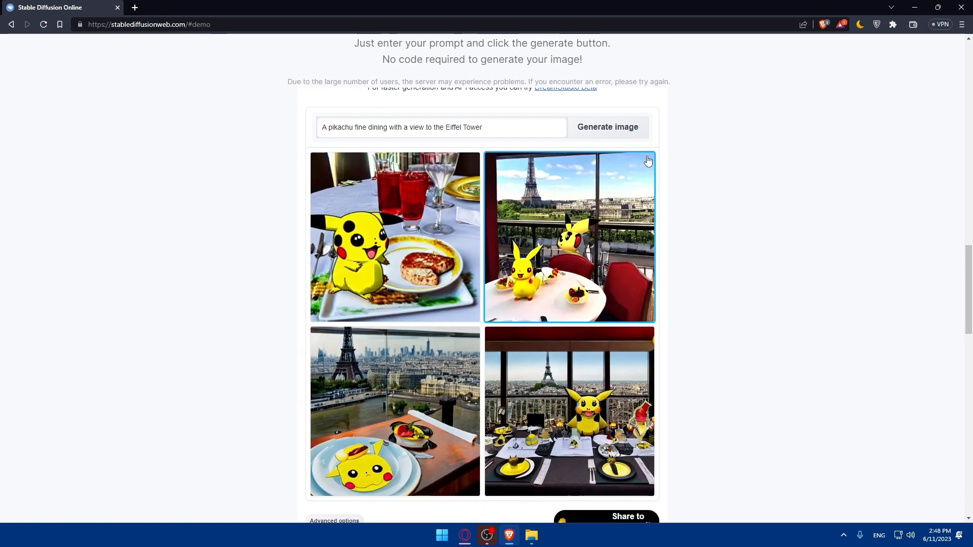
mouse_move(752, 164)
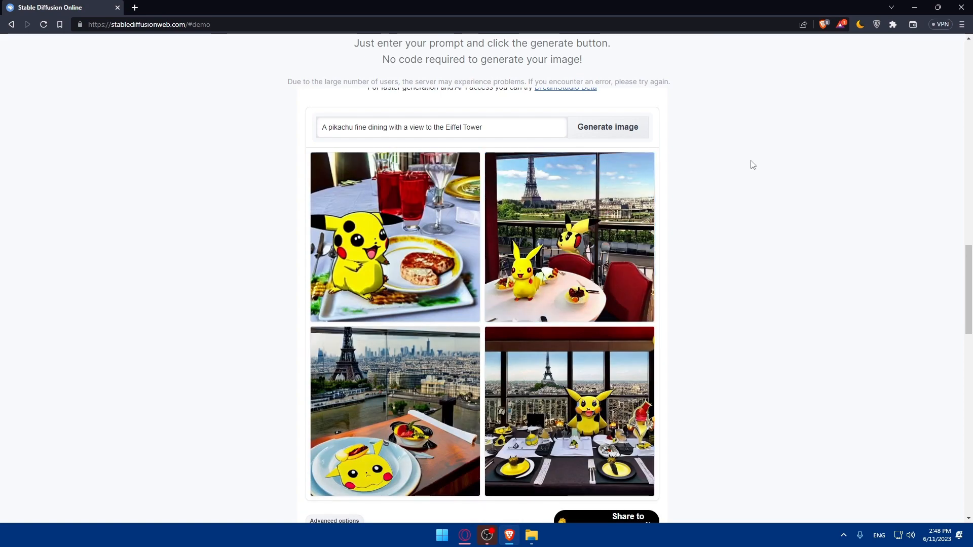
mouse_move(539, 191)
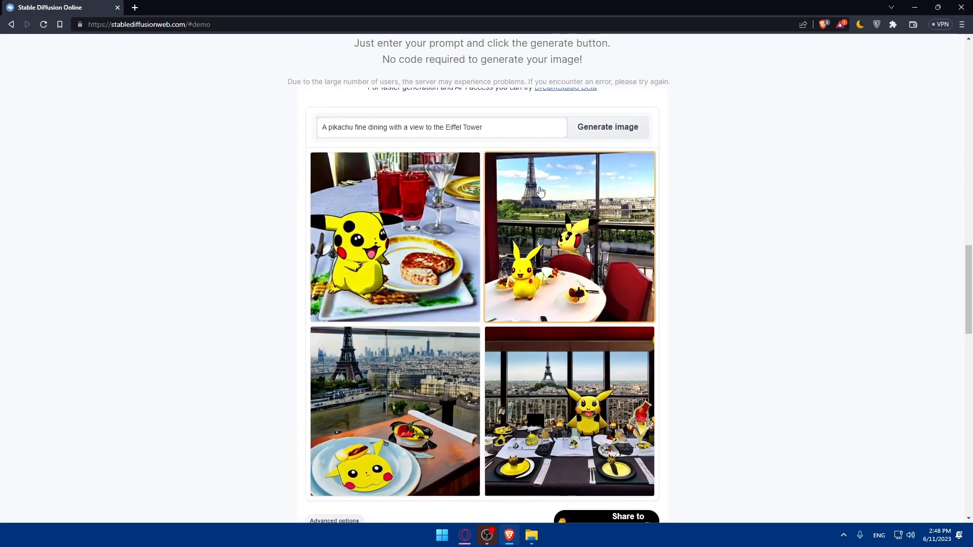
scroll("down", 3)
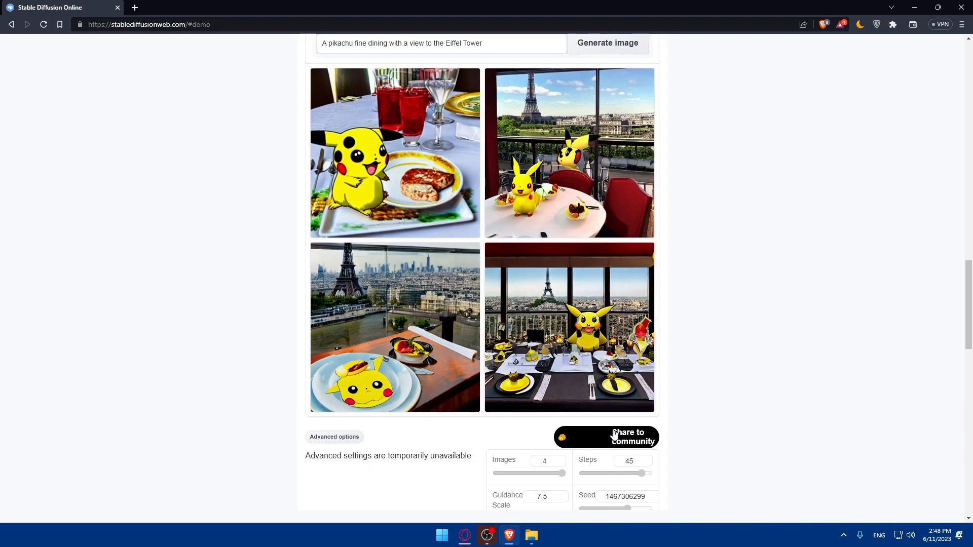
scroll("up", 3)
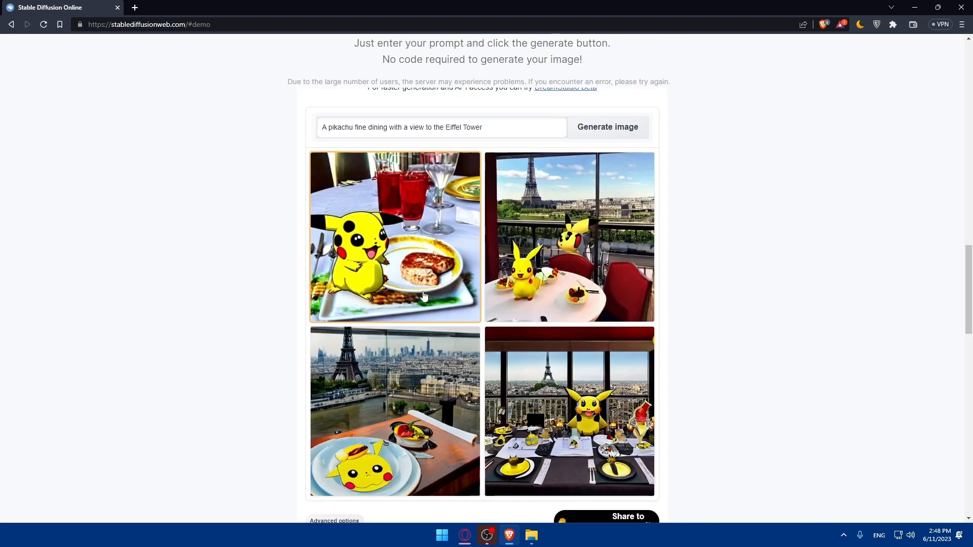
Enlarge the first Pikachu image, preview the second and fourth, then return to the first
left_click(395, 237)
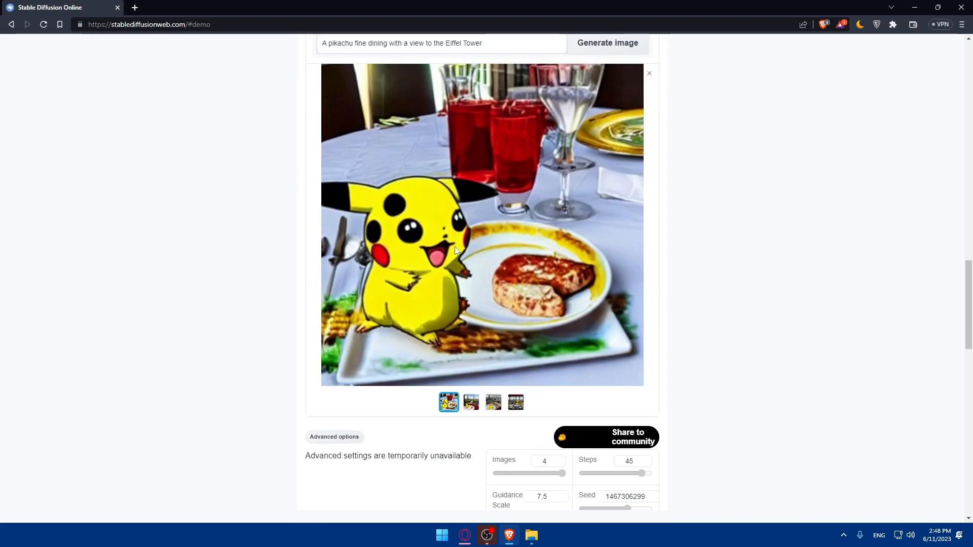
left_click(470, 402)
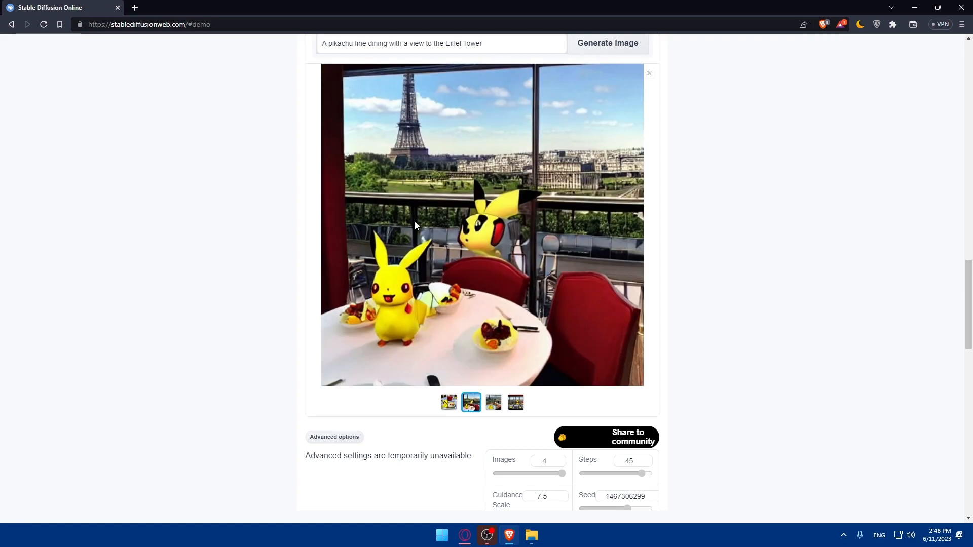
left_click(493, 402)
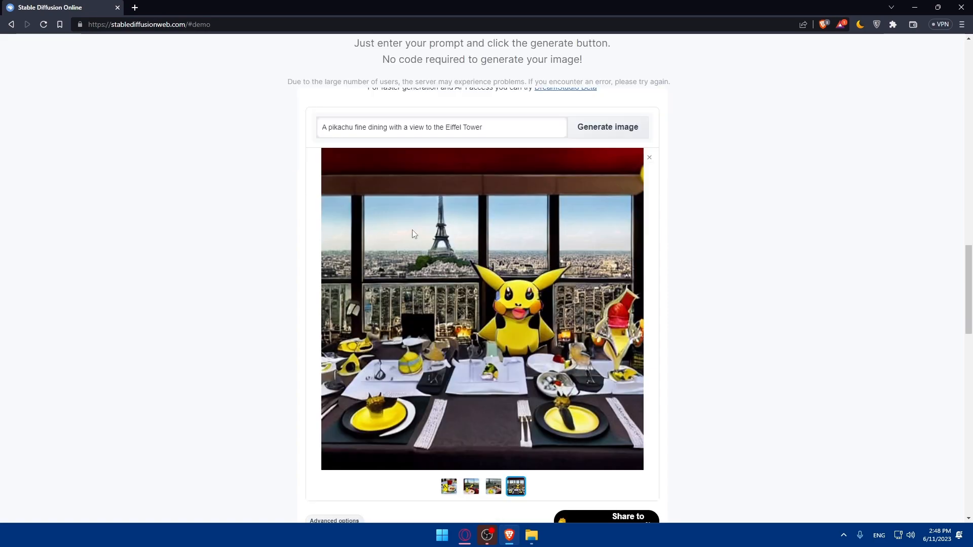
left_click(449, 486)
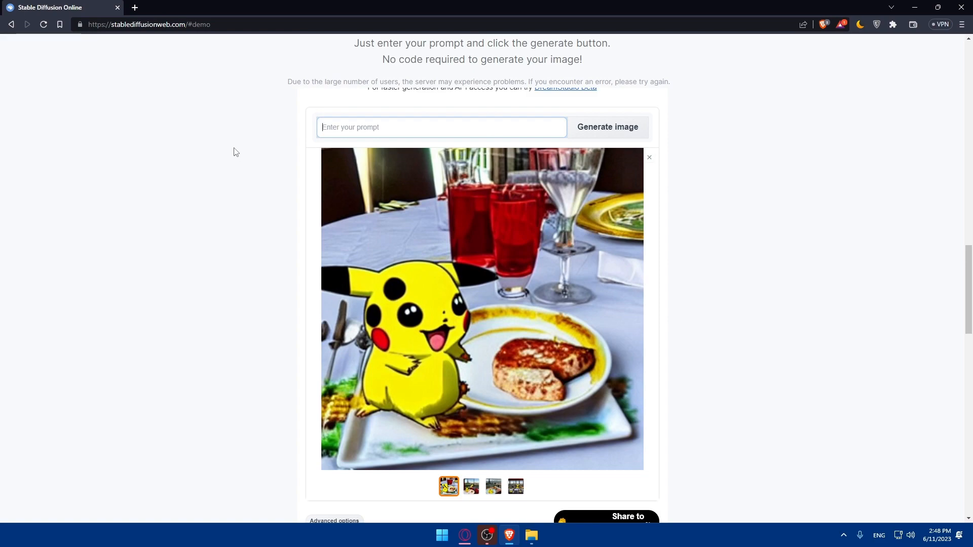
Generate images for 'red moon' and preview the fourth, third and second results
type("red moon")
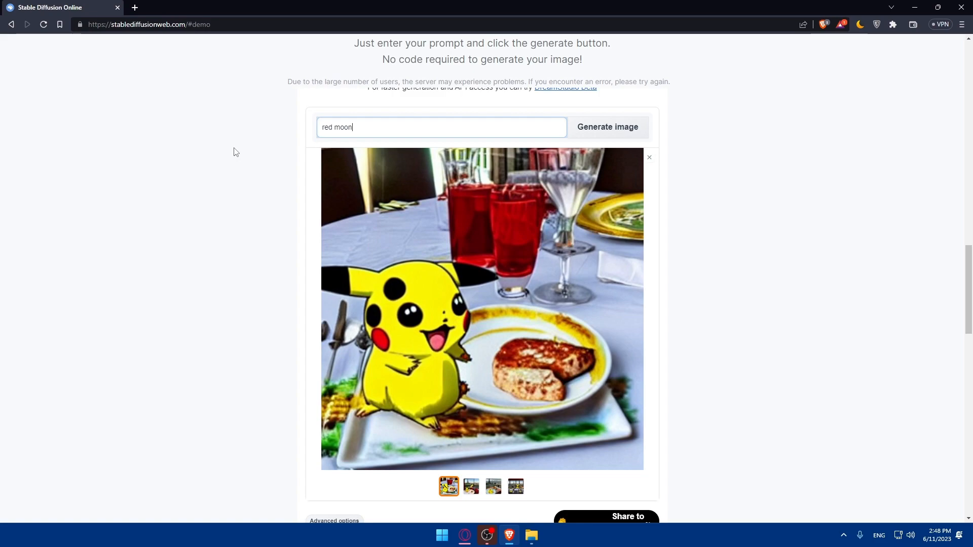
left_click(606, 127)
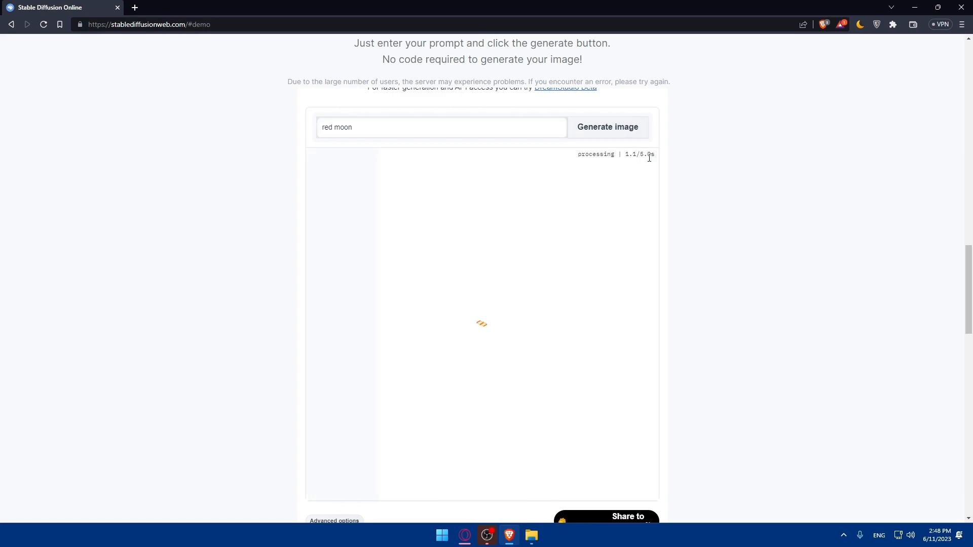
mouse_move(655, 172)
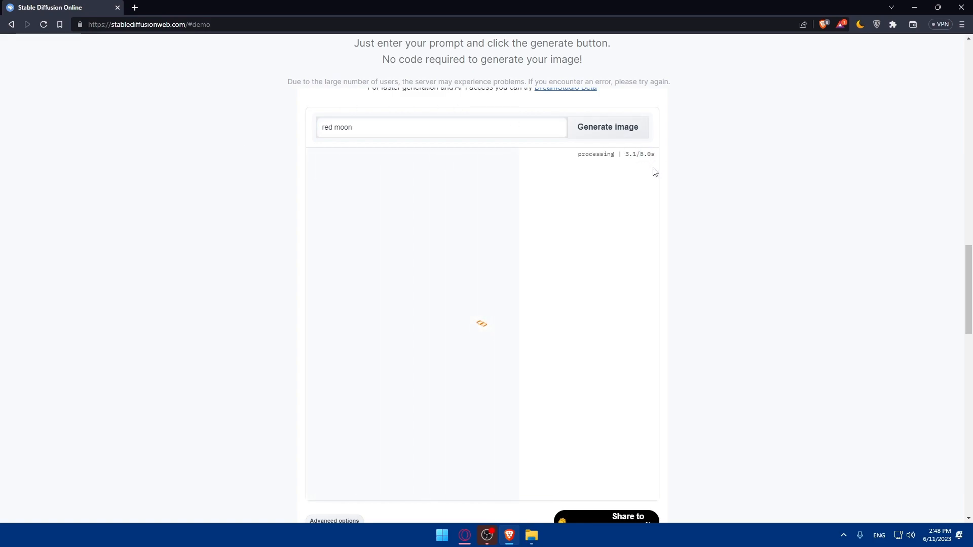
mouse_move(611, 205)
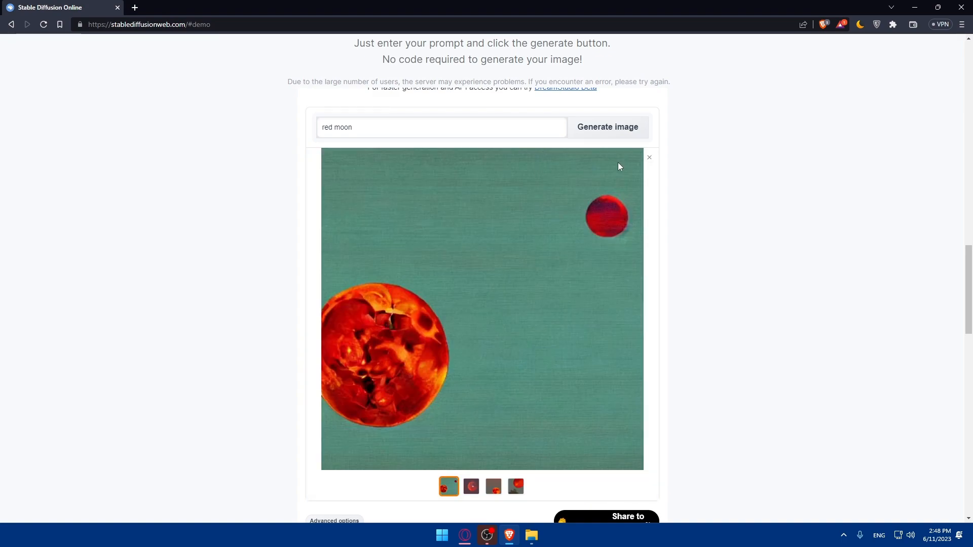
left_click(516, 486)
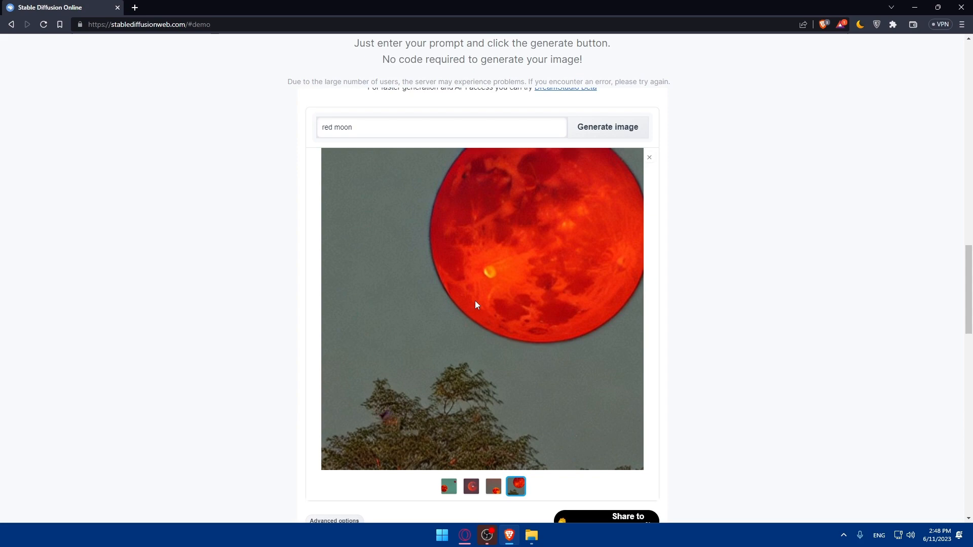
left_click(493, 486)
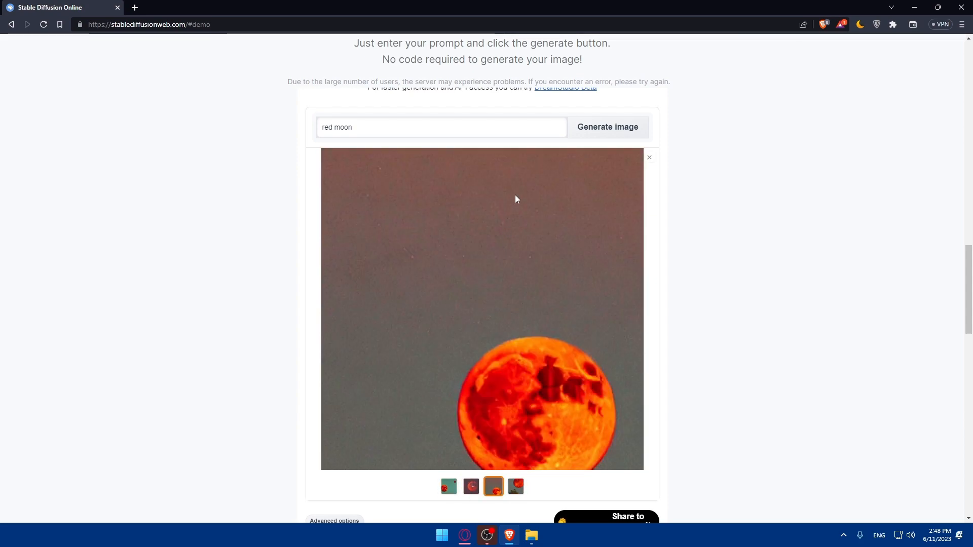
left_click(470, 486)
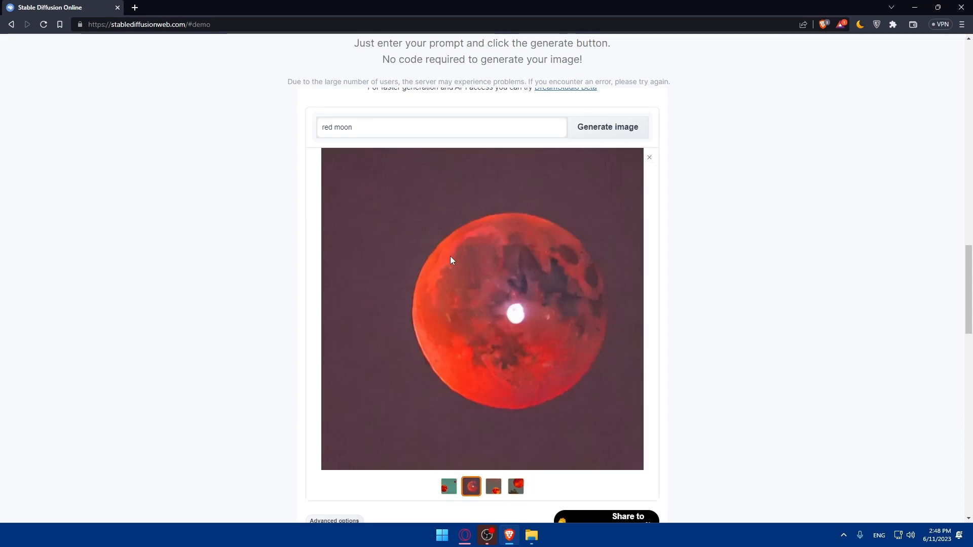
left_click(493, 487)
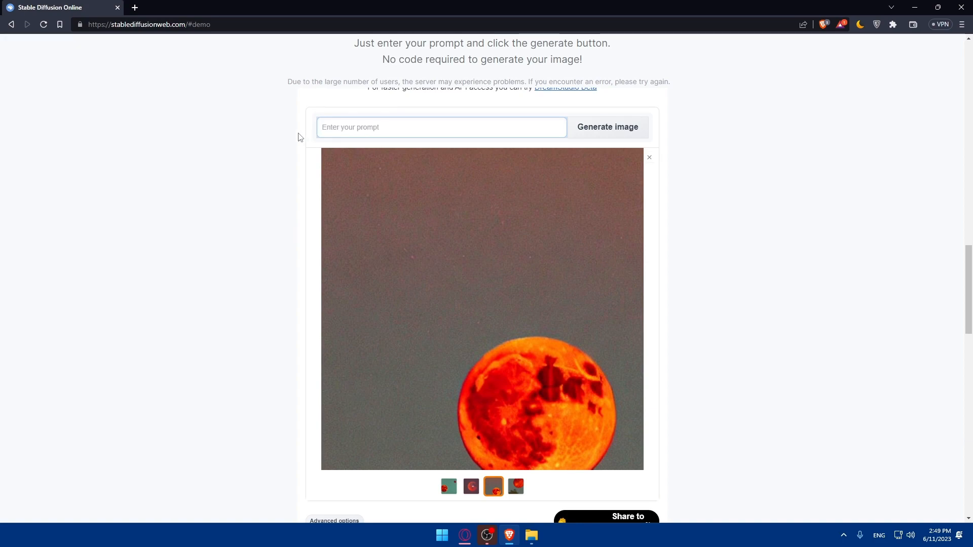
Generate images for the prompt 'human walking on the sun while the sun is attacking earth'
type("him")
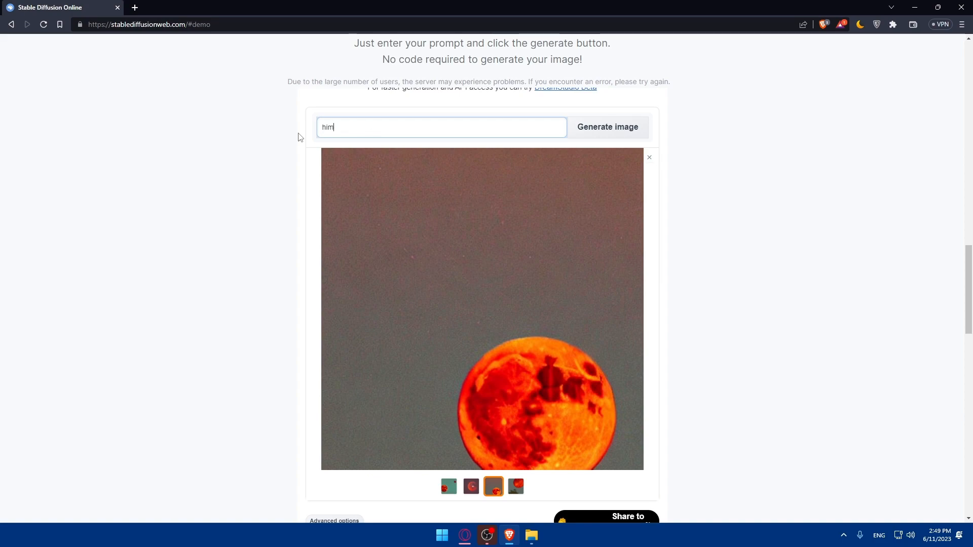
type("human wa")
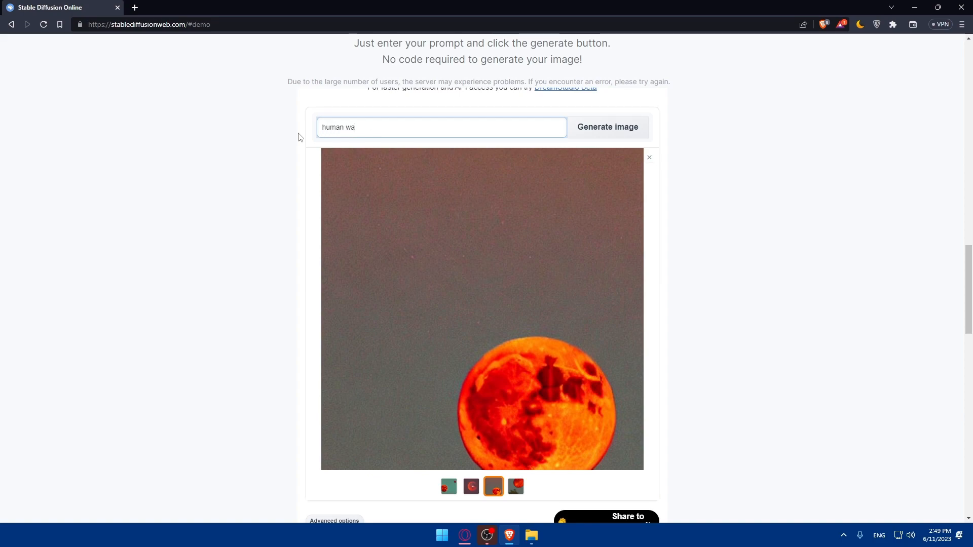
type("lking")
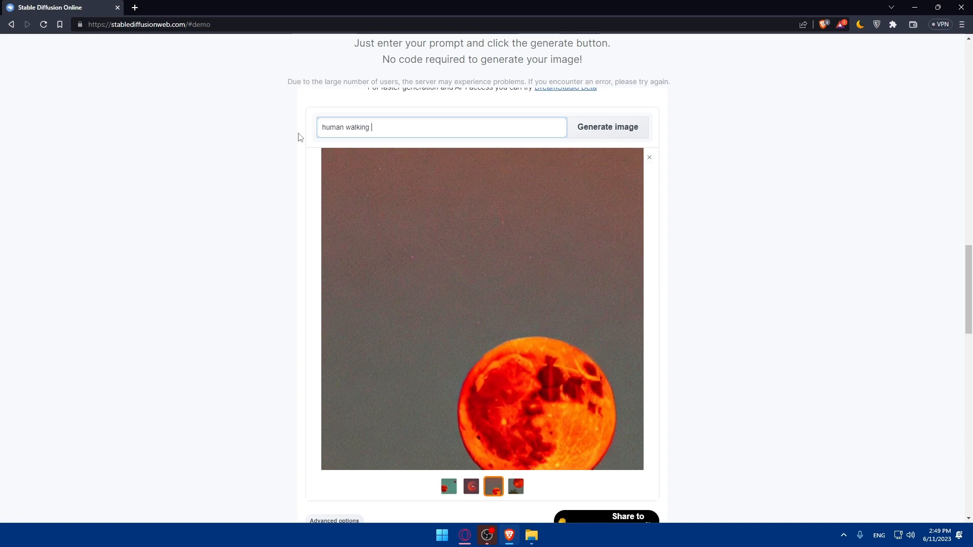
type("on the sun")
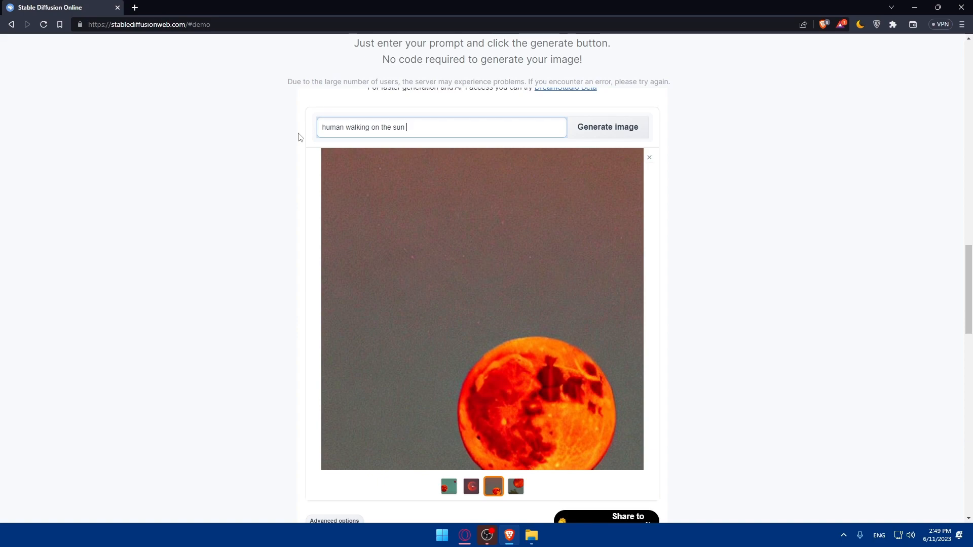
type("while")
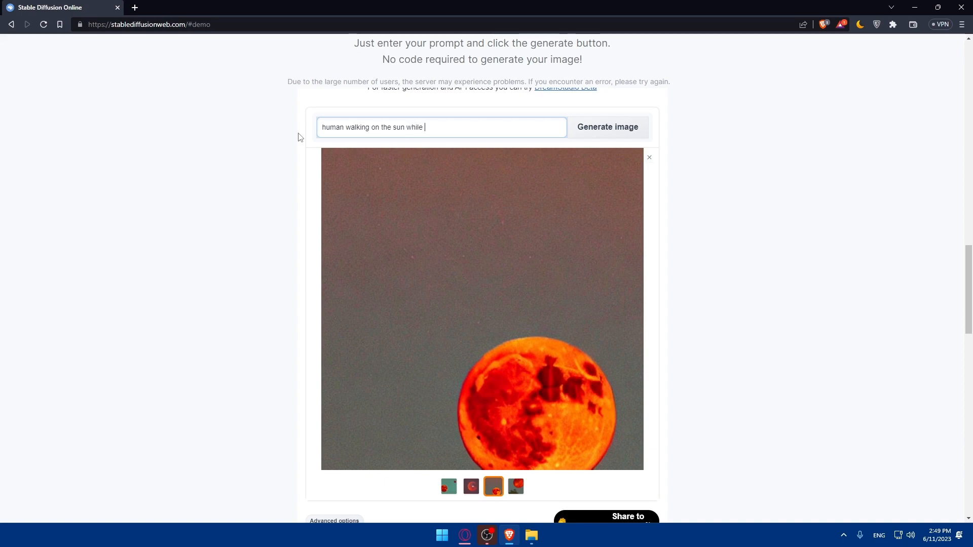
type("the sun")
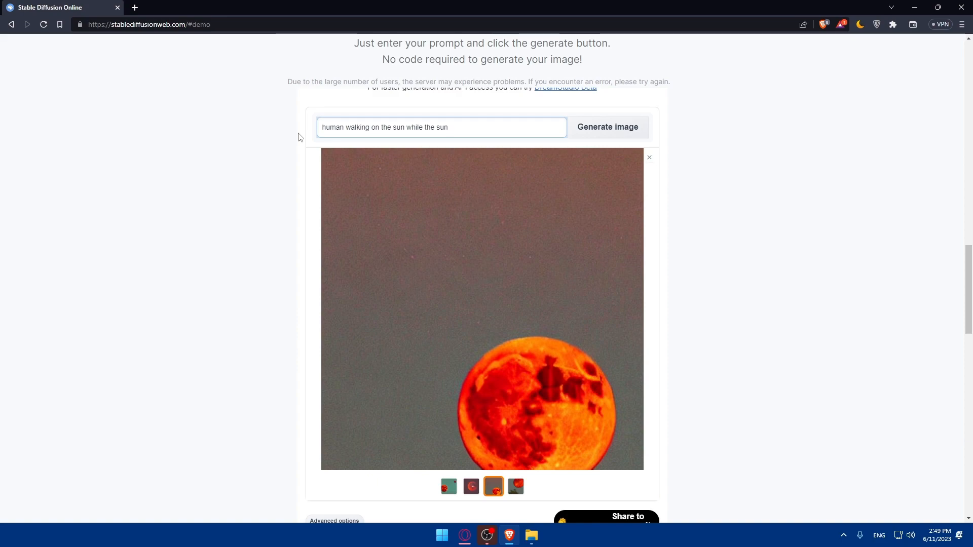
type("is aa")
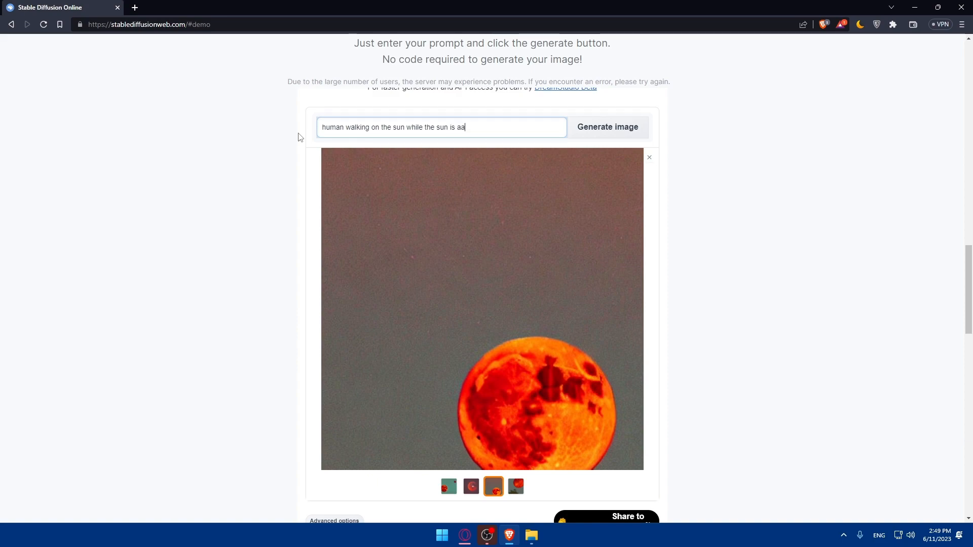
type("ttack")
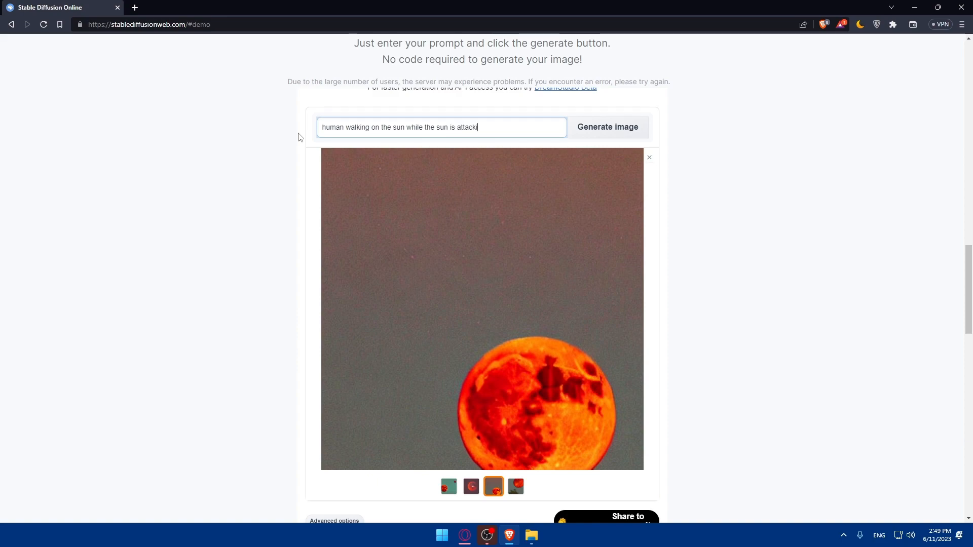
type("ing ea")
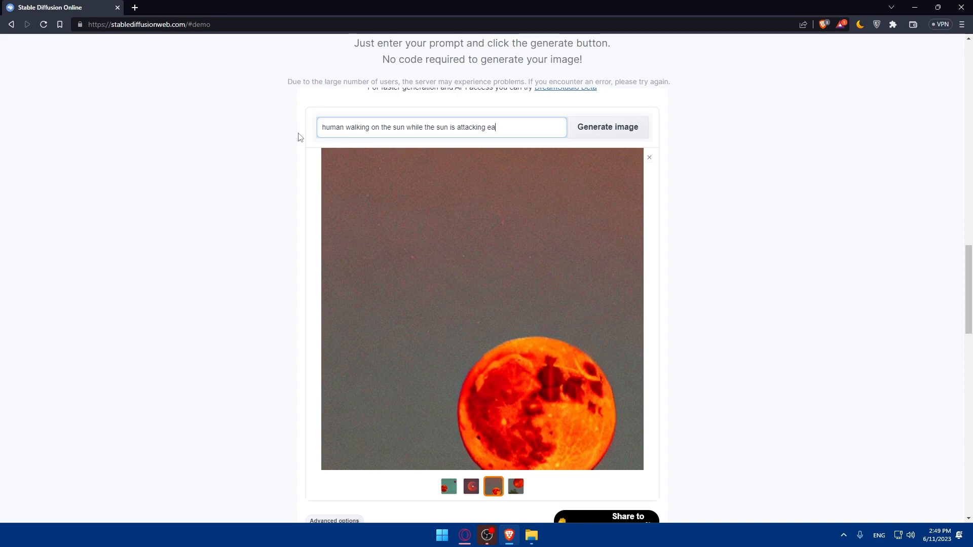
type("rth")
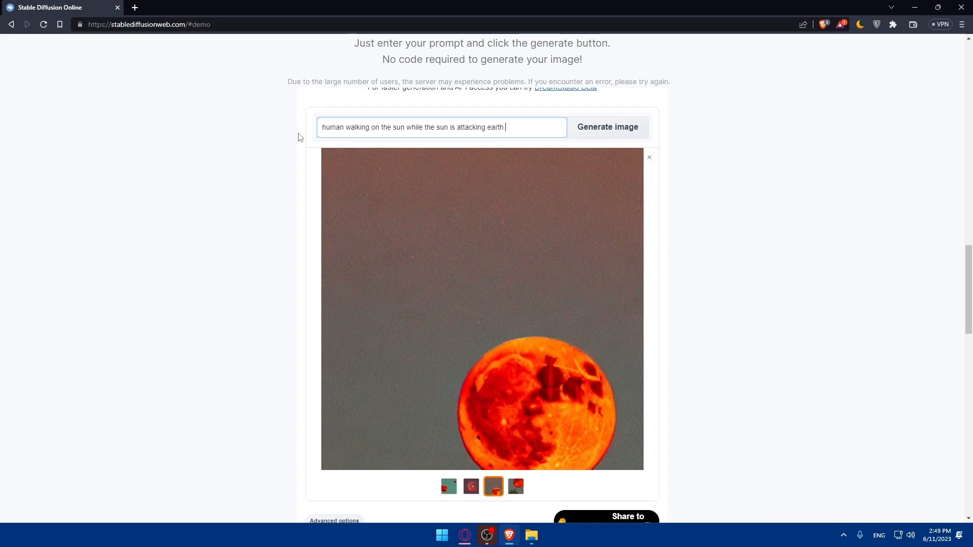
type("and ear")
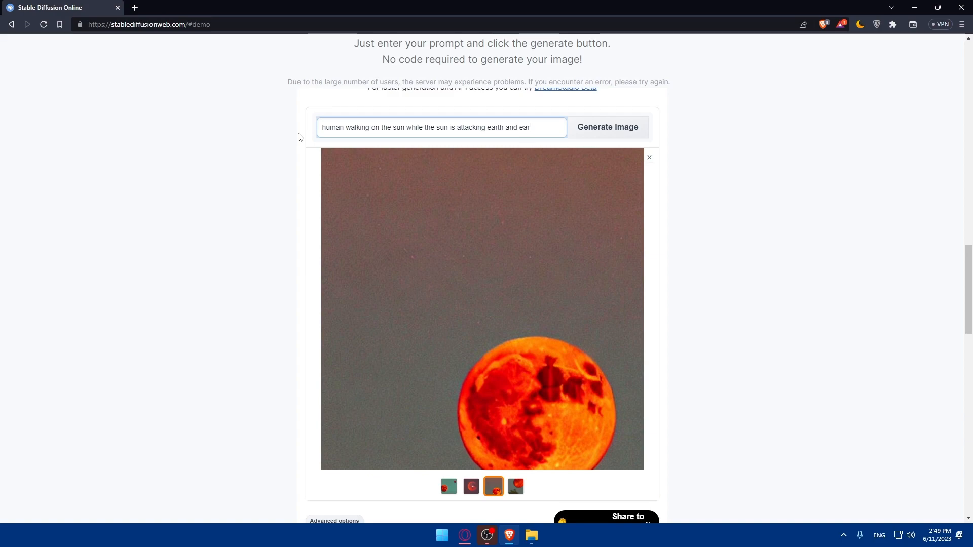
key("Backspace")
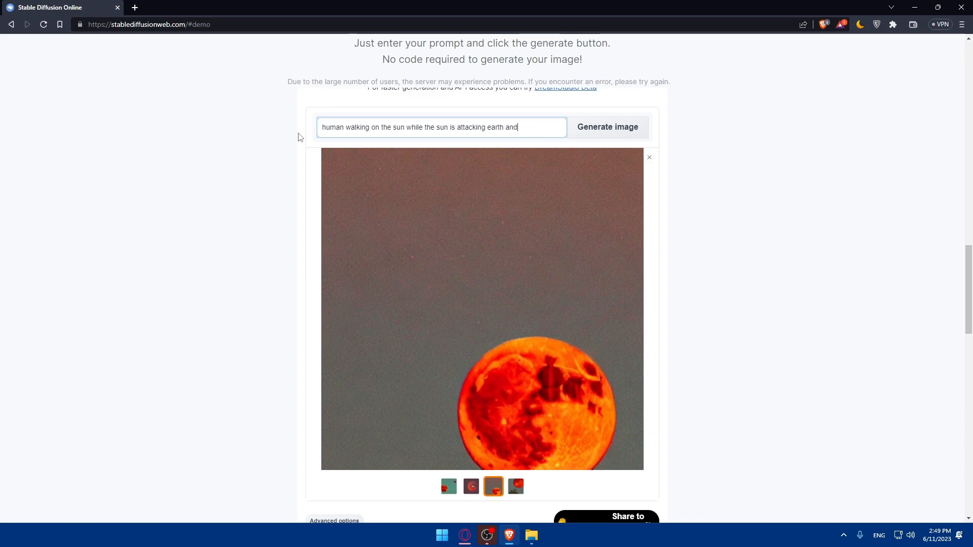
left_click(607, 127)
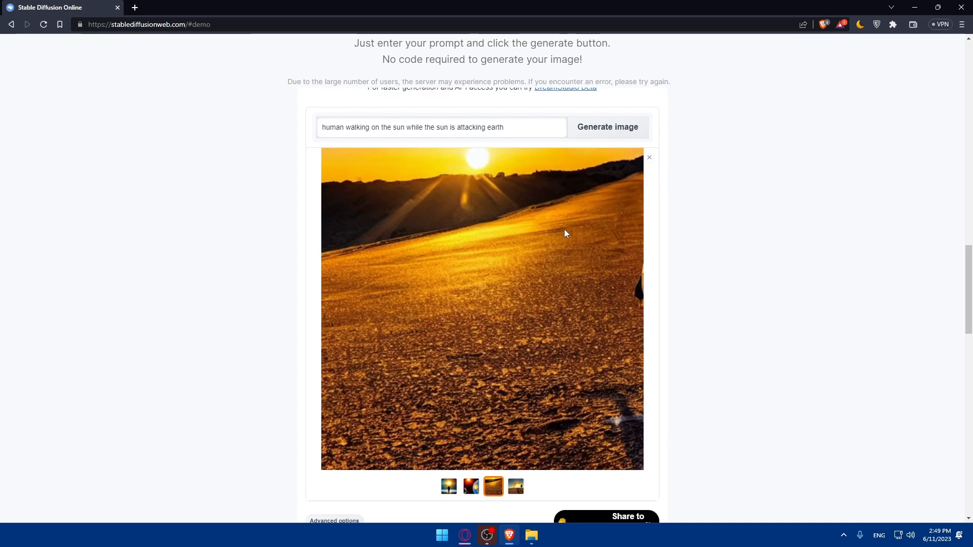
Preview the first, fourth and third sun-walking images enlarged, then return to the first
left_click(448, 486)
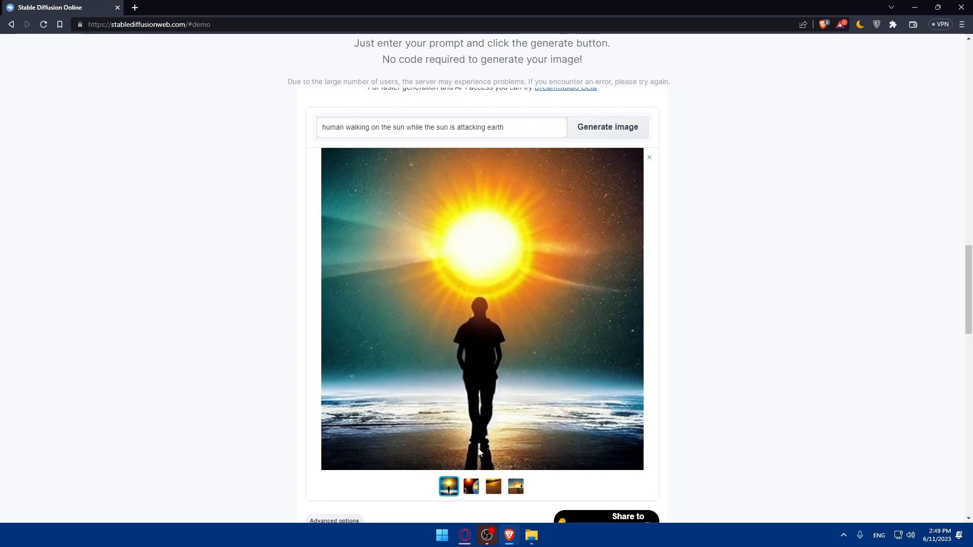
mouse_move(486, 437)
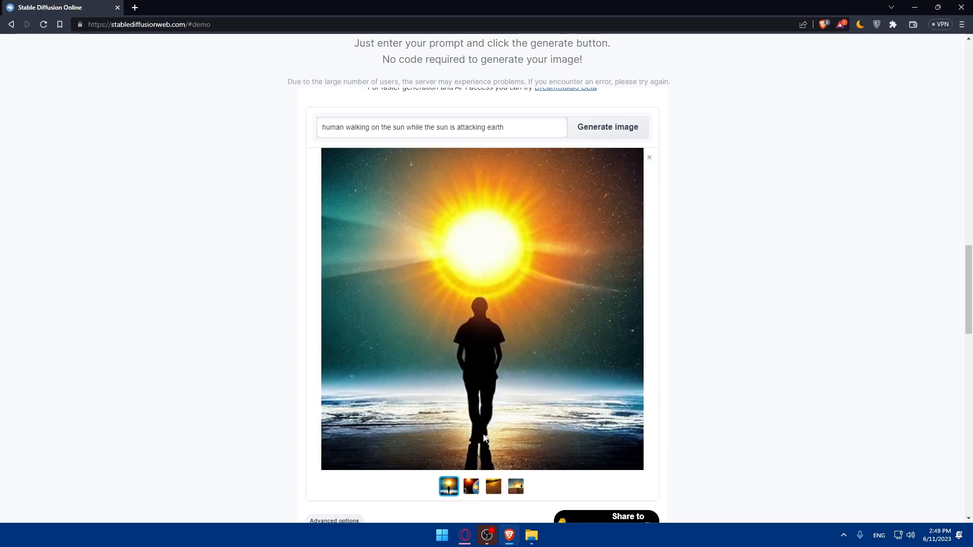
left_click(515, 486)
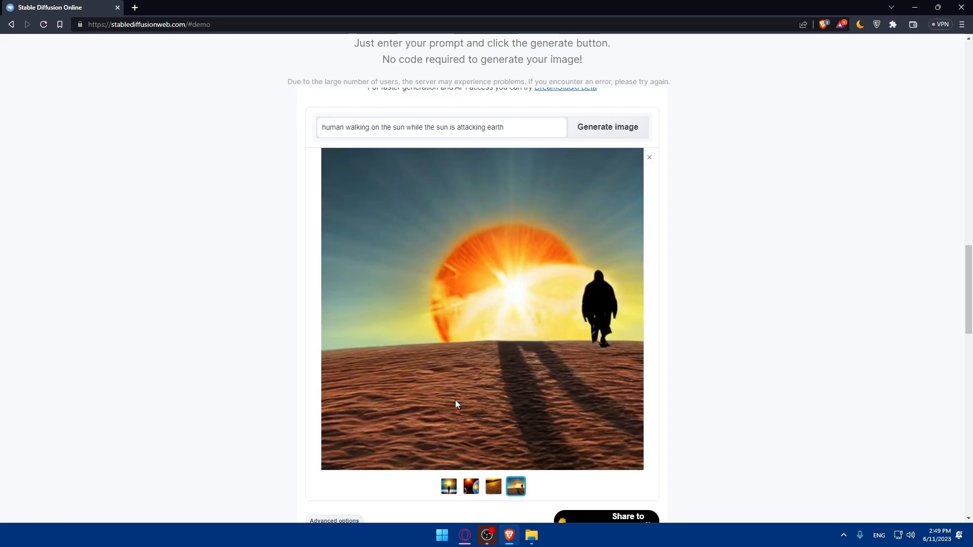
mouse_move(471, 367)
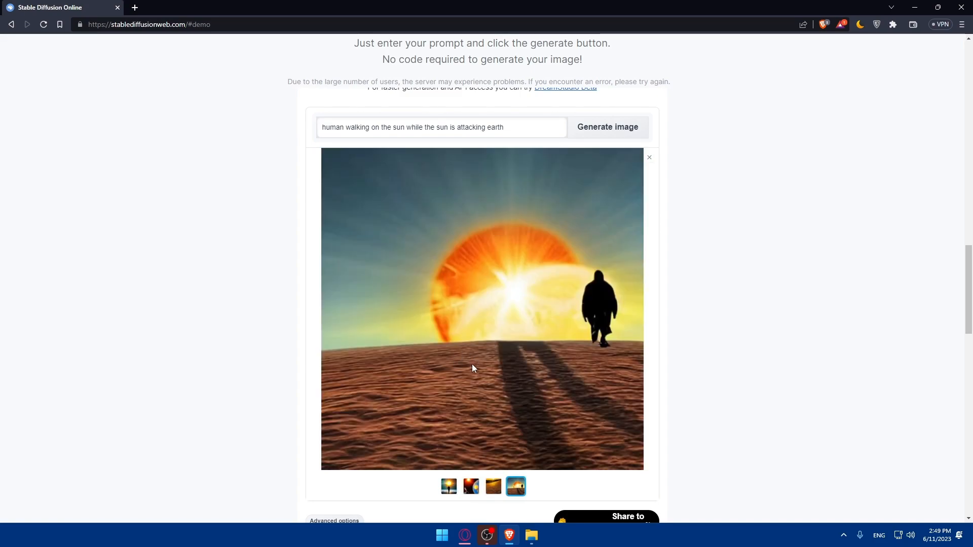
left_click(493, 486)
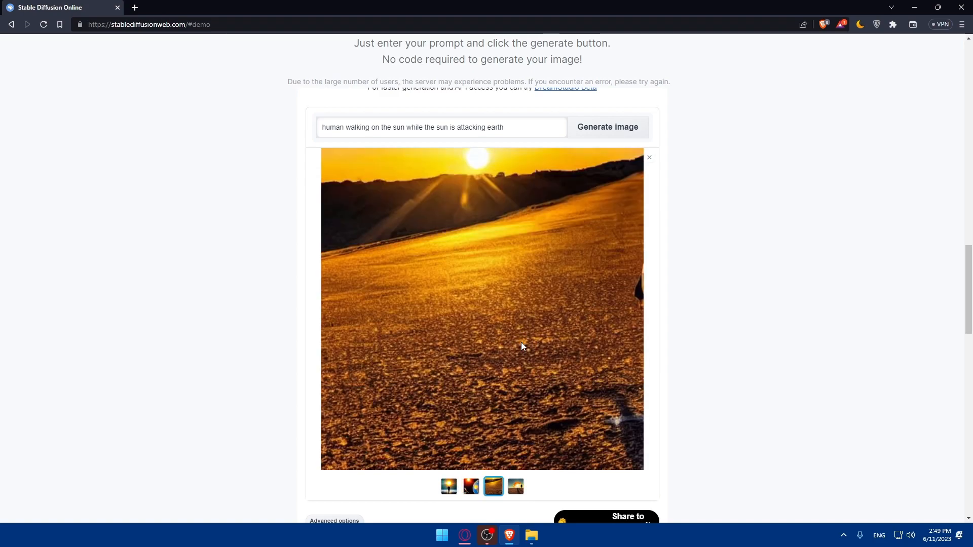
left_click(449, 486)
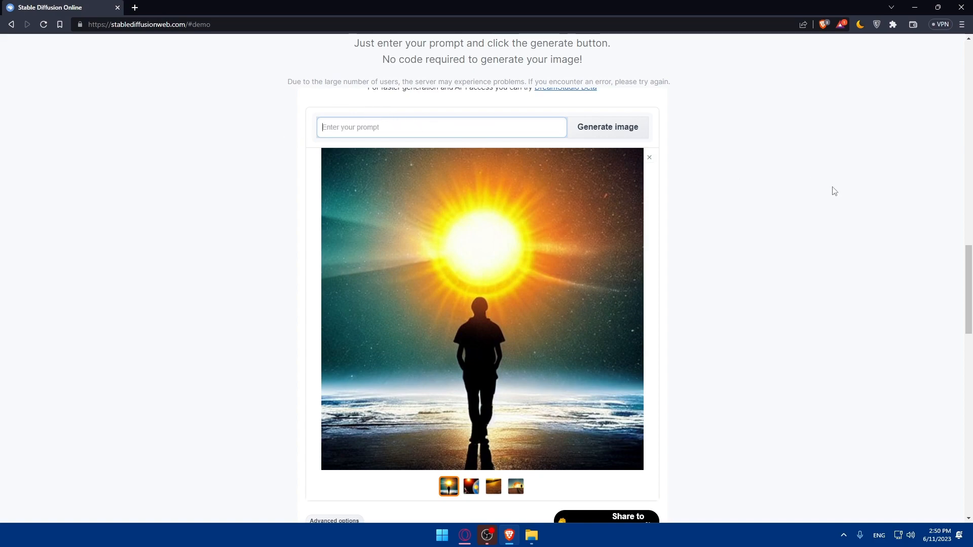
left_click(649, 157)
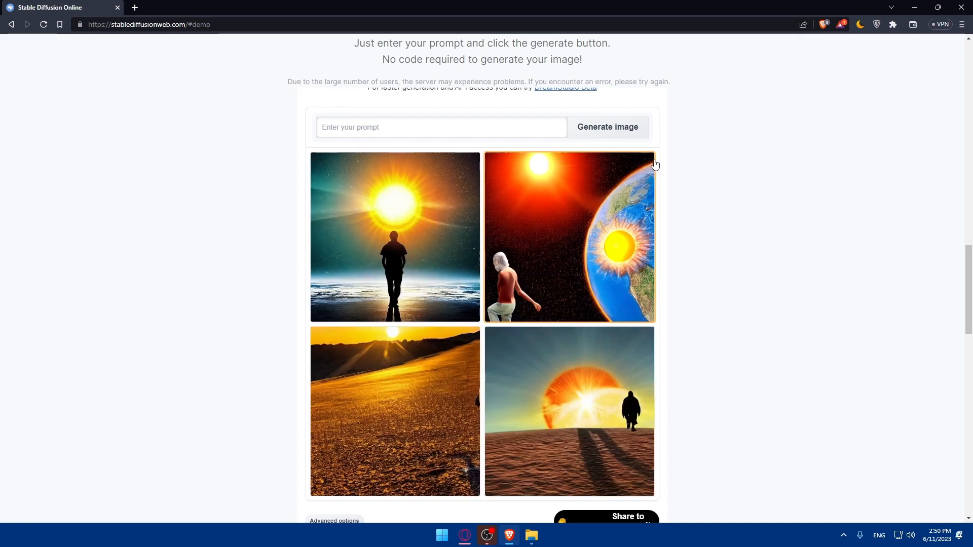
scroll("down", 3)
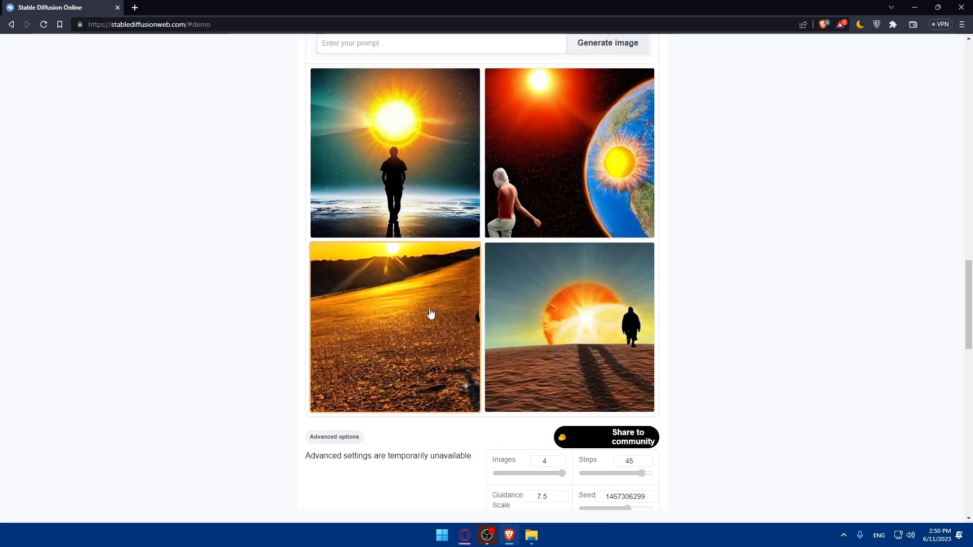
mouse_move(582, 219)
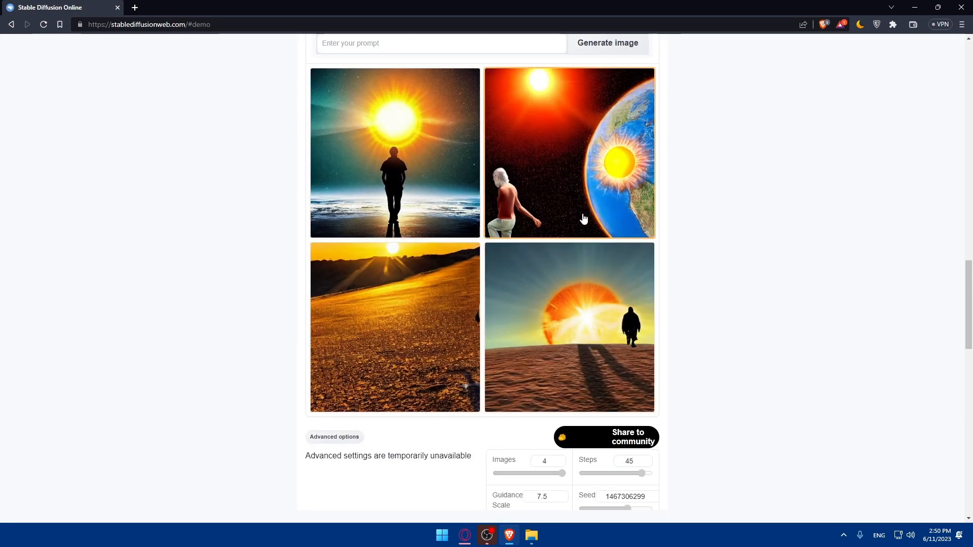
mouse_move(613, 241)
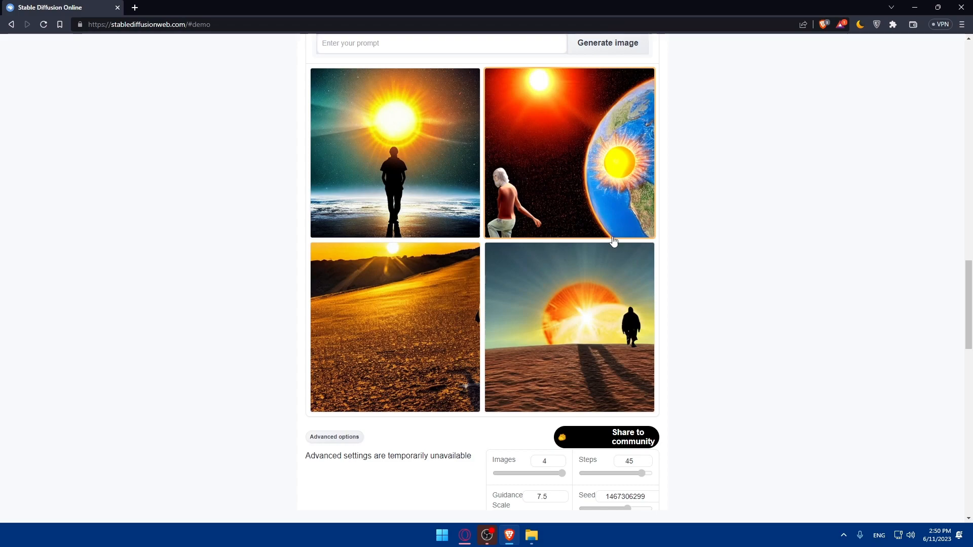
mouse_move(612, 241)
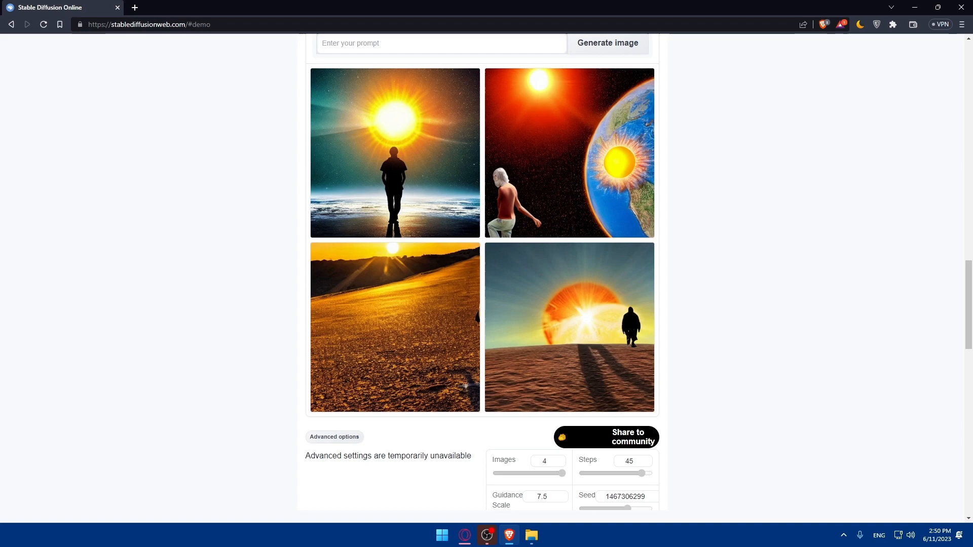
mouse_move(425, 169)
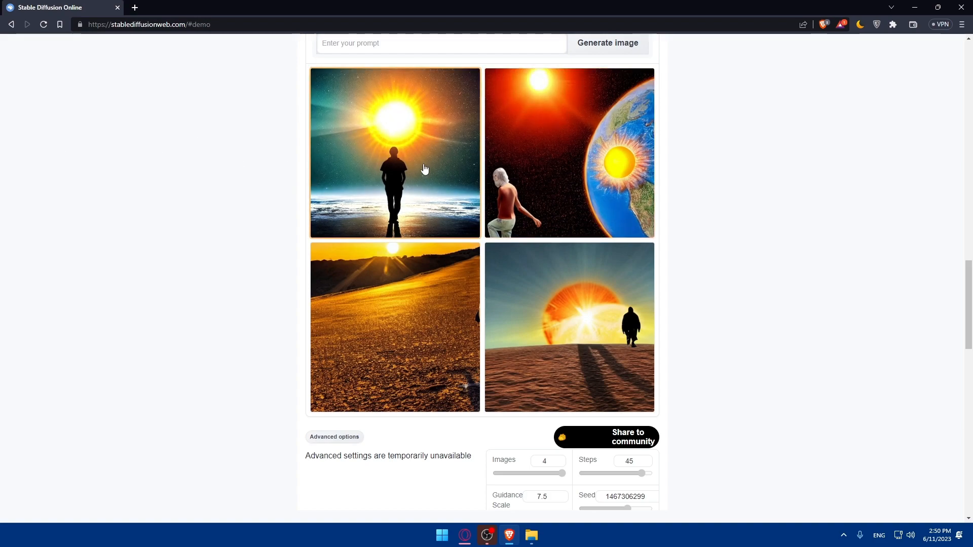
mouse_move(269, 266)
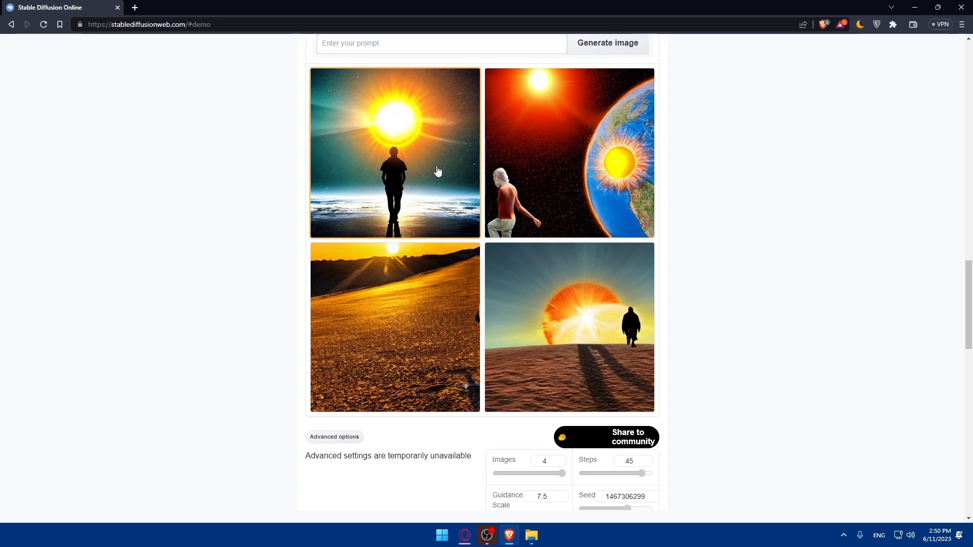
mouse_move(242, 271)
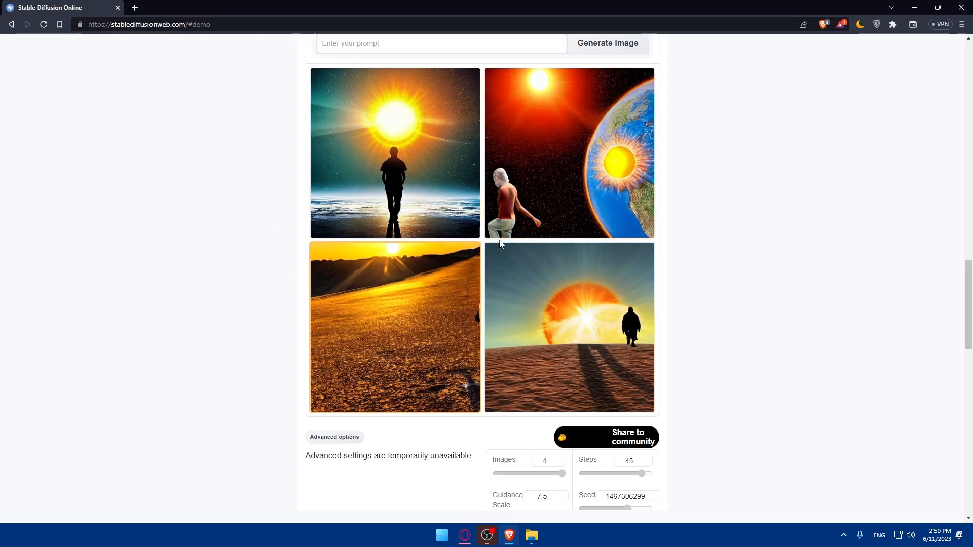
scroll("up", 3)
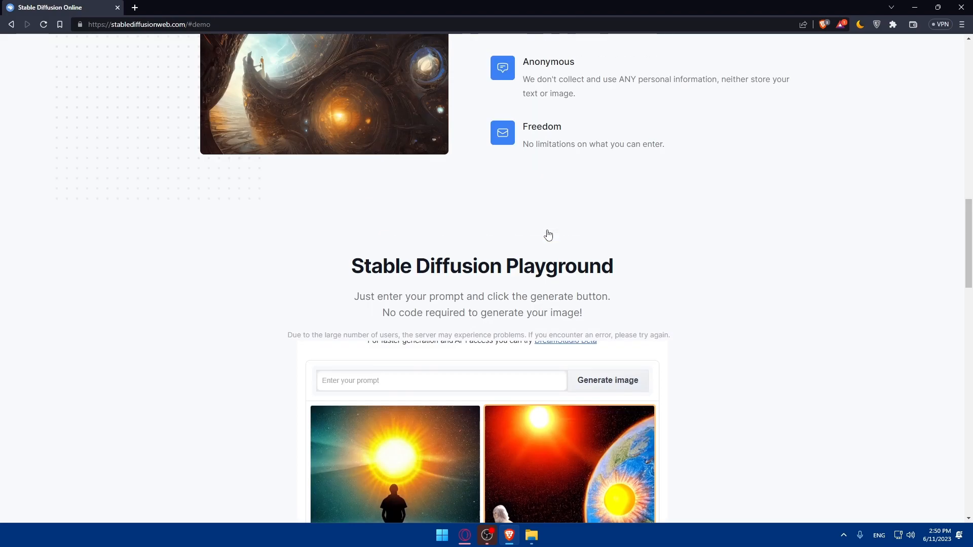
scroll("up", 3)
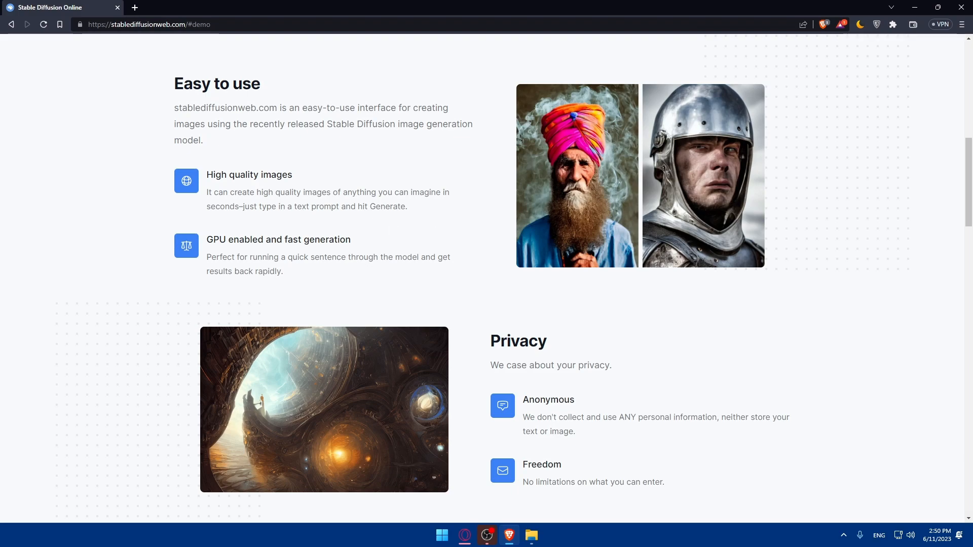
scroll("down", 3)
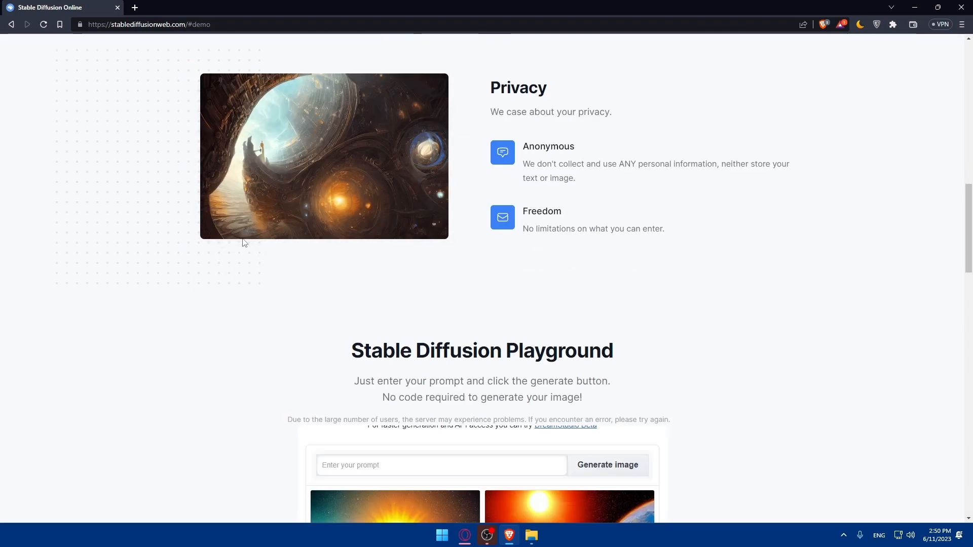
scroll("down", 3)
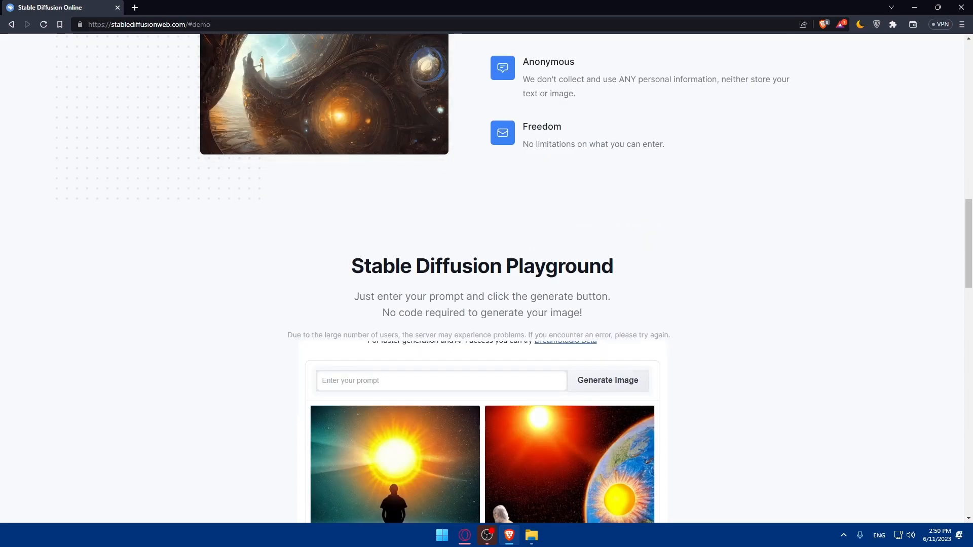
scroll("down", 3)
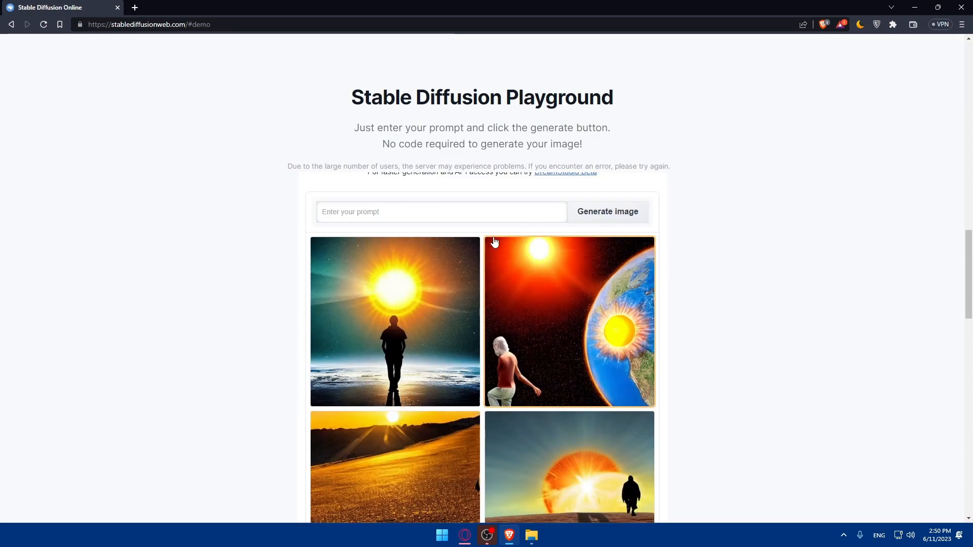
scroll("down", 3)
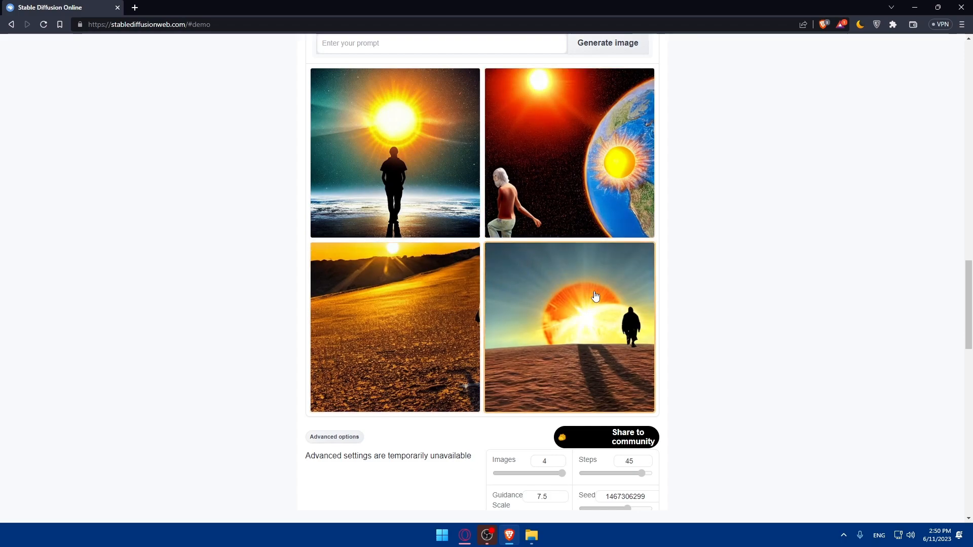
mouse_move(751, 273)
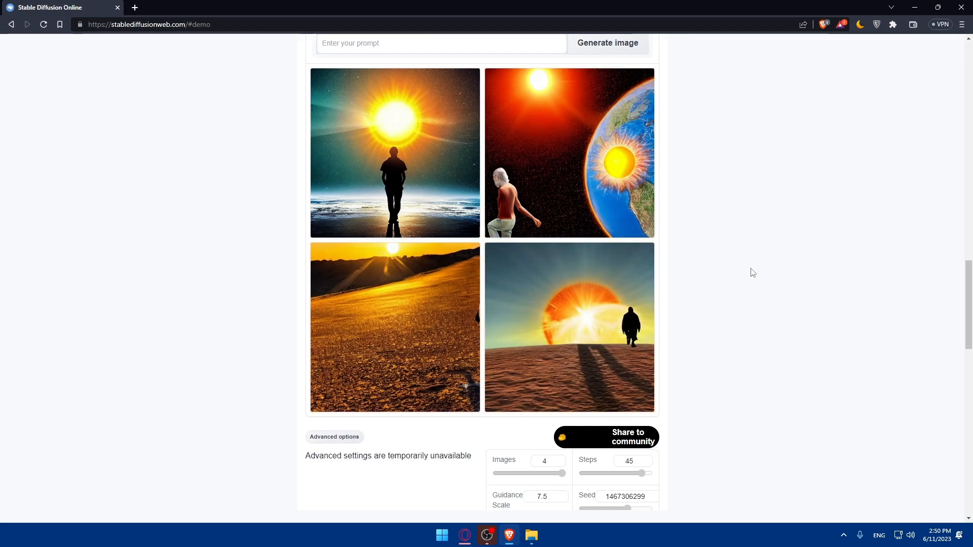
mouse_move(10, 261)
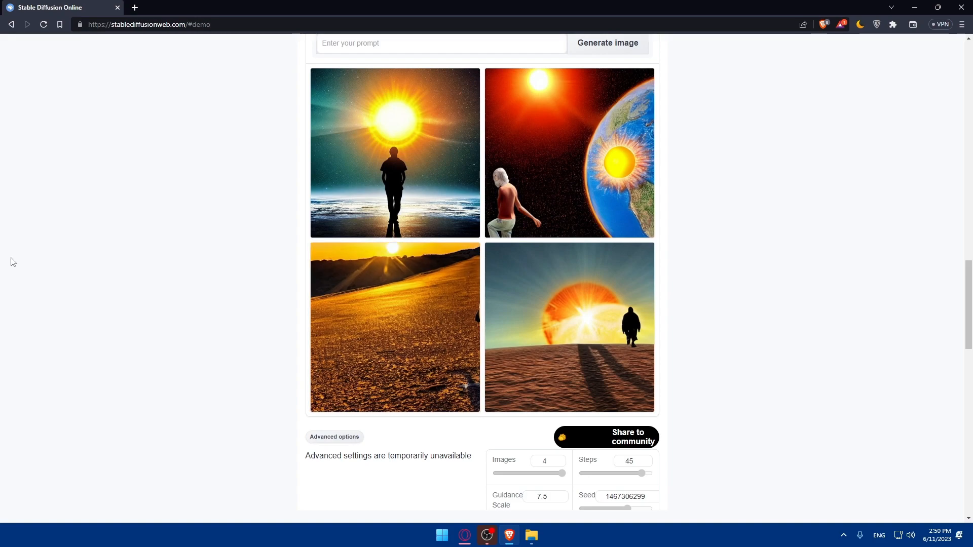
mouse_move(485, 158)
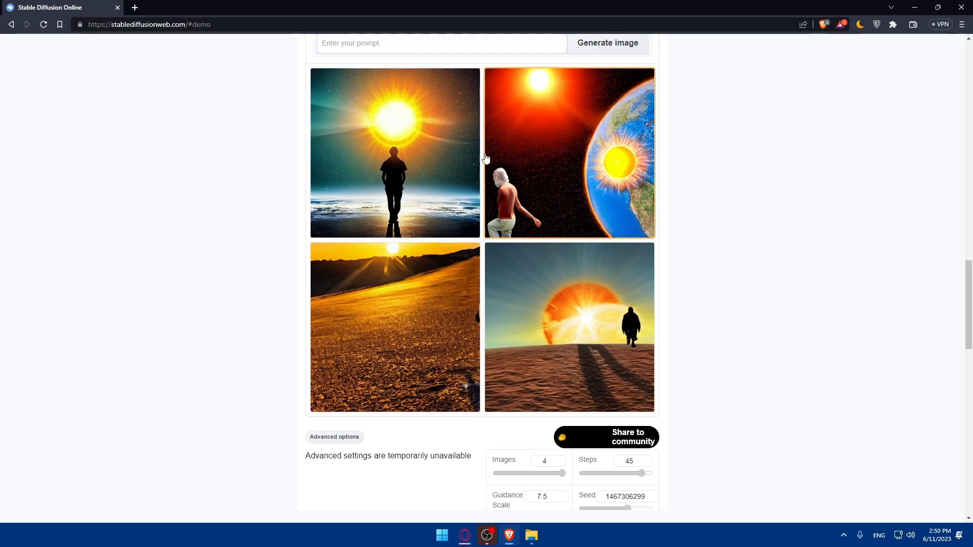
mouse_move(486, 209)
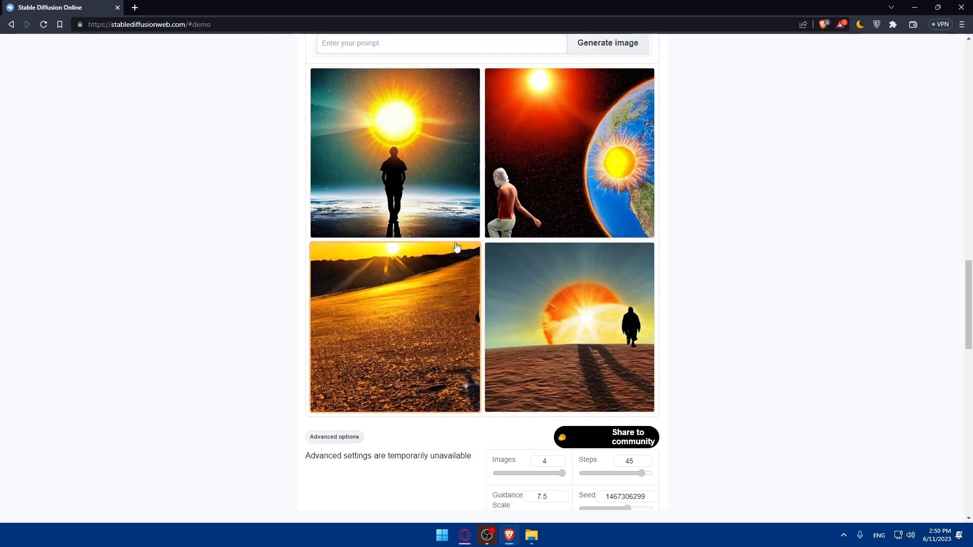
mouse_move(538, 224)
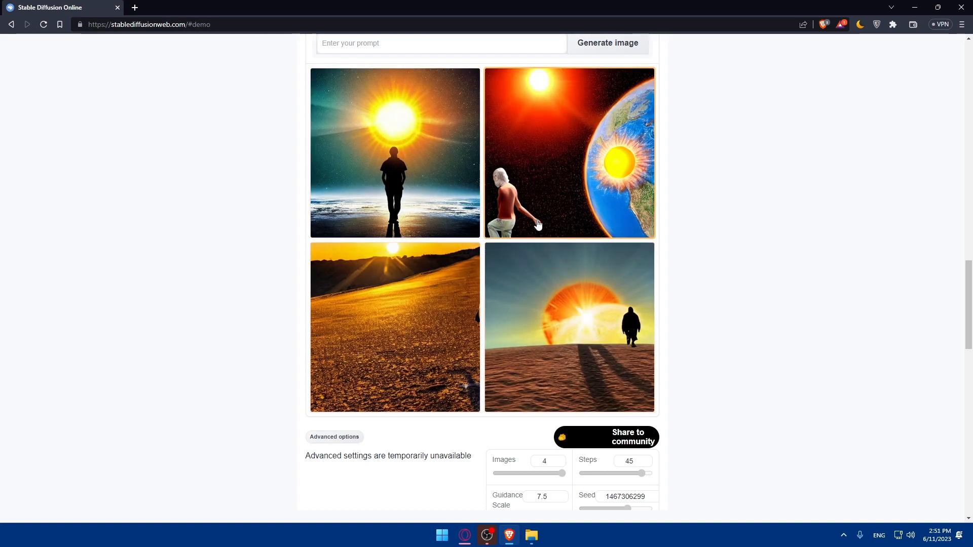
mouse_move(524, 234)
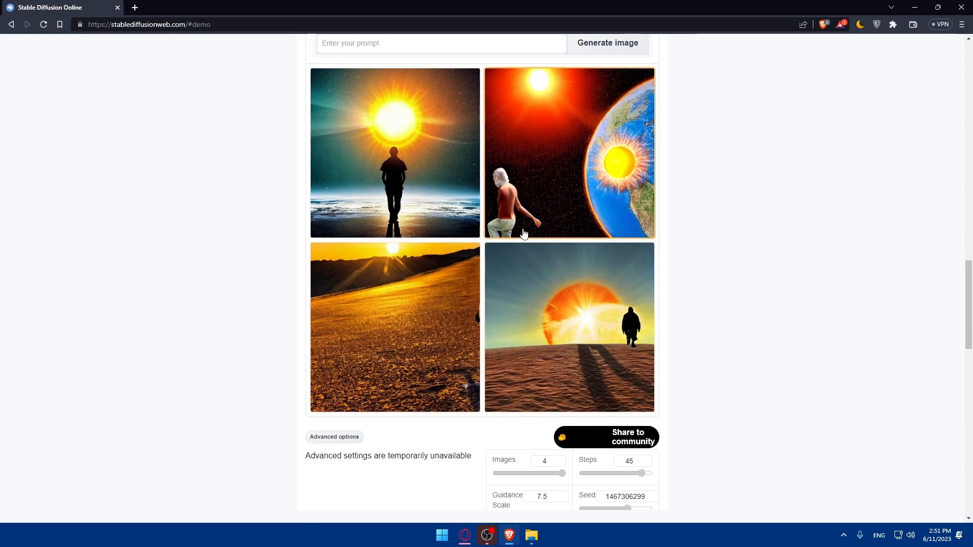
mouse_move(535, 238)
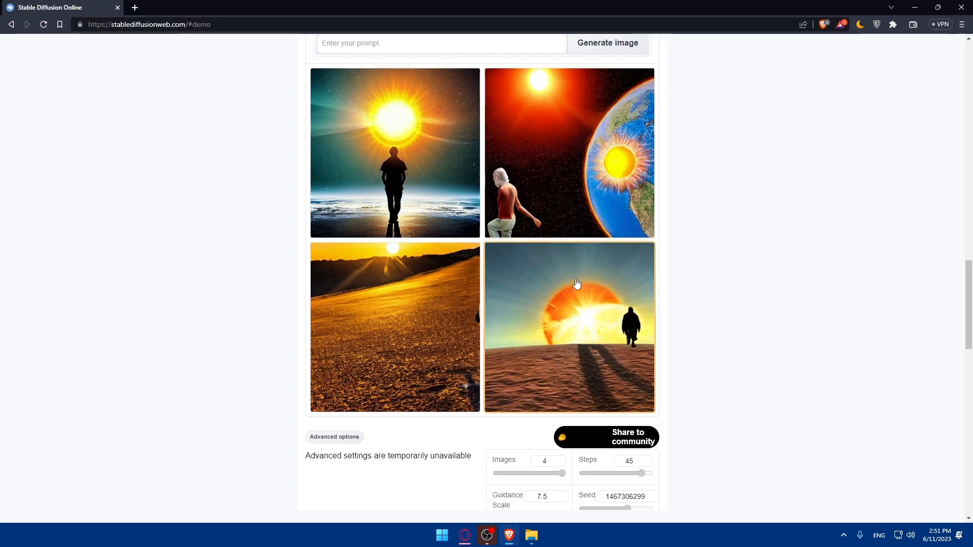
mouse_move(499, 269)
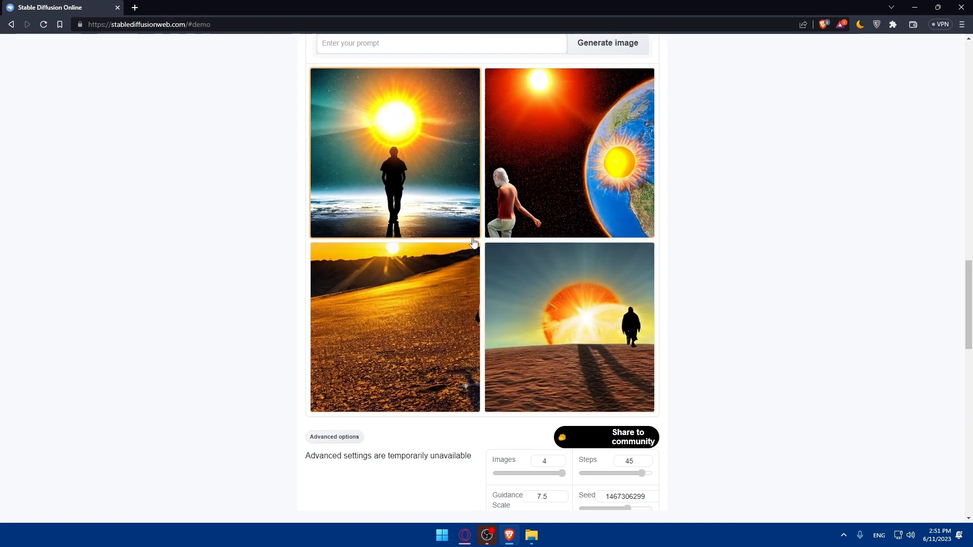
mouse_move(440, 260)
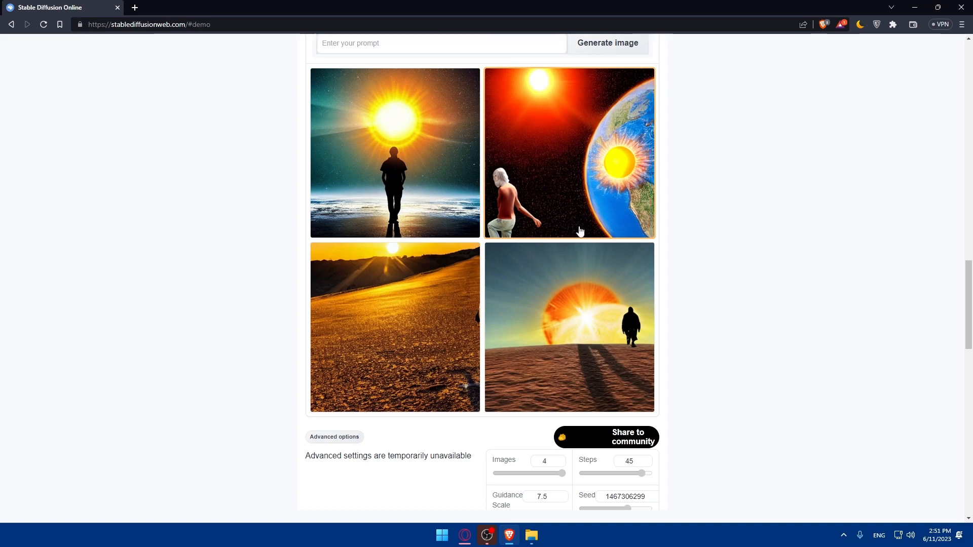
mouse_move(571, 240)
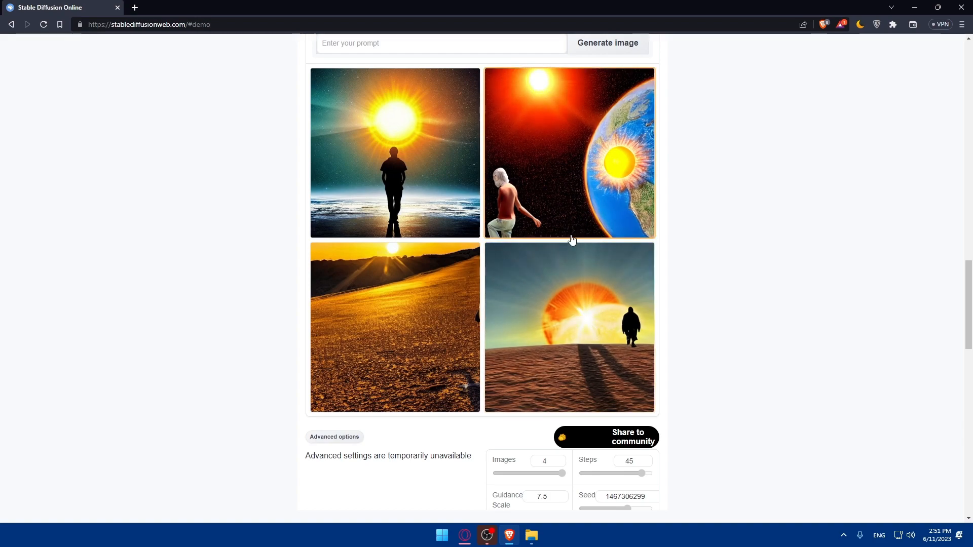
mouse_move(556, 260)
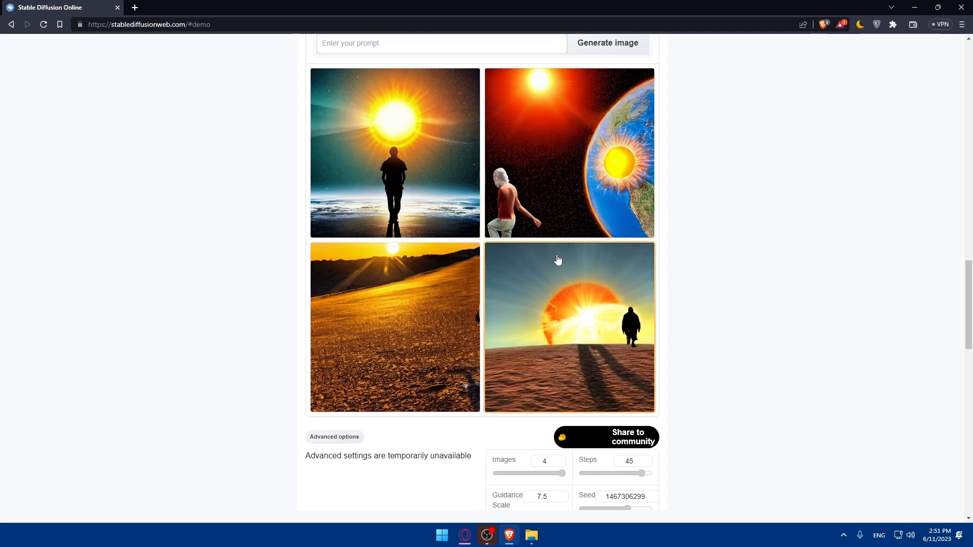
mouse_move(532, 281)
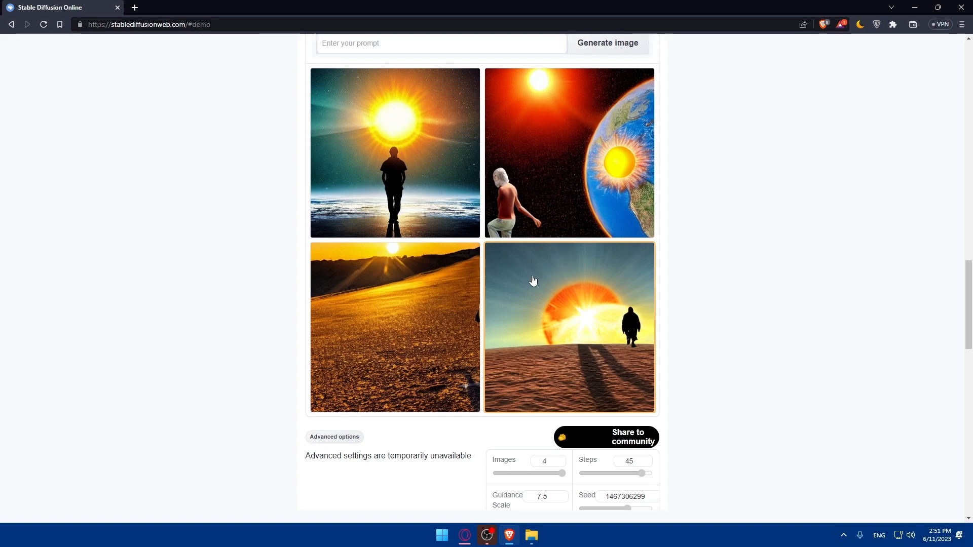
mouse_move(519, 281)
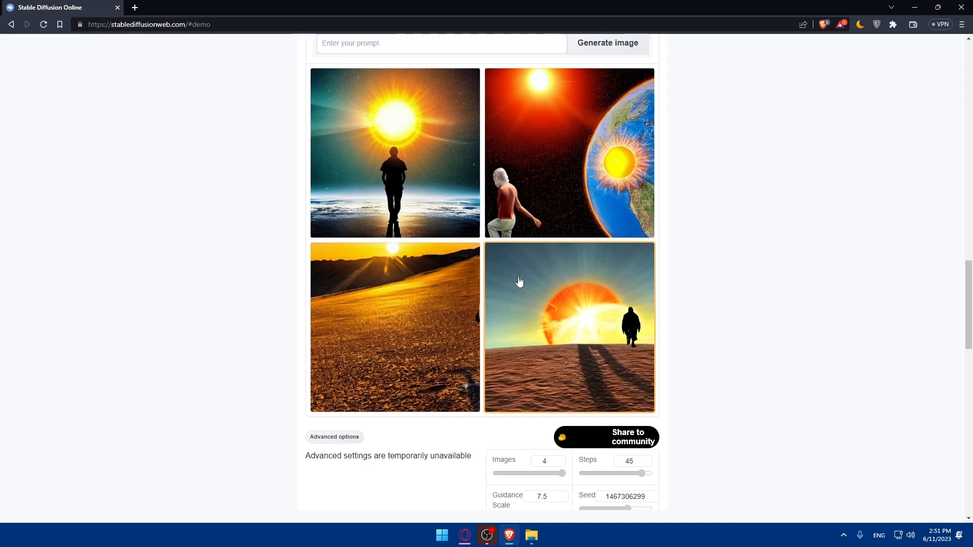
mouse_move(234, 256)
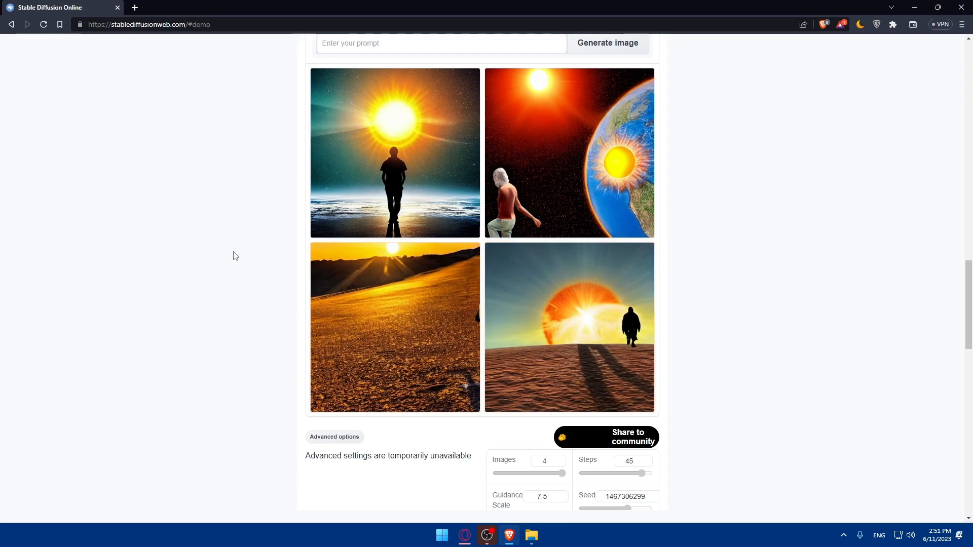